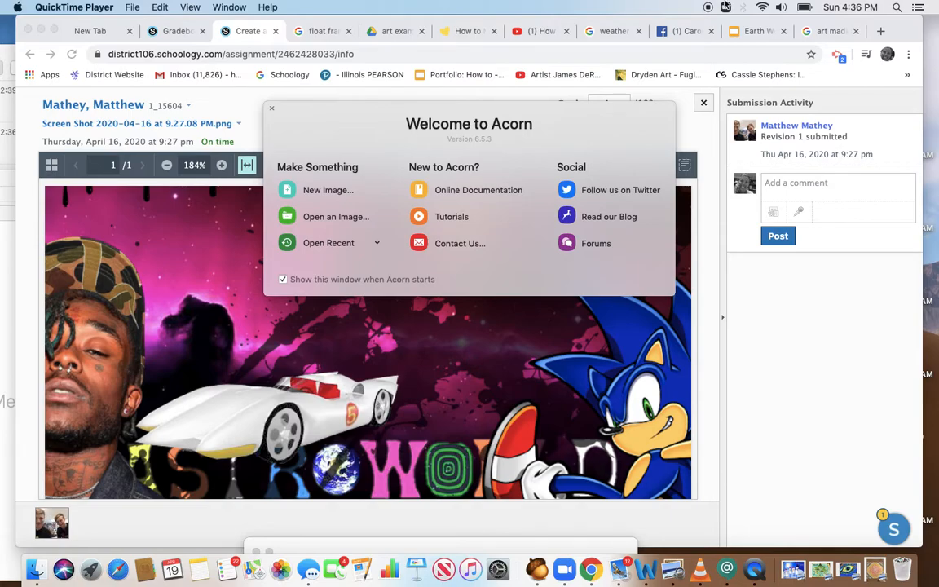
{"action": "mouse_move", "coordinate": [852, 49]}
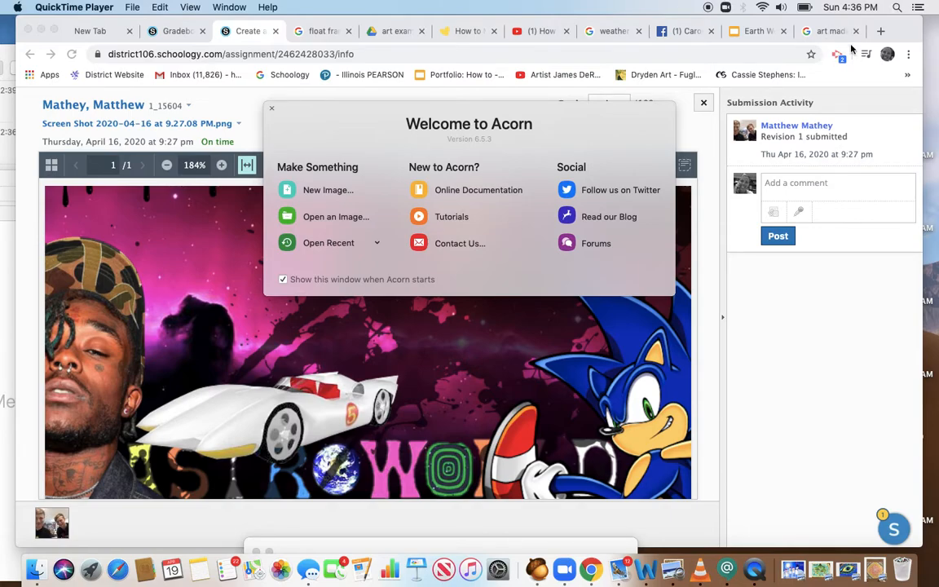
Launch Acorn from Spotlight by searching for 'acorn'.
{"action": "left_click", "coordinate": [896, 7]}
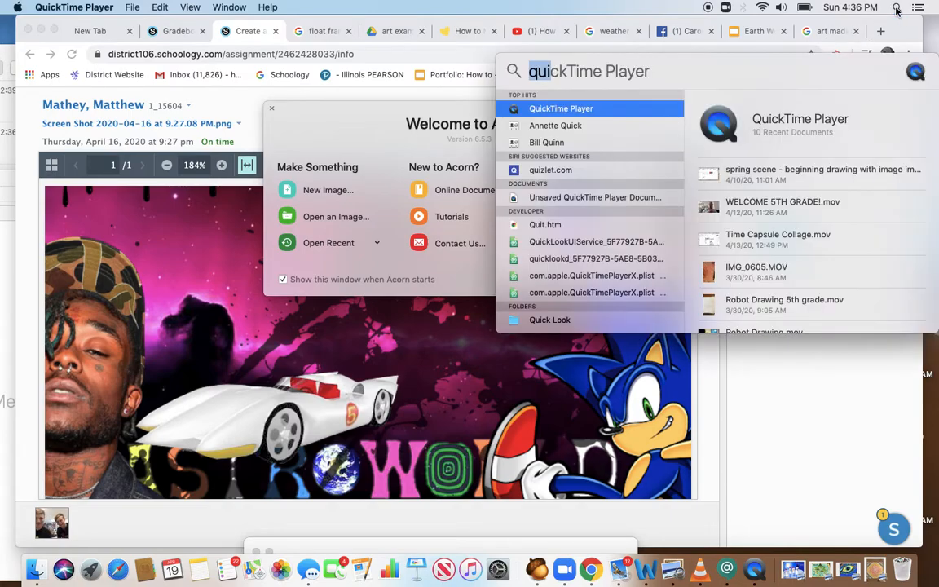
{"action": "mouse_move", "coordinate": [676, 74]}
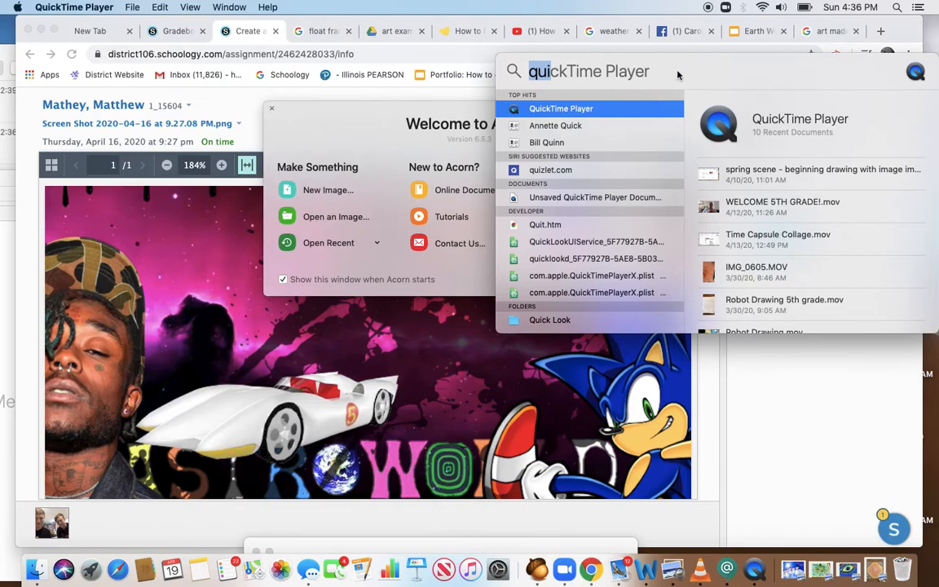
{"action": "type", "text": "acorn"}
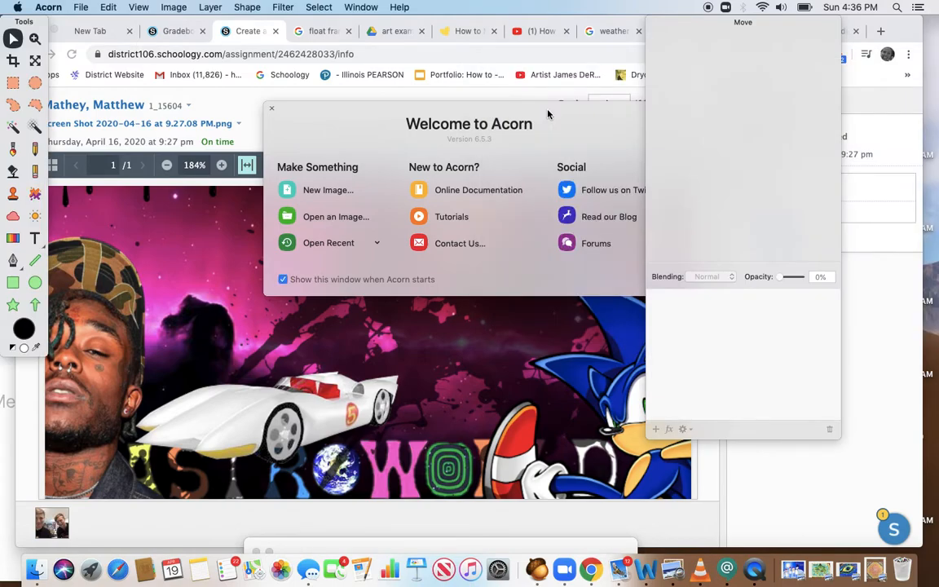
{"action": "mouse_move", "coordinate": [37, 187]}
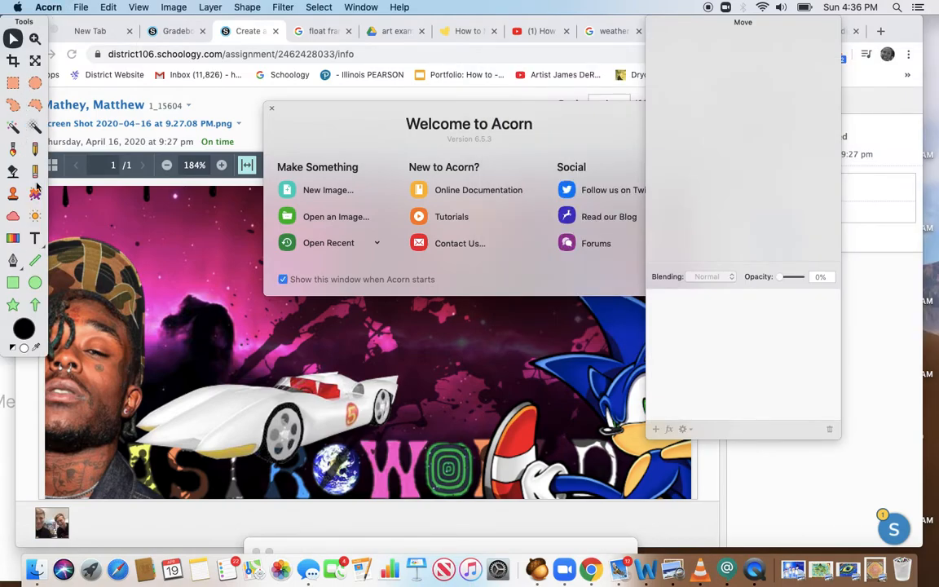
{"action": "mouse_move", "coordinate": [35, 281]}
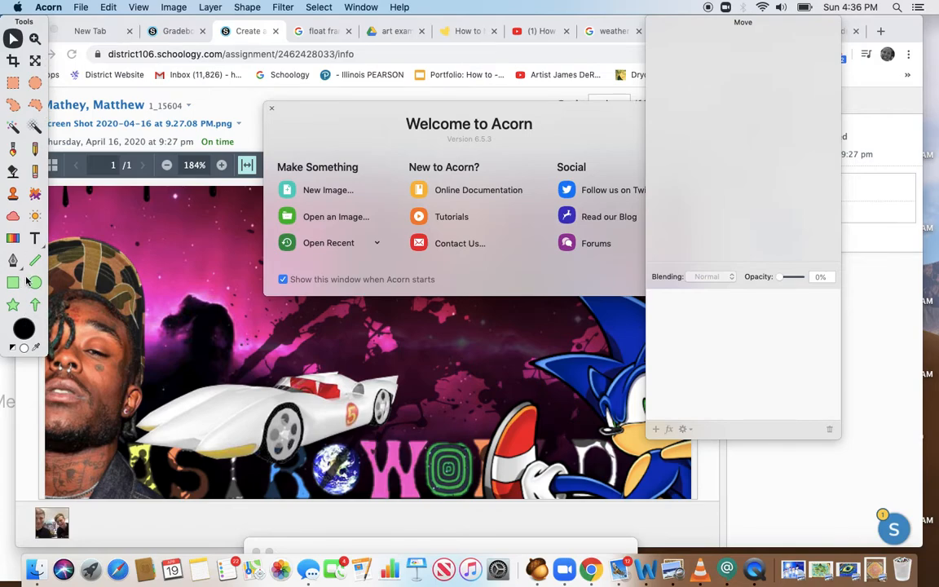
{"action": "mouse_move", "coordinate": [701, 422]}
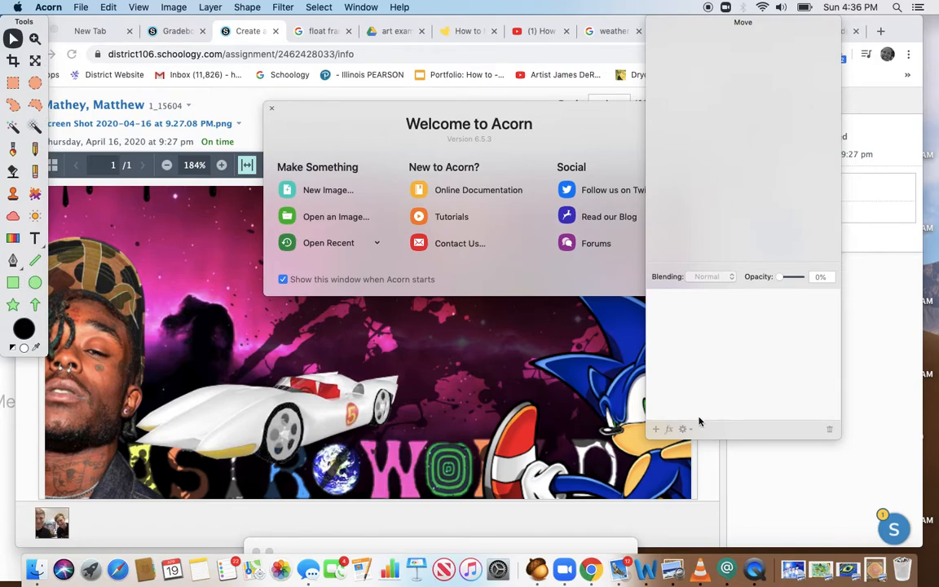
{"action": "mouse_move", "coordinate": [699, 300]}
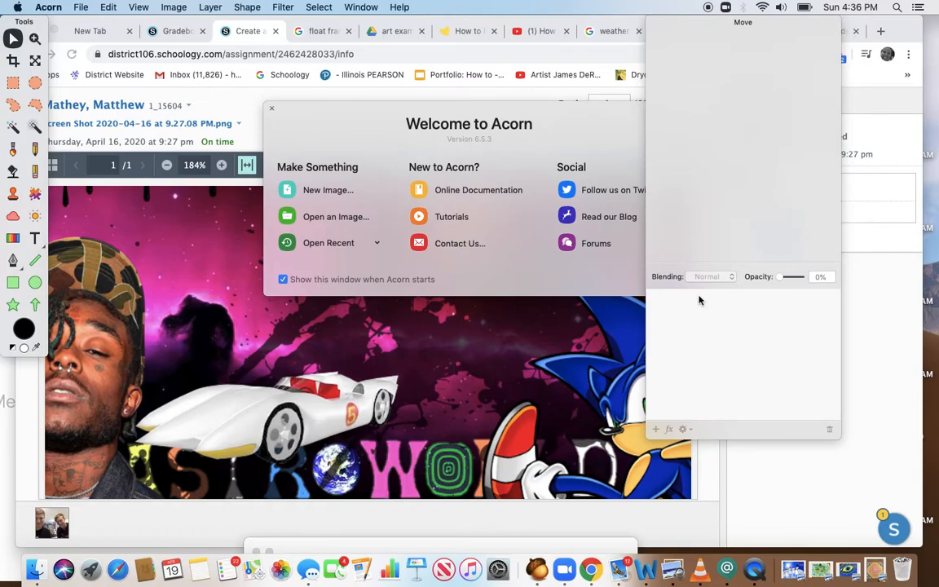
{"action": "mouse_move", "coordinate": [187, 134]}
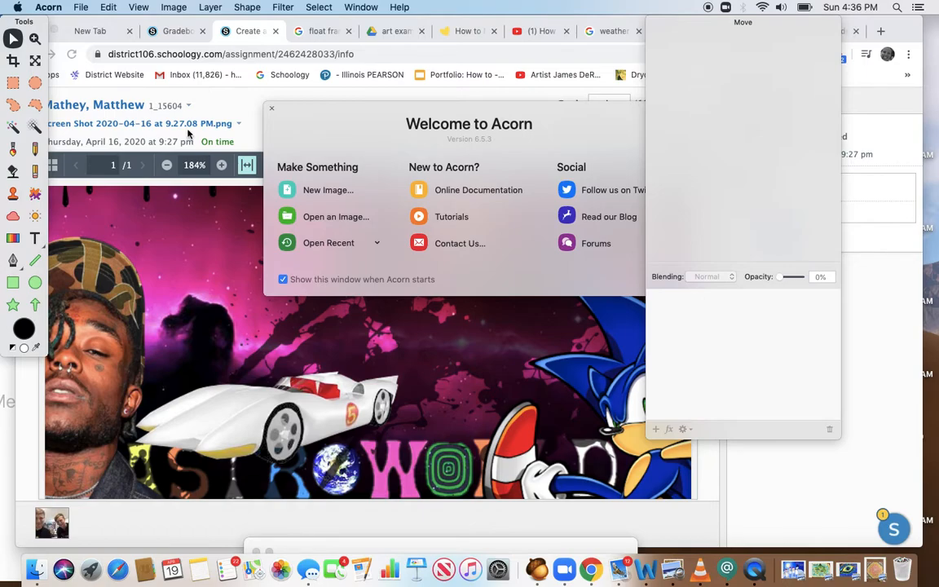
Create a new 720×450 pixel image with a white background from File > New.
{"action": "left_click", "coordinate": [81, 6]}
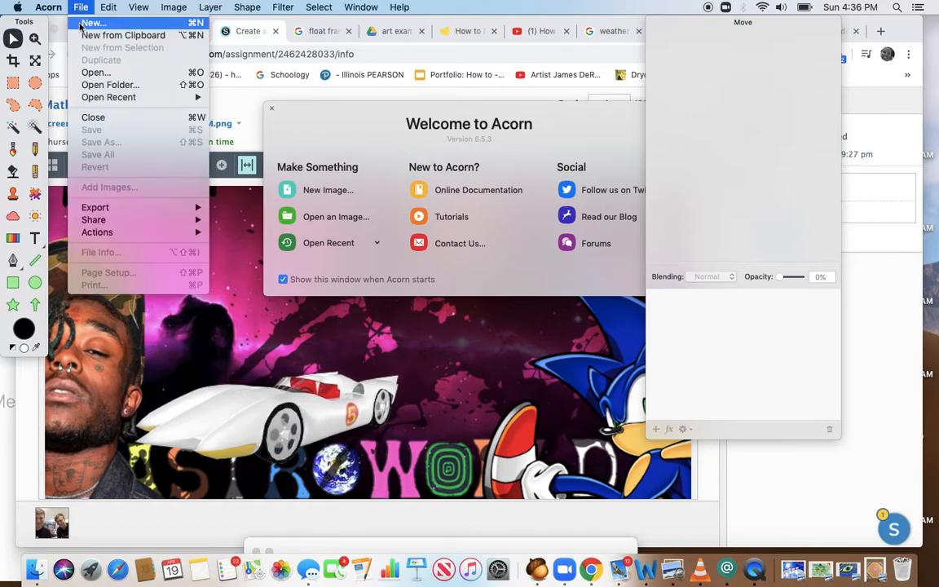
{"action": "left_click", "coordinate": [92, 23]}
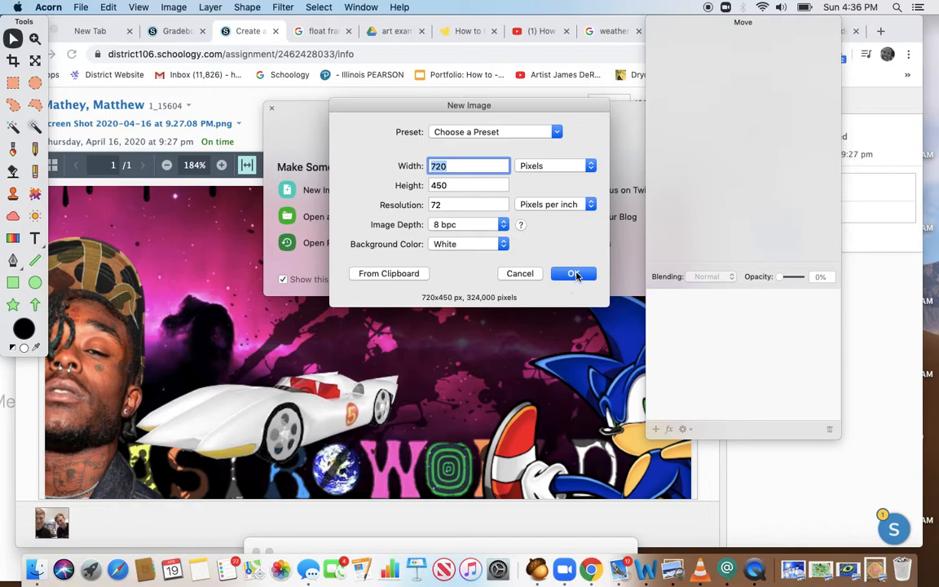
{"action": "left_click", "coordinate": [573, 273]}
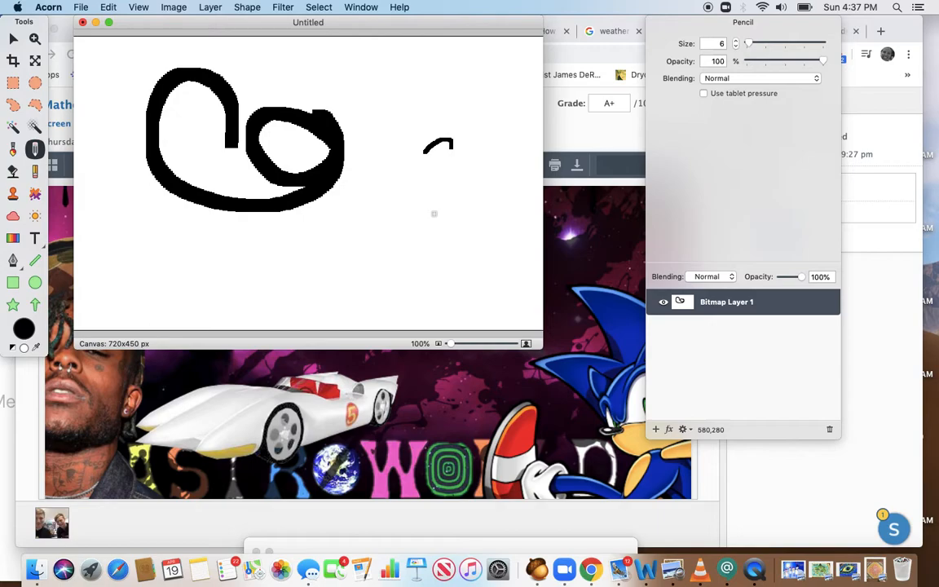
Draw a small spiral right of the big loop and fade the layer to about 52% opacity.
{"action": "left_click_drag", "start_coordinate": [440, 145], "coordinate": [412, 196]}
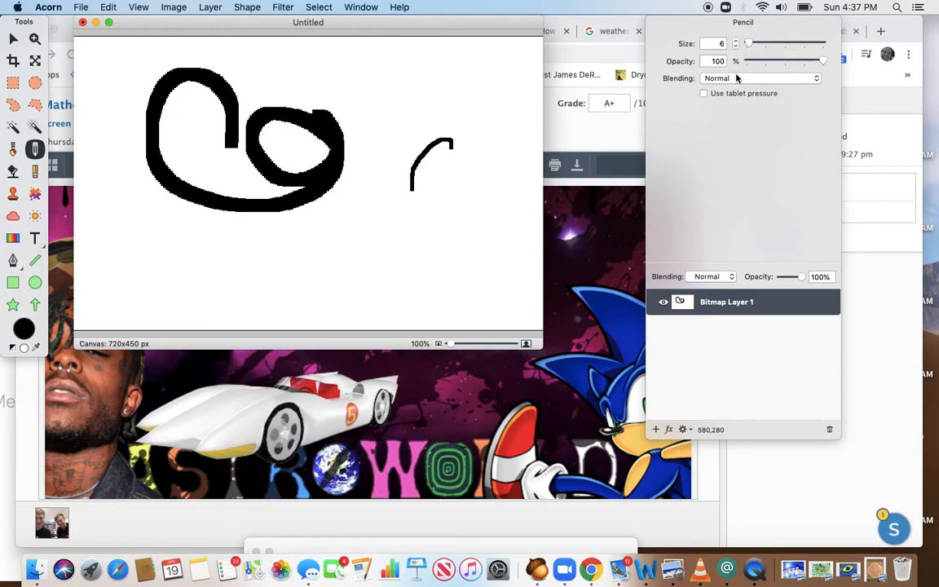
{"action": "left_click_drag", "start_coordinate": [453, 130], "coordinate": [433, 212]}
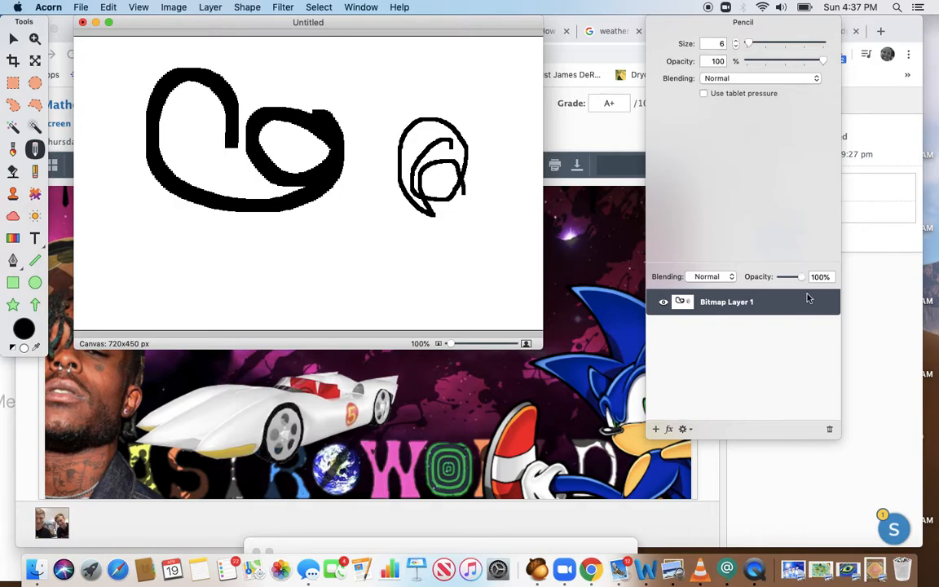
{"action": "left_click_drag", "start_coordinate": [813, 276], "coordinate": [801, 277]}
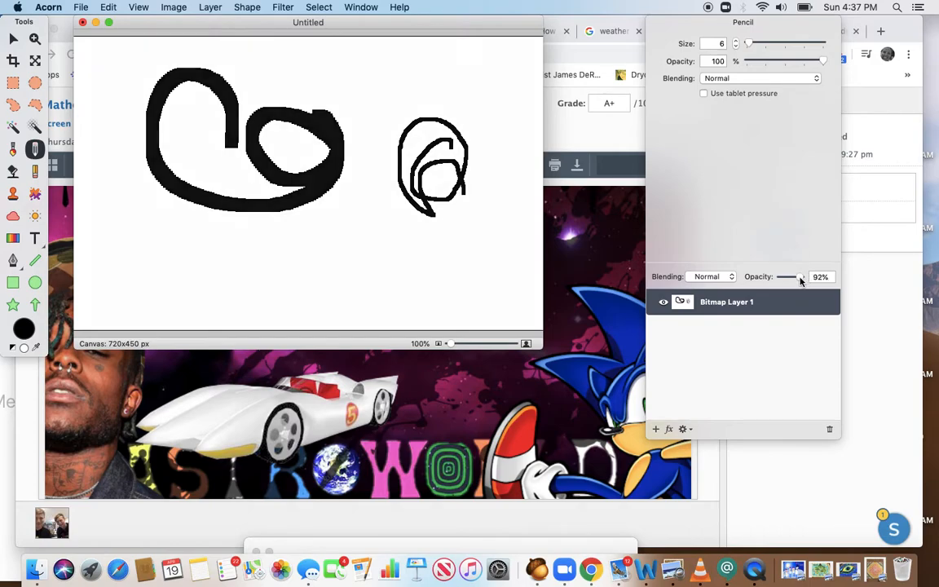
{"action": "left_click_drag", "start_coordinate": [803, 277], "coordinate": [793, 276]}
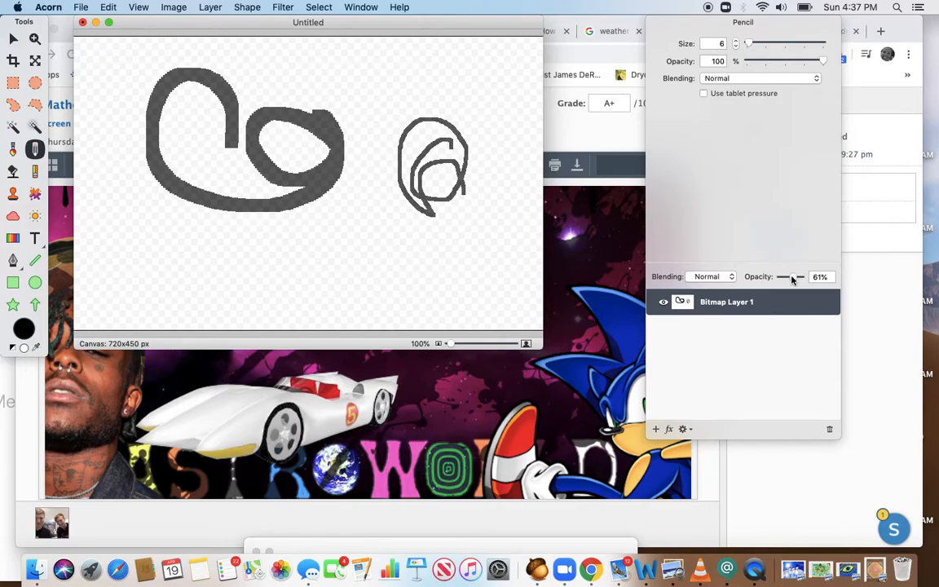
{"action": "left_click_drag", "start_coordinate": [795, 276], "coordinate": [783, 276]}
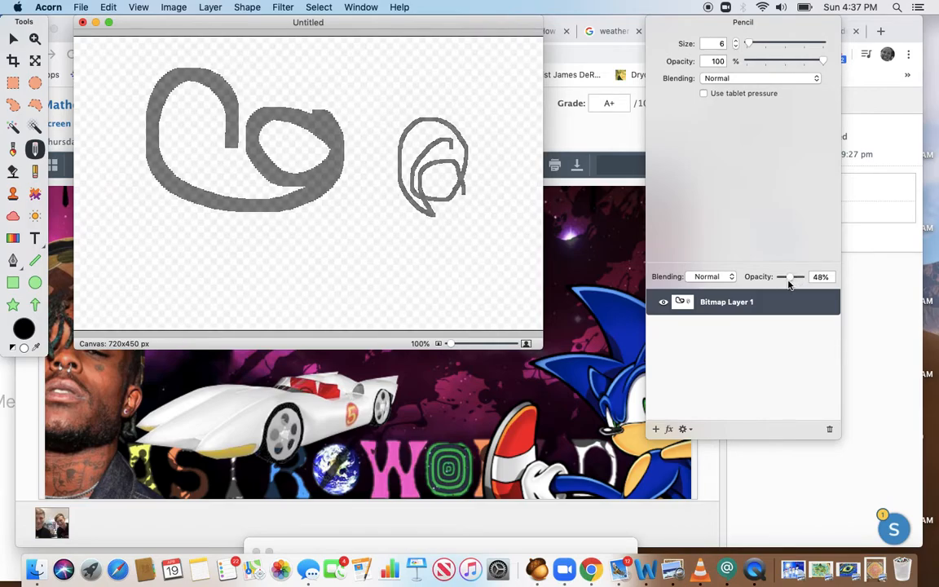
{"action": "left_click_drag", "start_coordinate": [789, 276], "coordinate": [799, 276]}
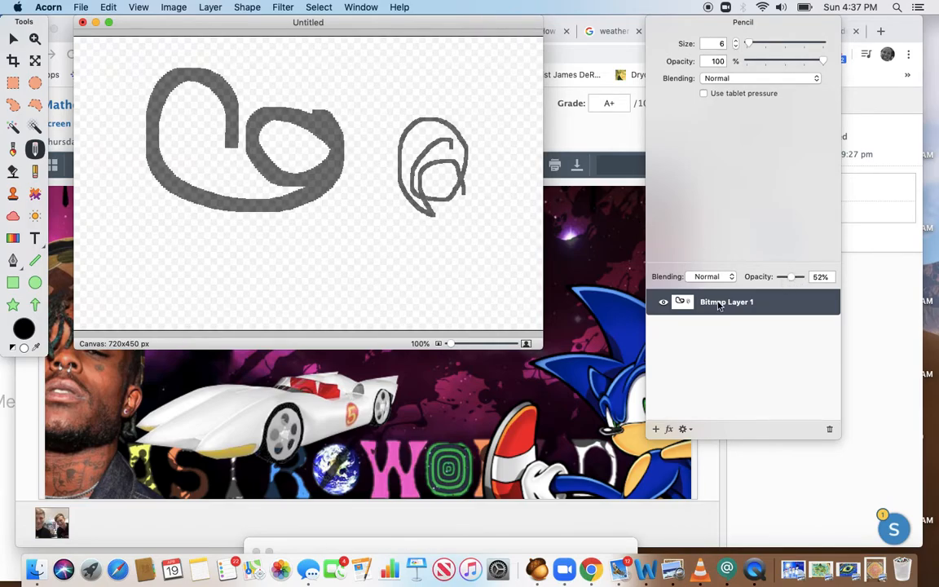
{"action": "mouse_move", "coordinate": [738, 309]}
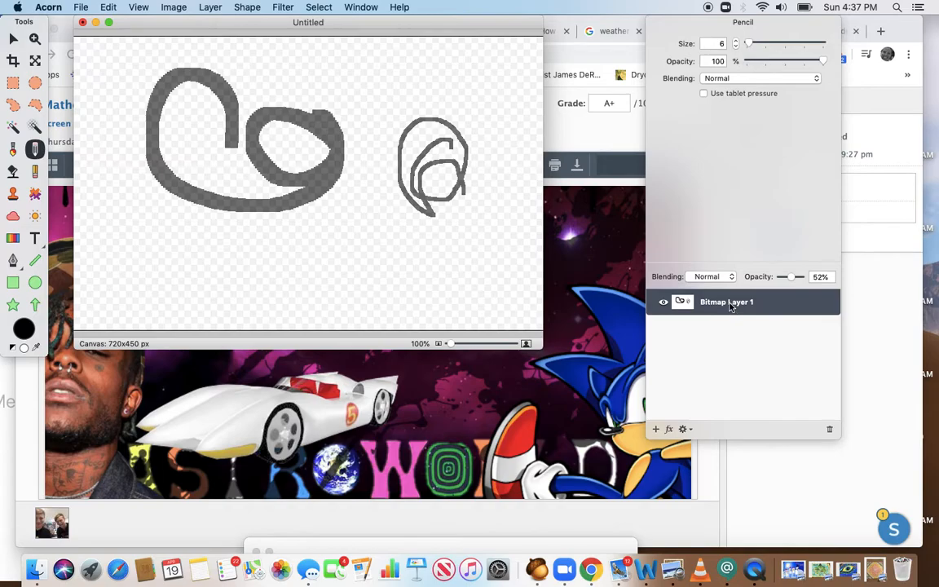
Select the sketch layer and bring its opacity back up to about 74%.
{"action": "left_click", "coordinate": [664, 301]}
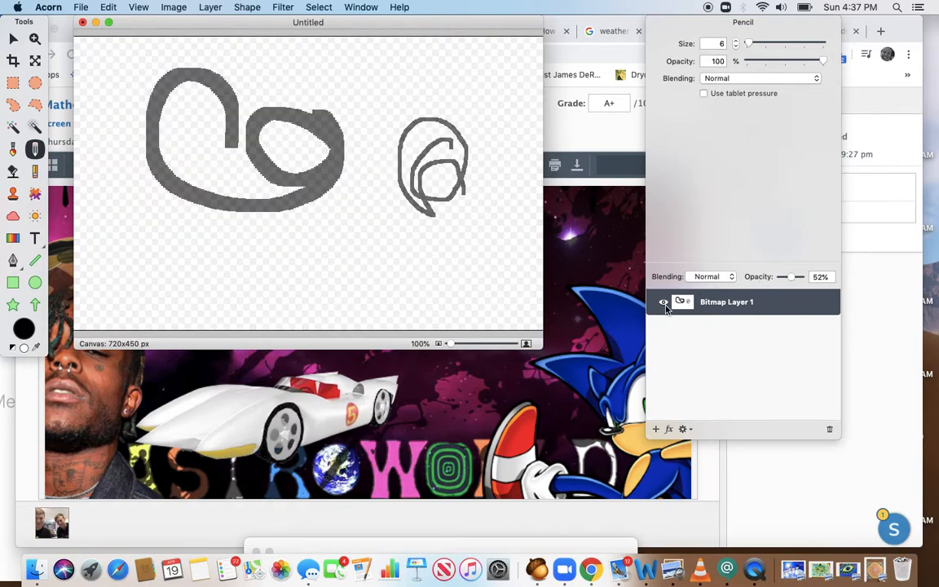
{"action": "left_click_drag", "start_coordinate": [799, 276], "coordinate": [791, 277]}
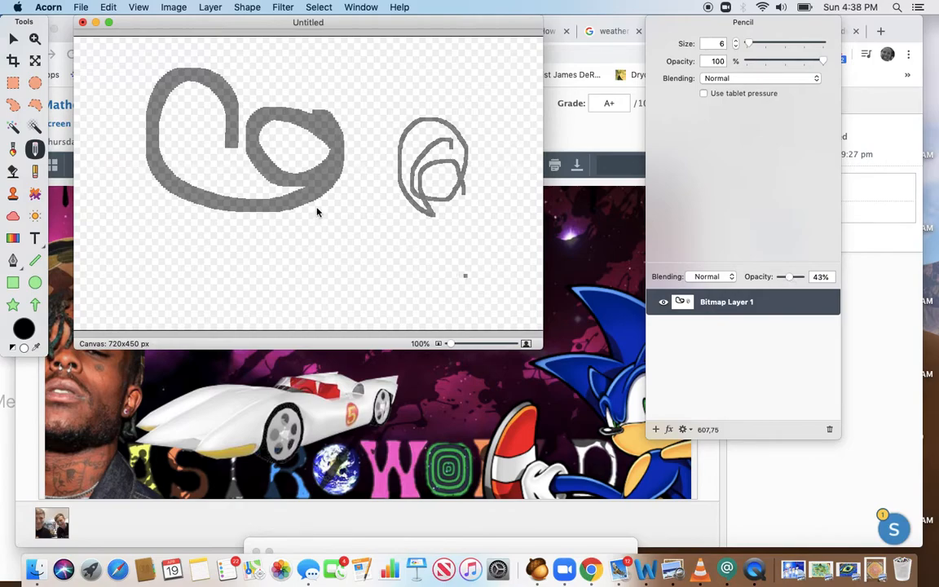
{"action": "mouse_move", "coordinate": [273, 237]}
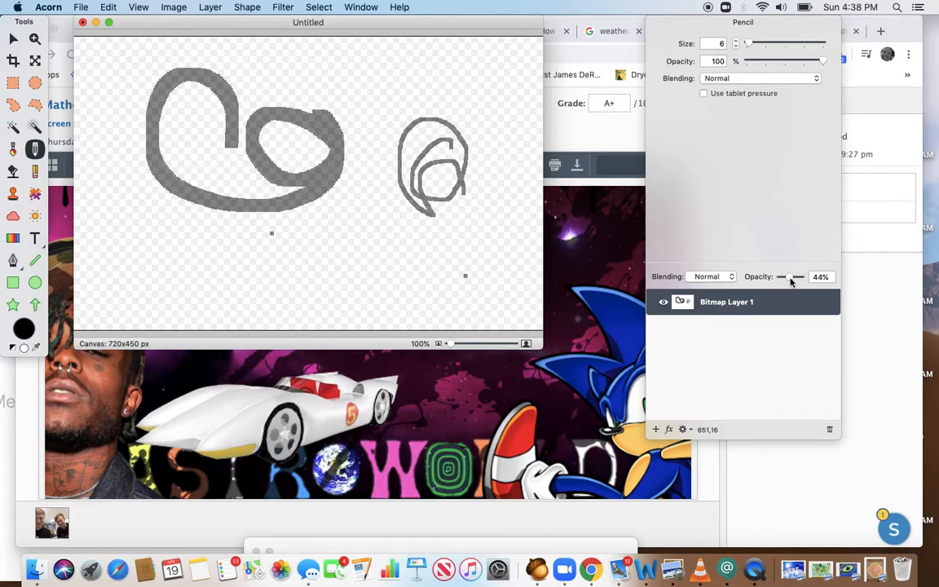
{"action": "left_click_drag", "start_coordinate": [782, 276], "coordinate": [798, 276]}
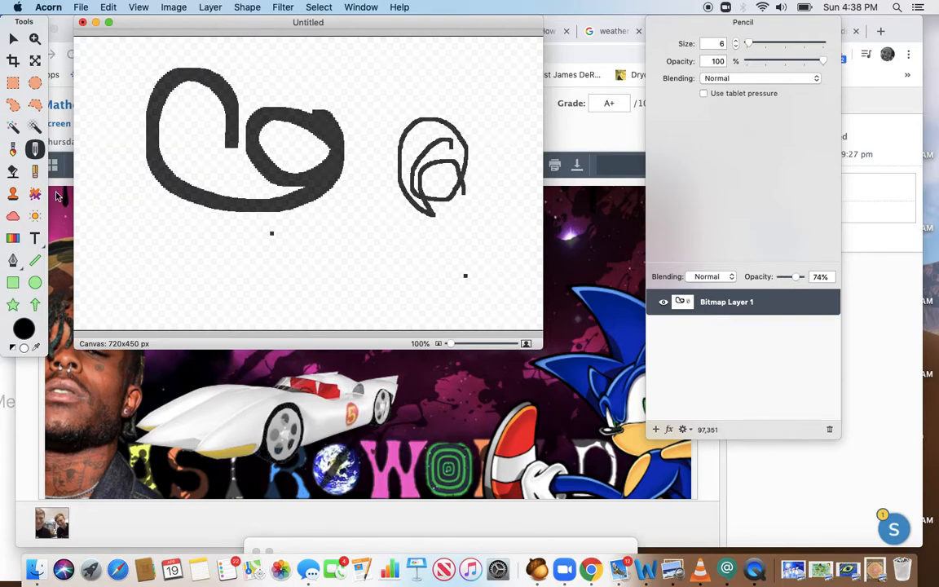
{"action": "left_click", "coordinate": [35, 194]}
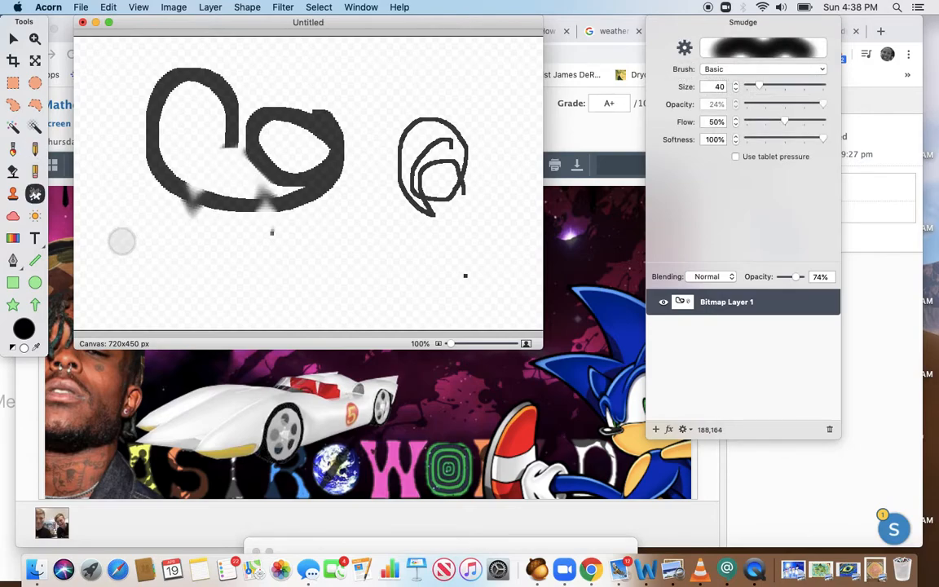
Smear the big loop's bottom edge and interior with the size-40 Smudge tool.
{"action": "left_click_drag", "start_coordinate": [123, 242], "coordinate": [250, 213]}
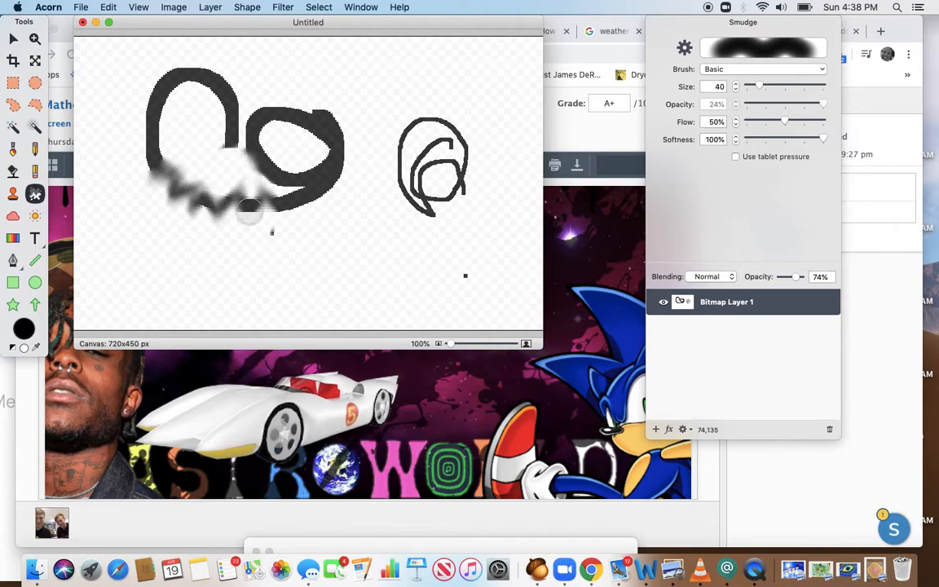
{"action": "left_click_drag", "start_coordinate": [250, 212], "coordinate": [185, 136]}
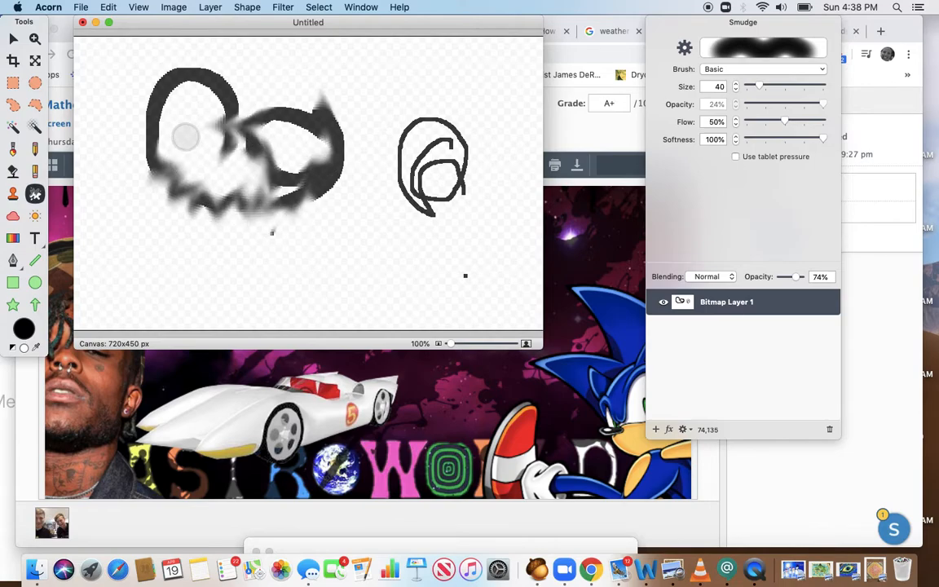
{"action": "left_click_drag", "start_coordinate": [184, 136], "coordinate": [362, 138]}
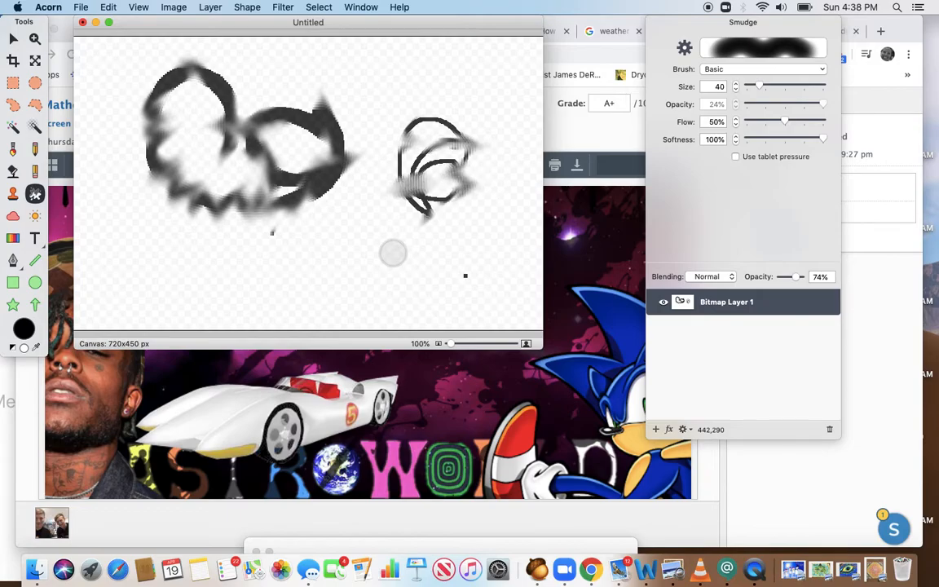
{"action": "mouse_move", "coordinate": [95, 201]}
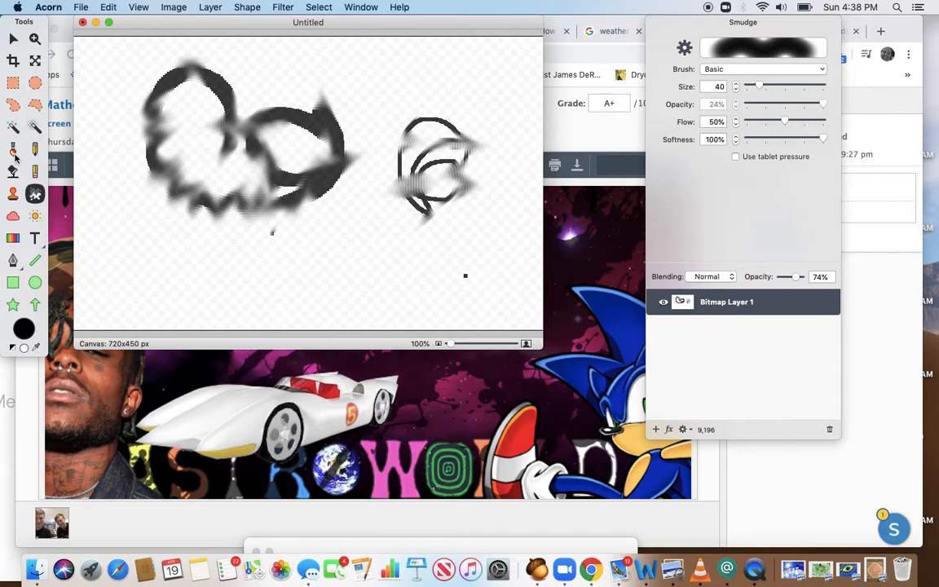
{"action": "mouse_move", "coordinate": [12, 216]}
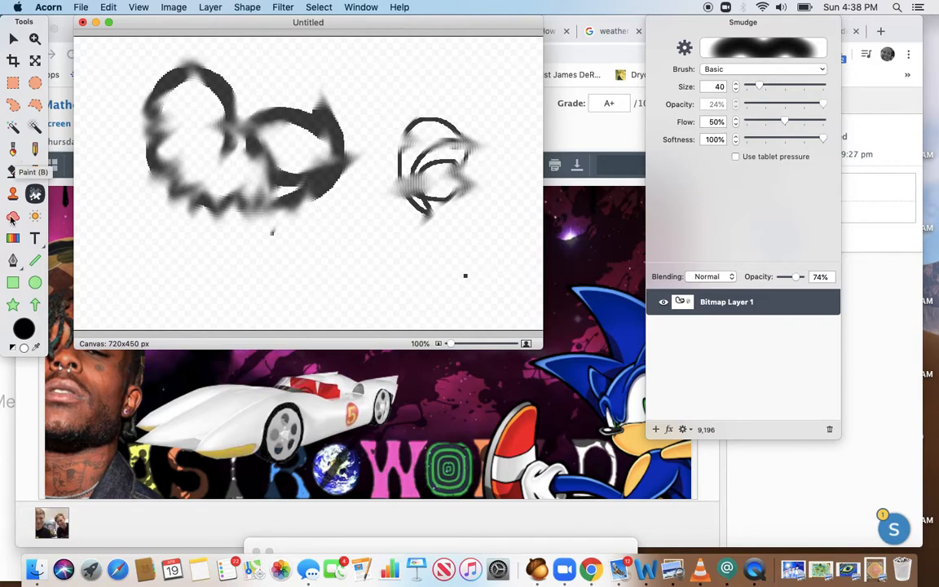
Fill the layer with solid blue and drop its opacity to about 58%.
{"action": "left_click", "coordinate": [13, 238]}
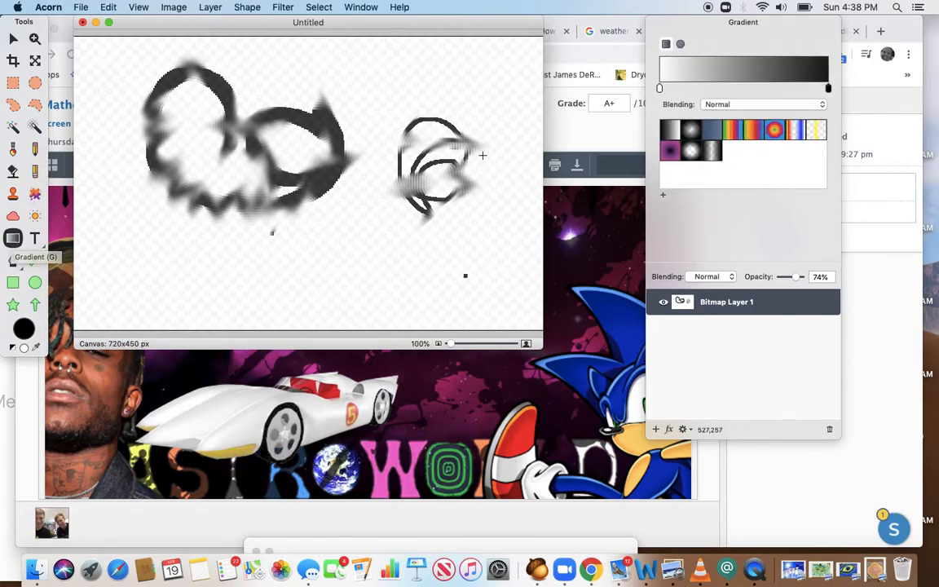
{"action": "right_click", "coordinate": [350, 205]}
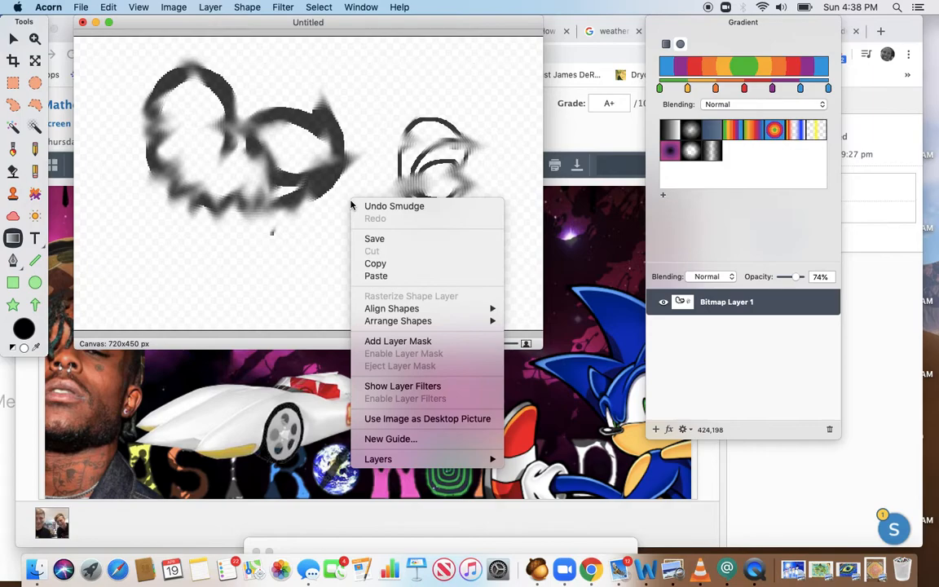
{"action": "left_click", "coordinate": [394, 205]}
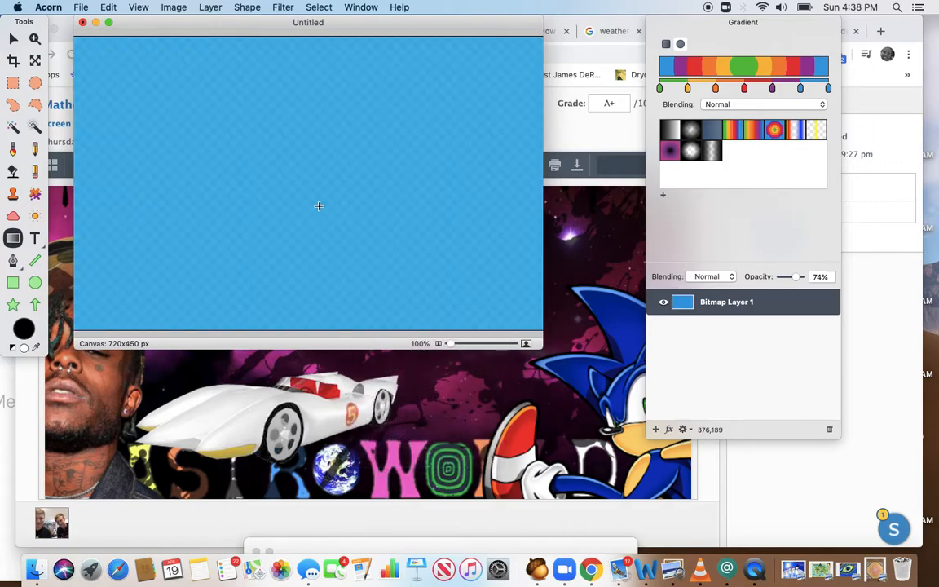
{"action": "mouse_move", "coordinate": [432, 392]}
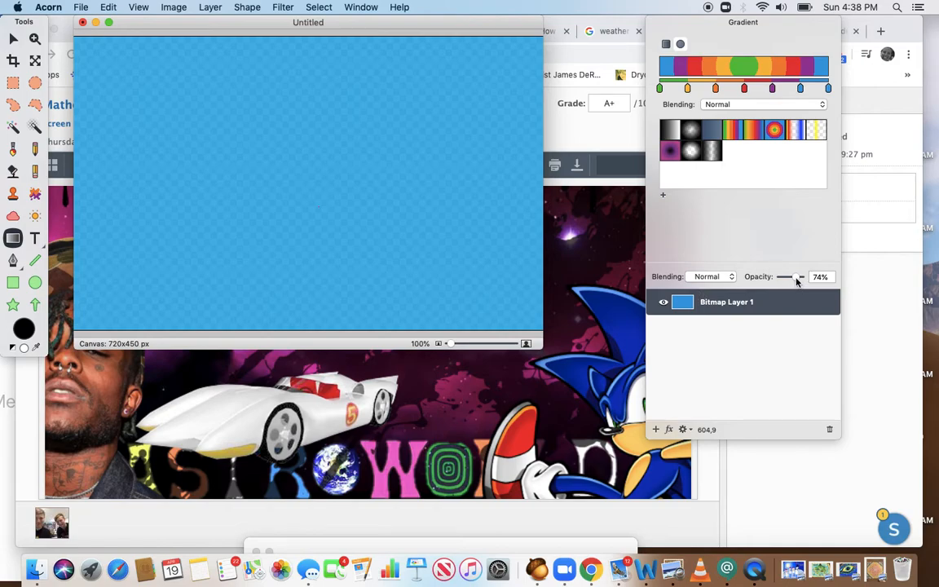
{"action": "left_click_drag", "start_coordinate": [804, 277], "coordinate": [783, 276]}
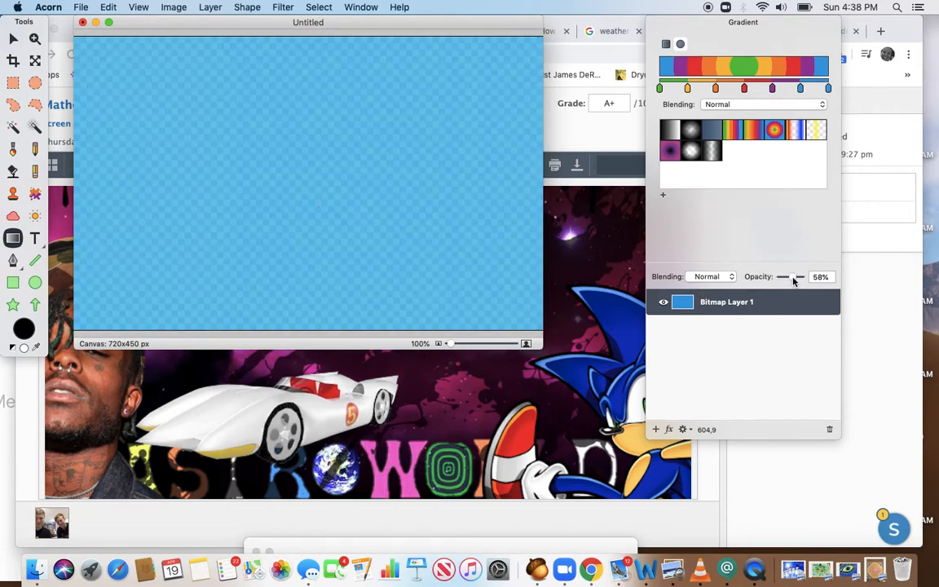
{"action": "mouse_move", "coordinate": [328, 169]}
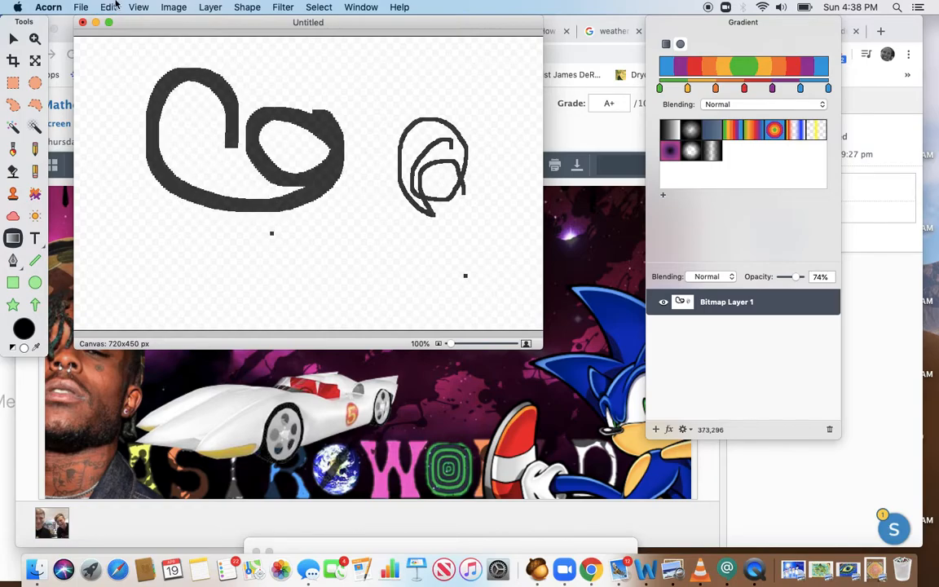
Create another 720×450 px, 72 ppi image with a white background.
{"action": "left_click", "coordinate": [81, 7]}
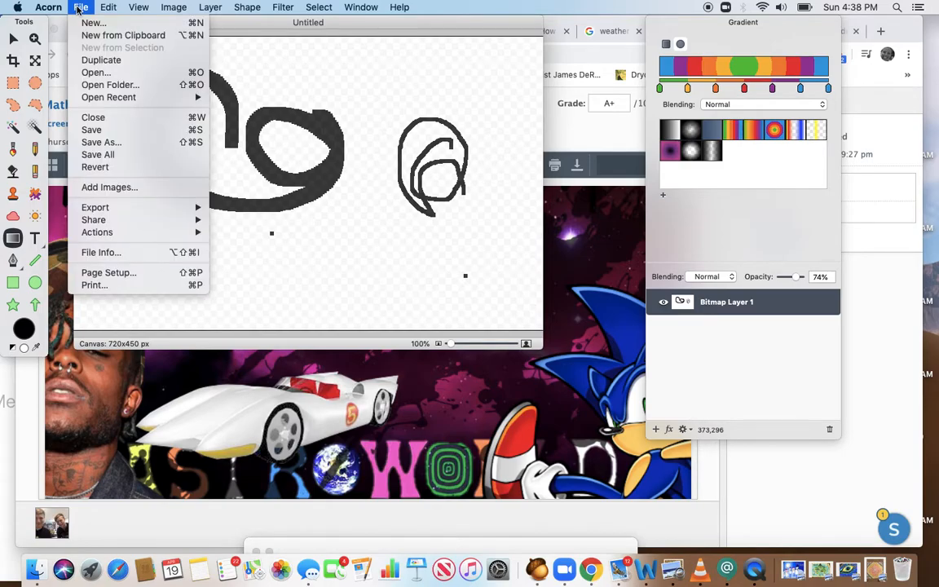
{"action": "mouse_move", "coordinate": [102, 141]}
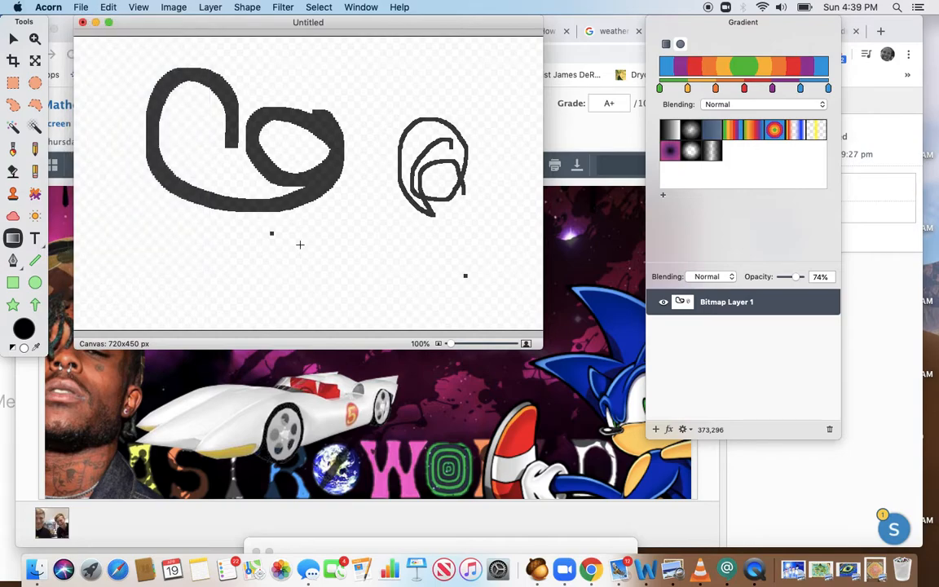
{"action": "left_click", "coordinate": [81, 7]}
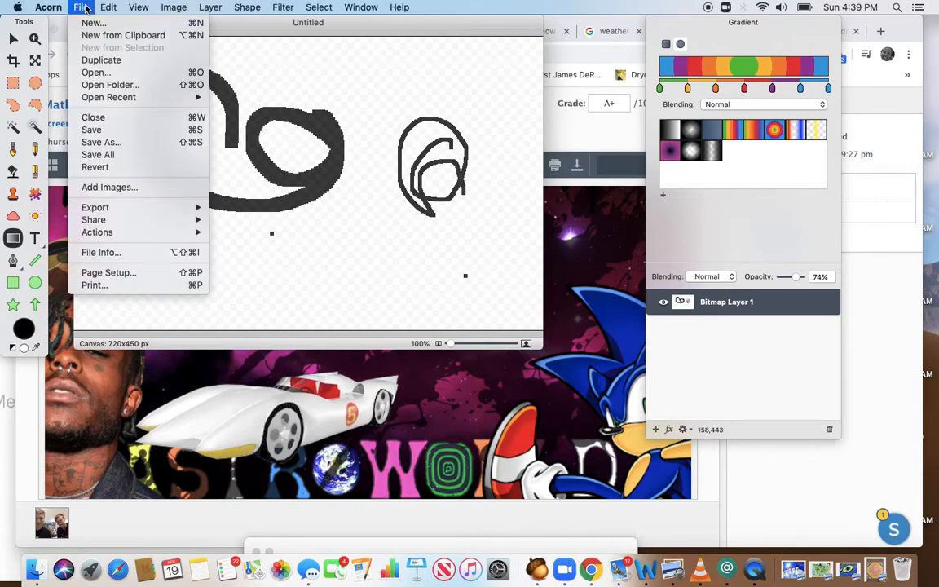
{"action": "mouse_move", "coordinate": [93, 23]}
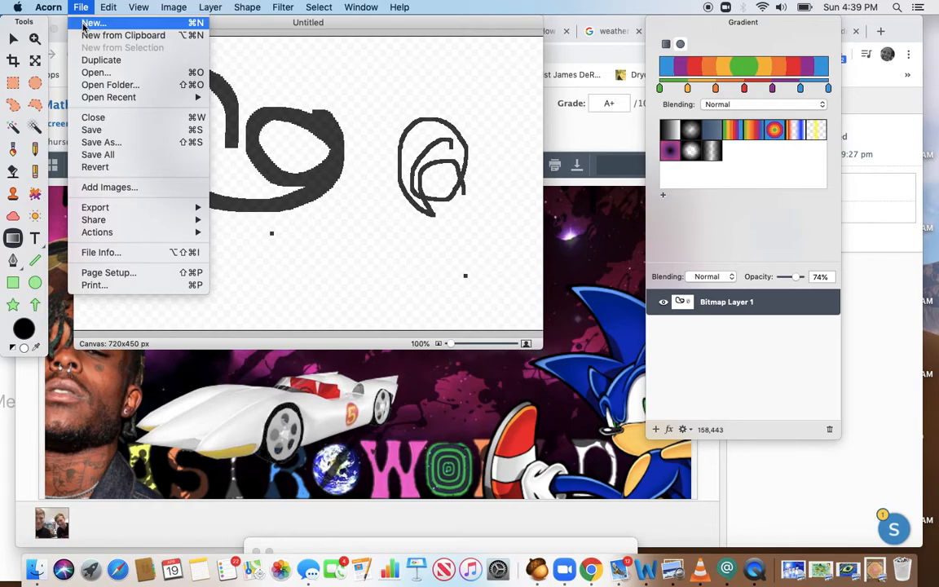
{"action": "left_click", "coordinate": [93, 23]}
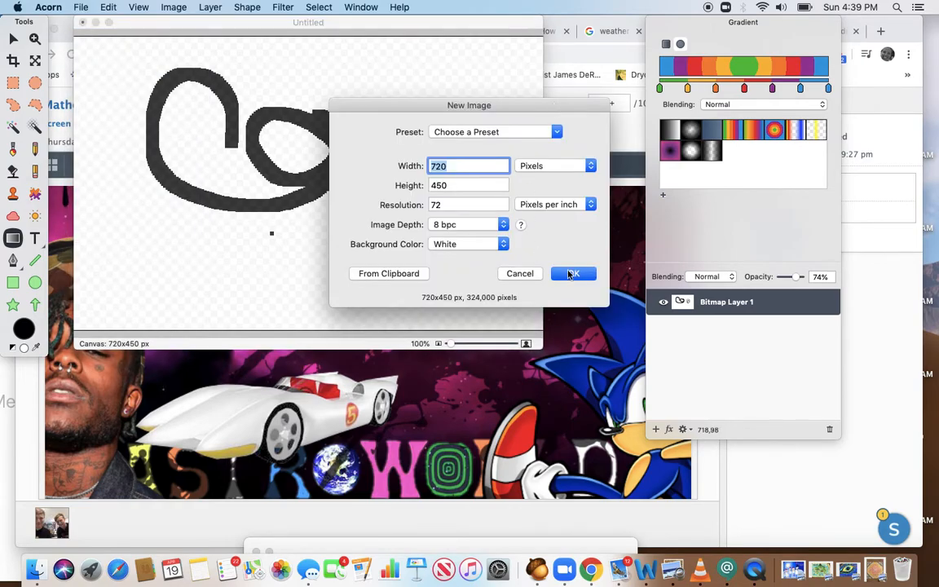
{"action": "left_click", "coordinate": [573, 273]}
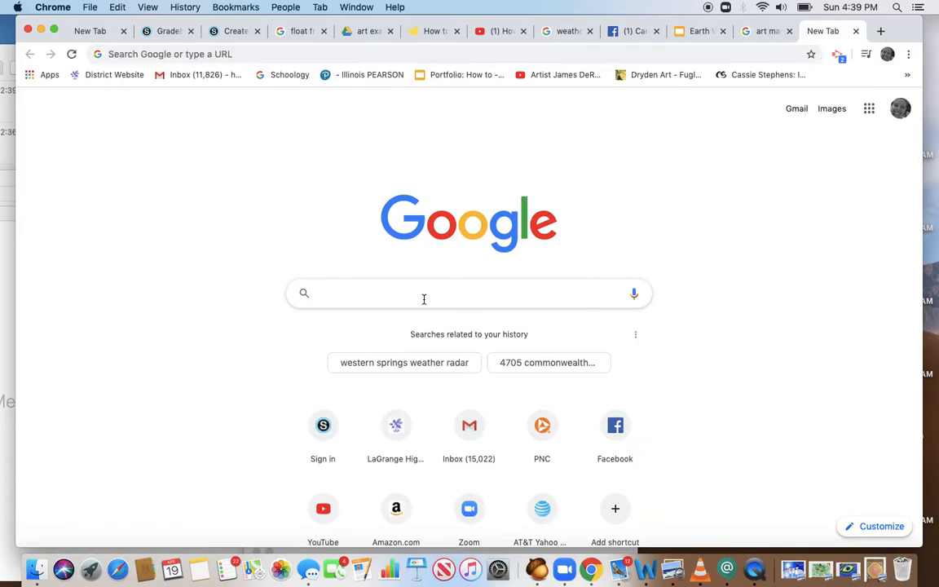
Search Google for 'space' and switch to the image results.
{"action": "type", "text": "space"}
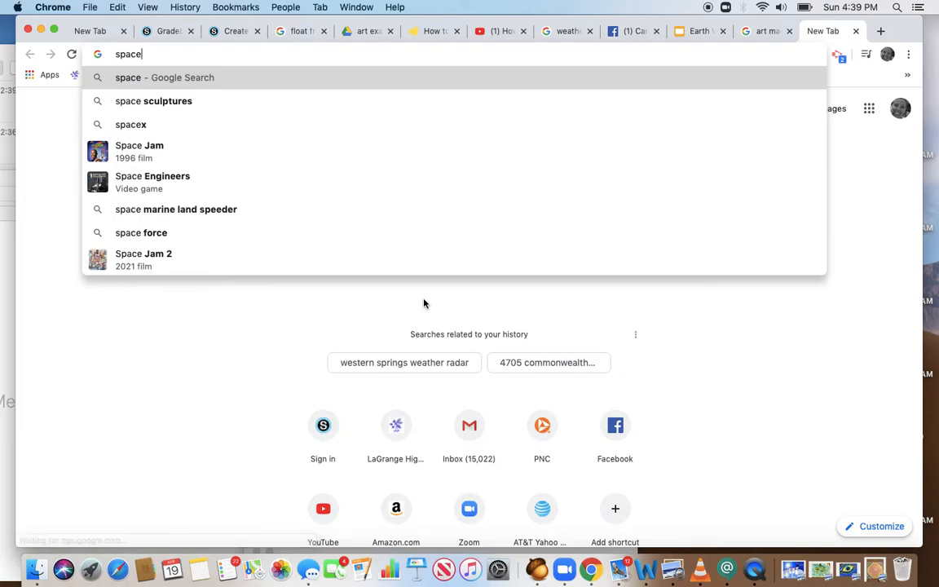
{"action": "key", "text": "Return"}
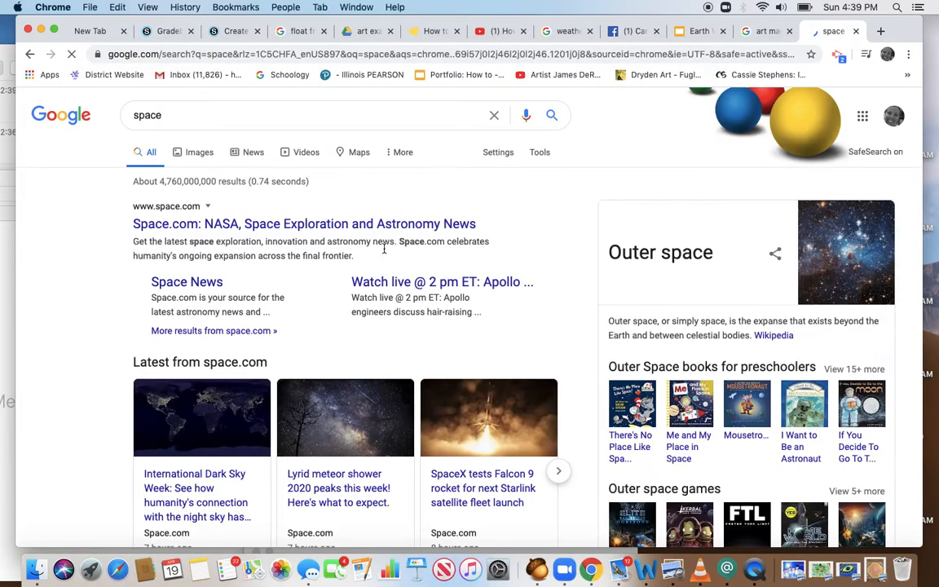
{"action": "left_click", "coordinate": [199, 152]}
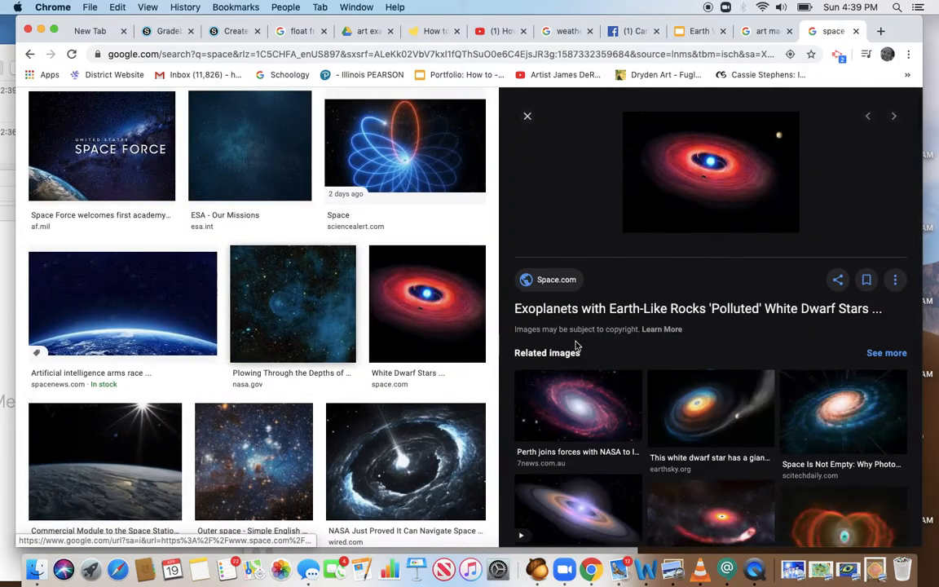
{"action": "mouse_move", "coordinate": [844, 201]}
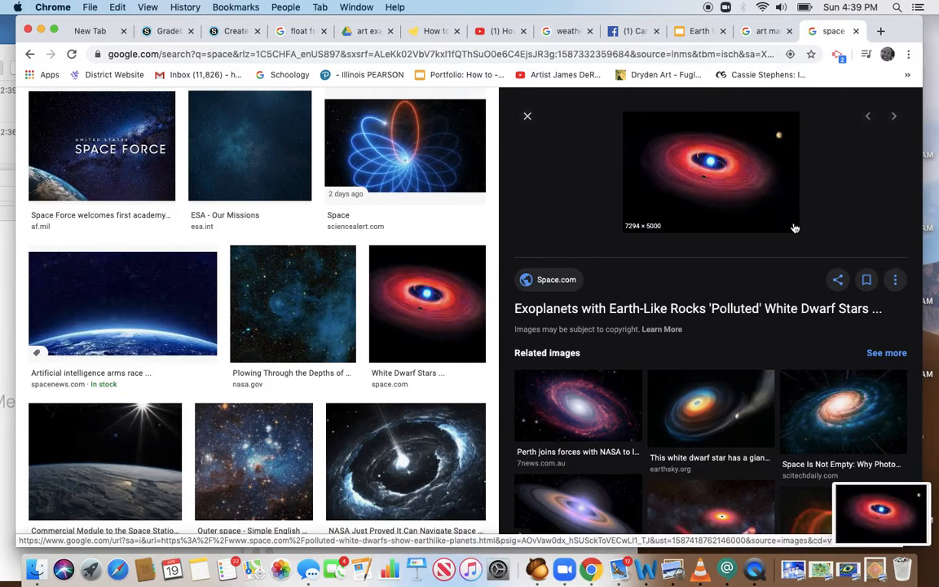
{"action": "scroll", "scroll_direction": "up", "scroll_amount": 3}
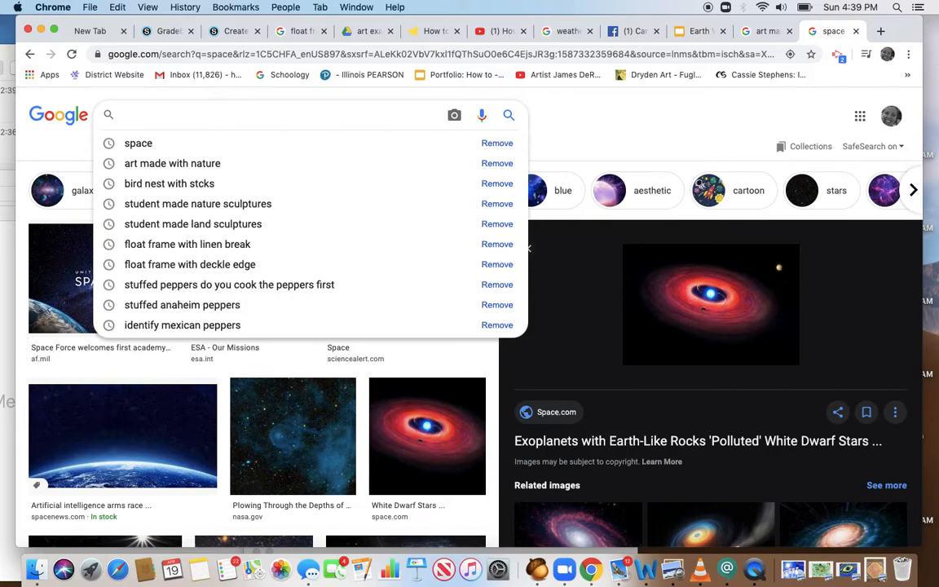
Search images for 'Gumby' and preview the green clay figure picture large.
{"action": "type", "text": "G"}
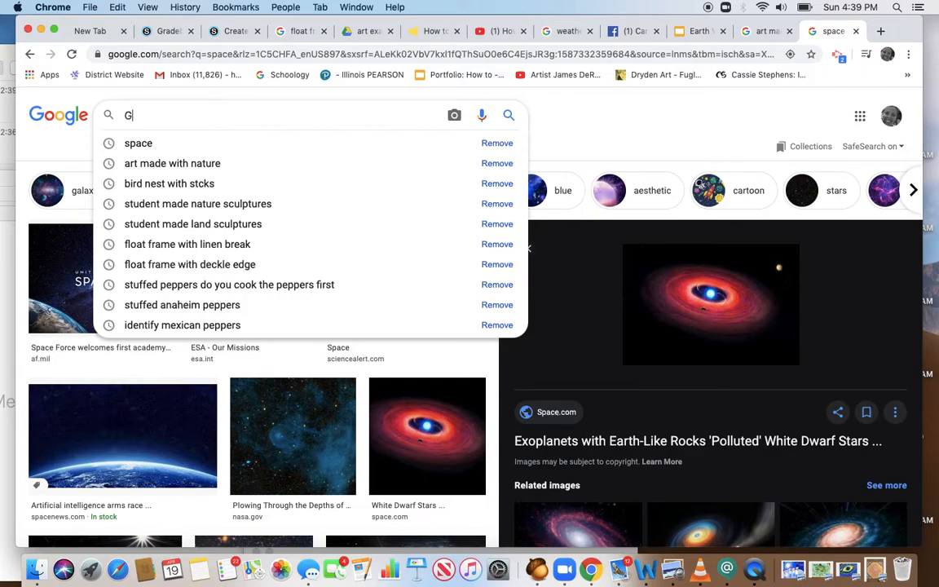
{"action": "type", "text": "umby"}
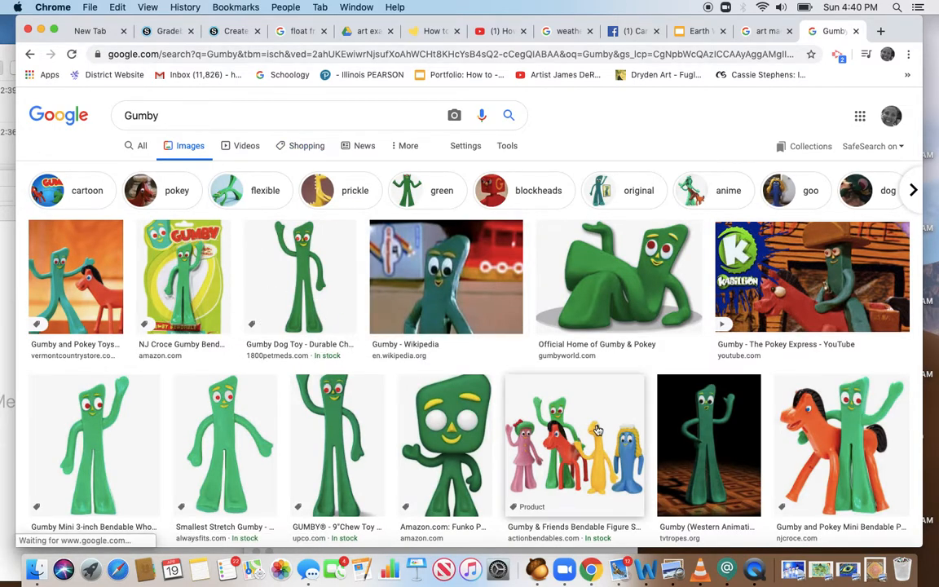
{"action": "left_click", "coordinate": [709, 446]}
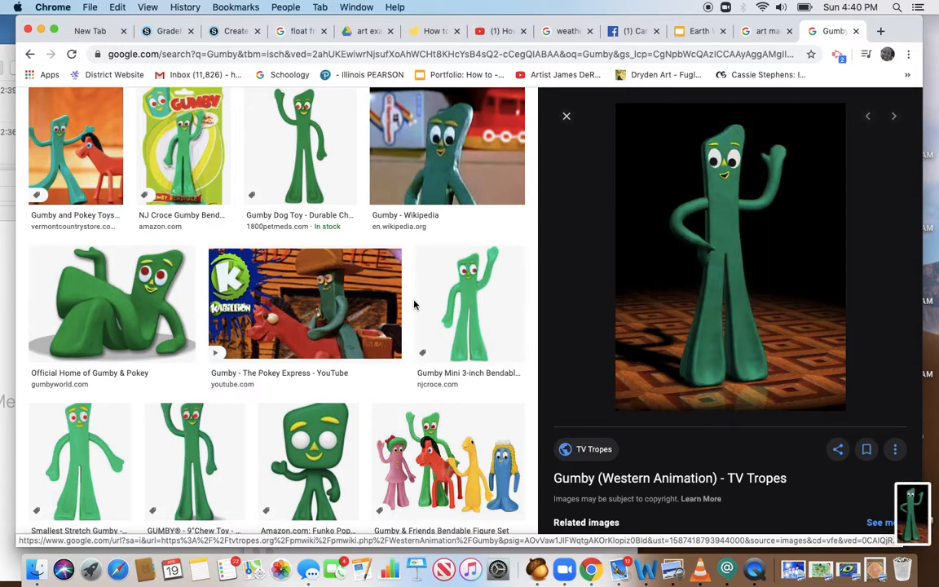
{"action": "scroll", "scroll_direction": "up", "scroll_amount": 3}
{"action": "type", "text": "p"}
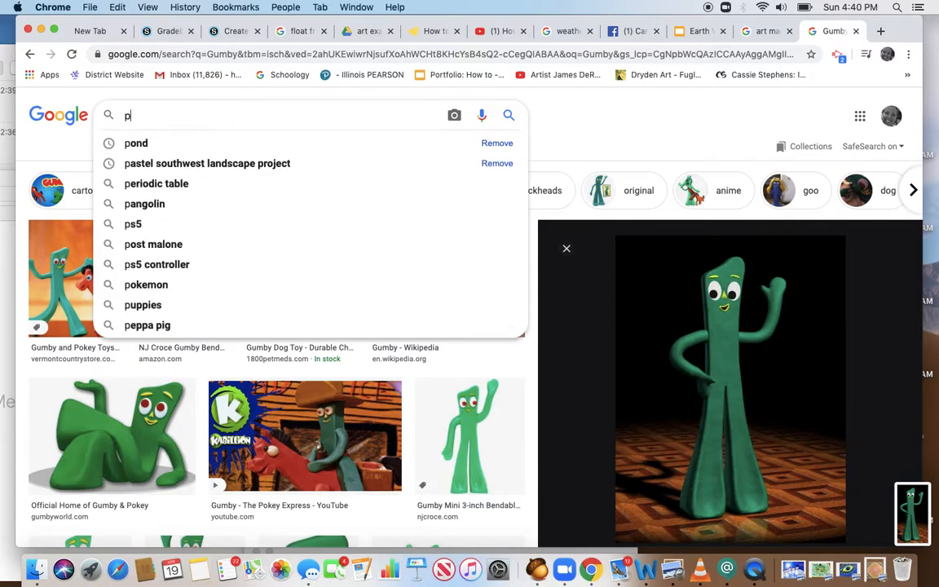
Search images for 'pizza slice' and open the Shutterstock pepperoni slice photo large.
{"action": "type", "text": "izza"}
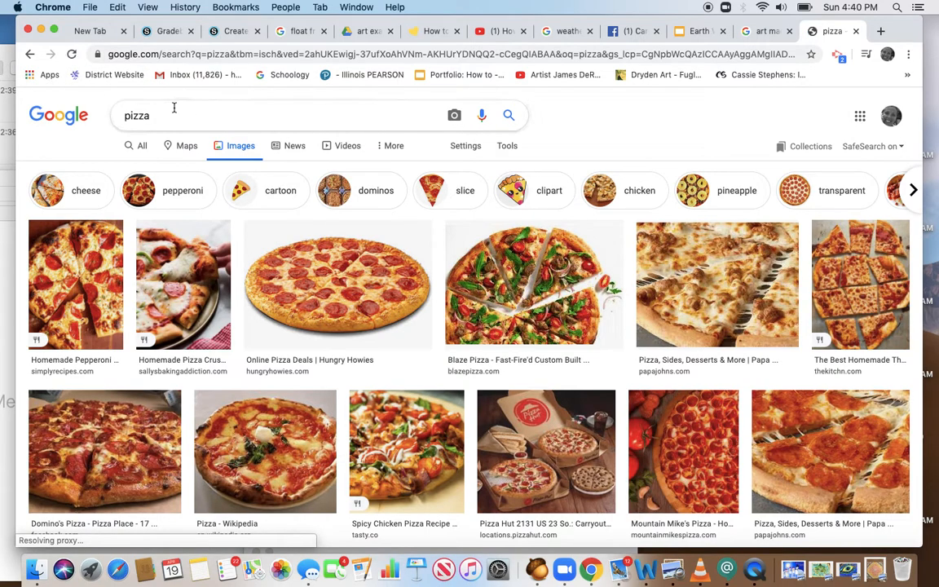
{"action": "type", "text": "sl"}
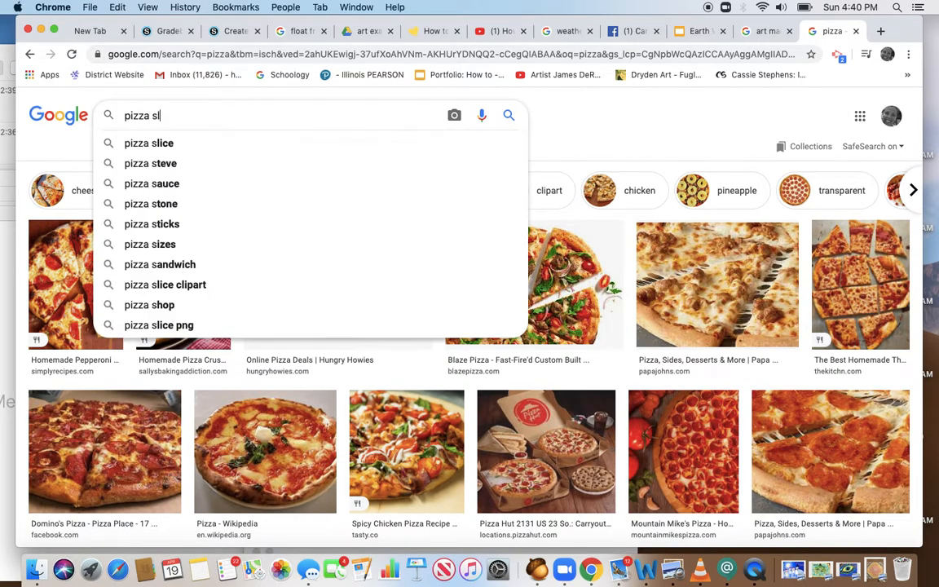
{"action": "left_click", "coordinate": [148, 142]}
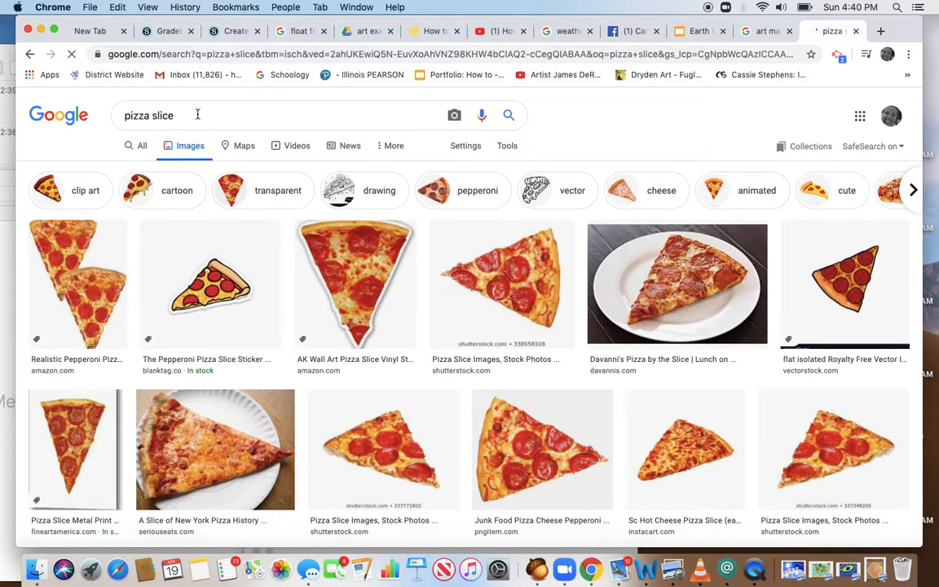
{"action": "left_click", "coordinate": [383, 449]}
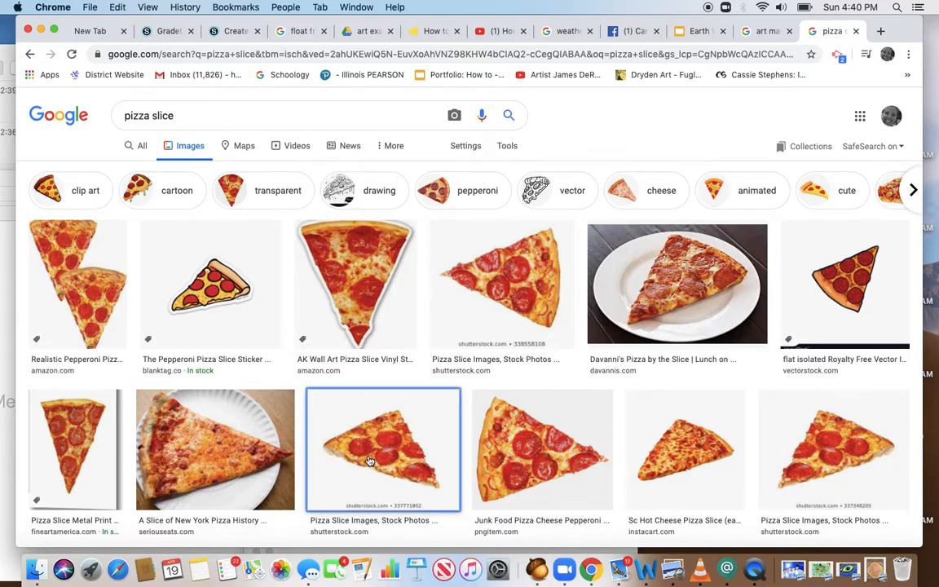
{"action": "left_click", "coordinate": [383, 449]}
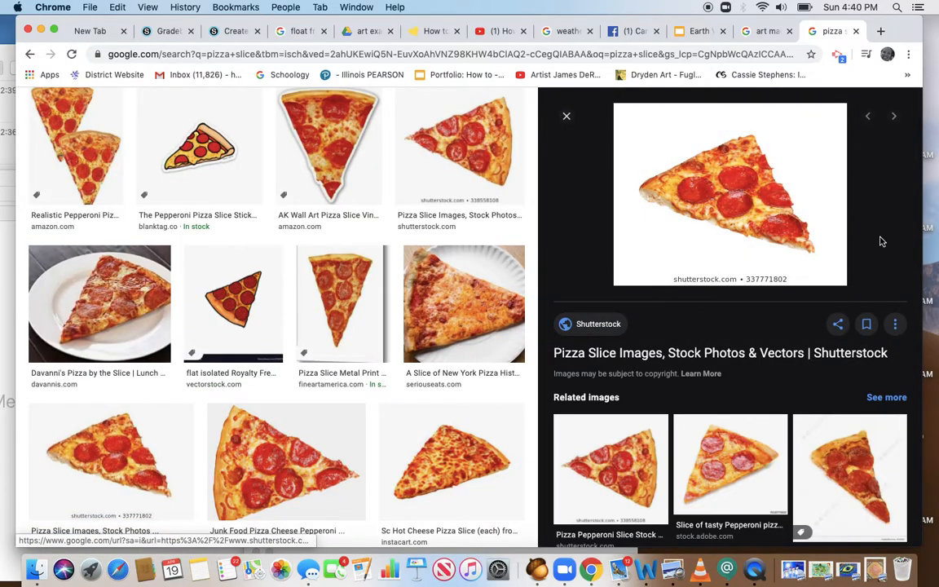
{"action": "mouse_move", "coordinate": [630, 138]}
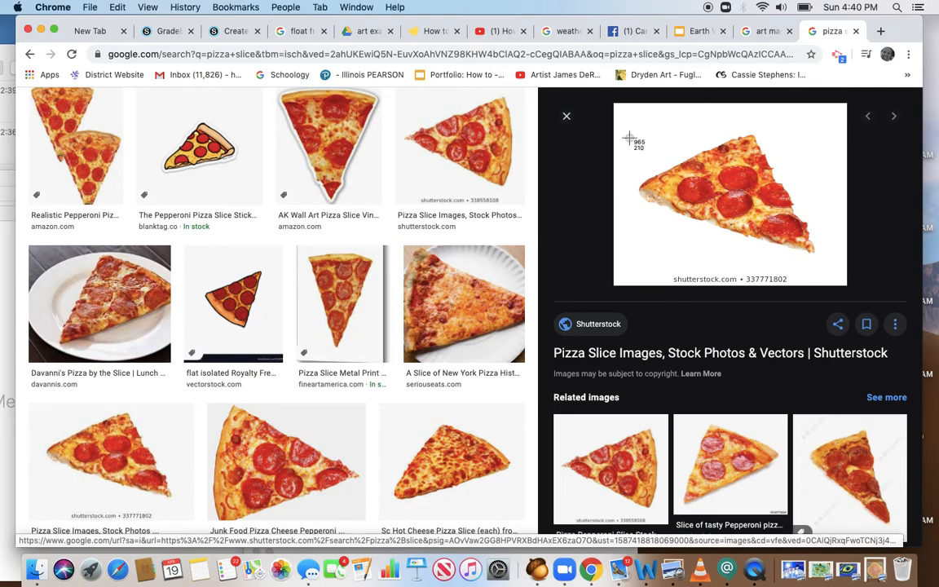
{"action": "mouse_move", "coordinate": [824, 262]}
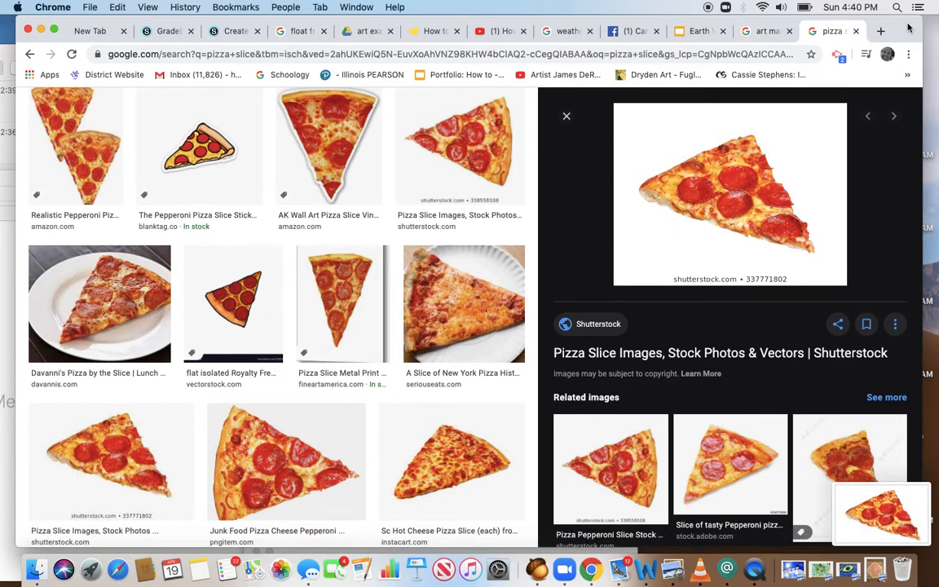
{"action": "mouse_move", "coordinate": [41, 31]}
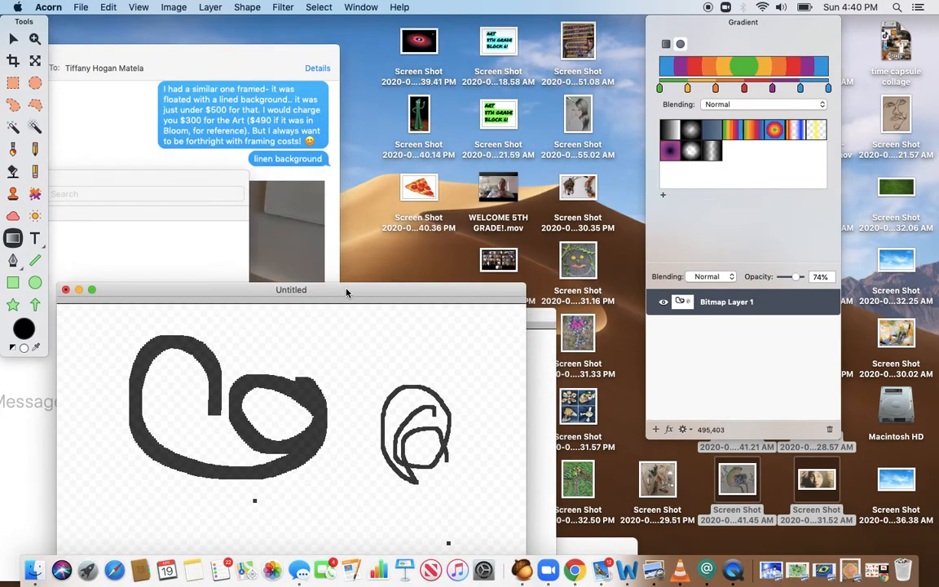
Import the Gumby, galaxy and pizza screenshots as layers and make the hidden layer visible.
{"action": "left_click_drag", "start_coordinate": [291, 290], "coordinate": [196, 322]}
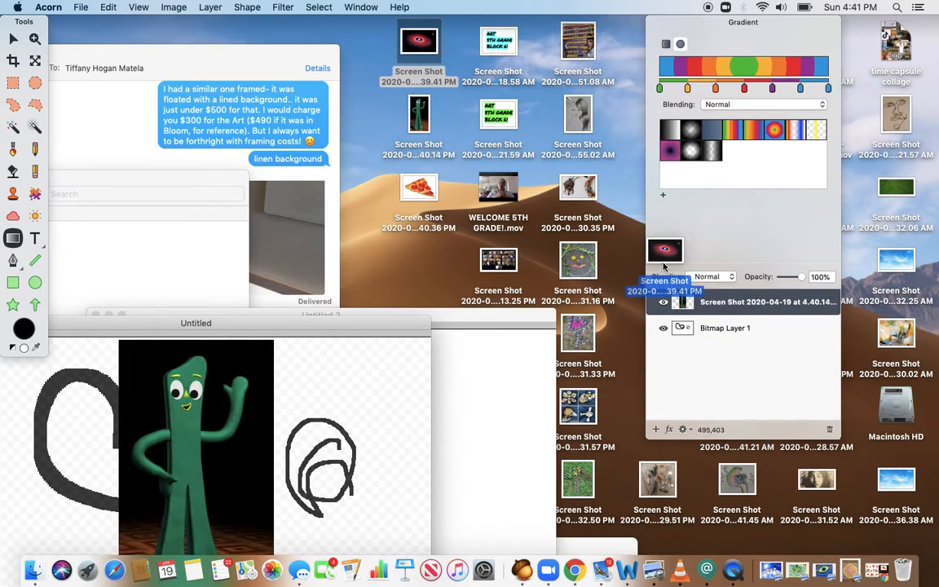
{"action": "left_click", "coordinate": [665, 302]}
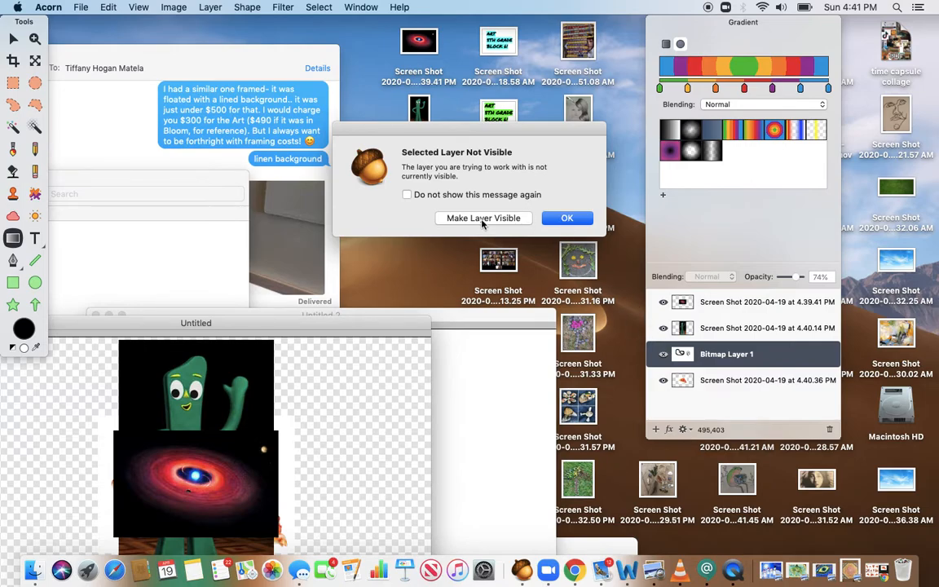
{"action": "left_click", "coordinate": [568, 218]}
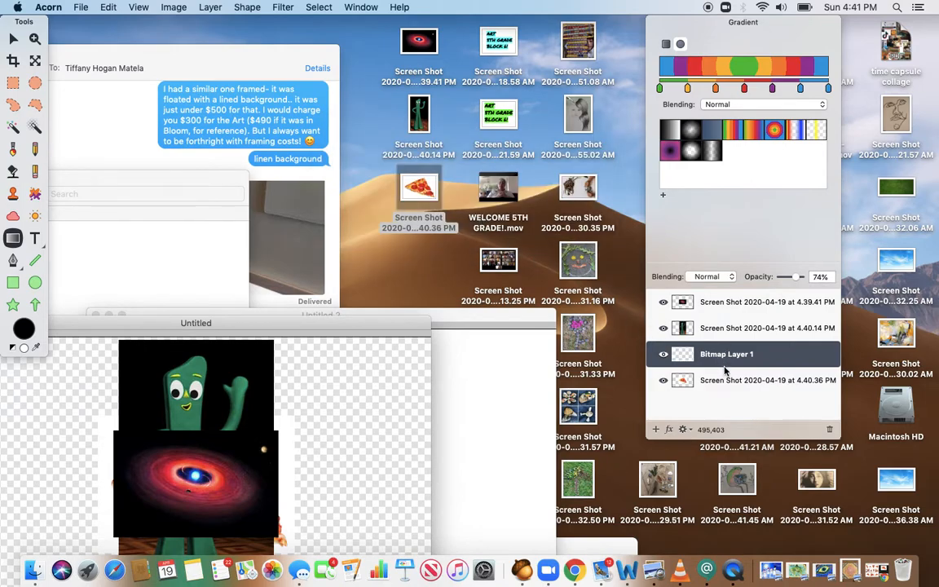
{"action": "mouse_move", "coordinate": [465, 333]}
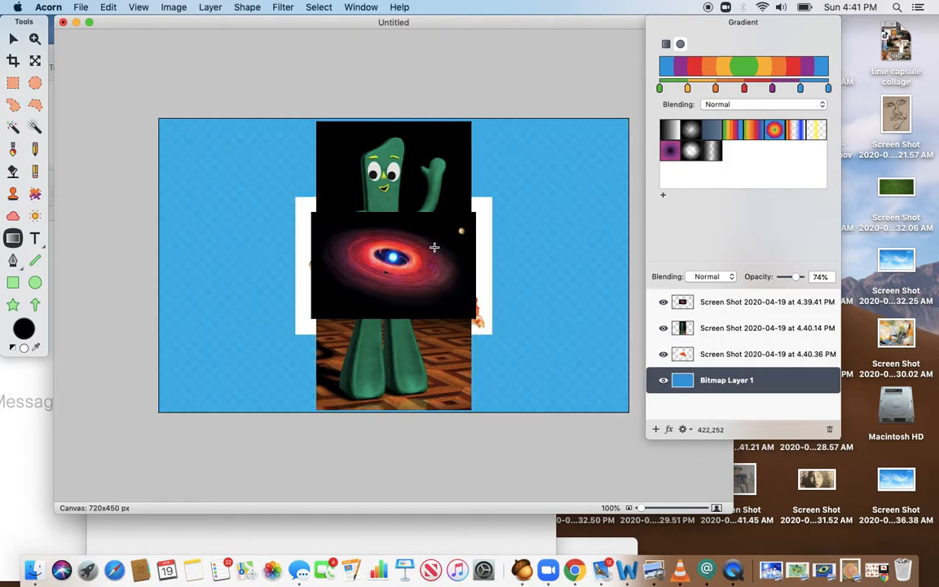
Hide the blue Bitmap Layer 1, select the galaxy layer, and browse the File and Edit menus.
{"action": "left_click", "coordinate": [664, 380]}
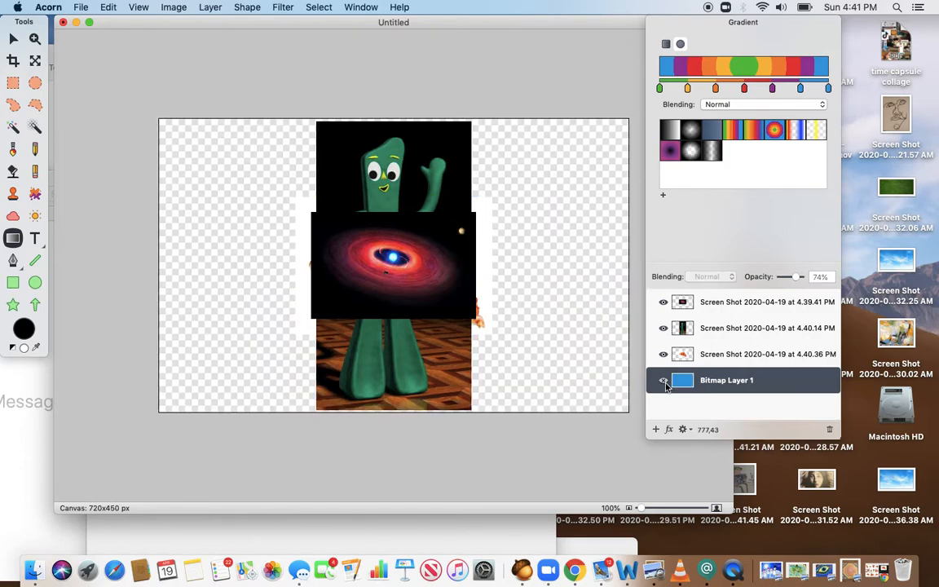
{"action": "left_click", "coordinate": [767, 302]}
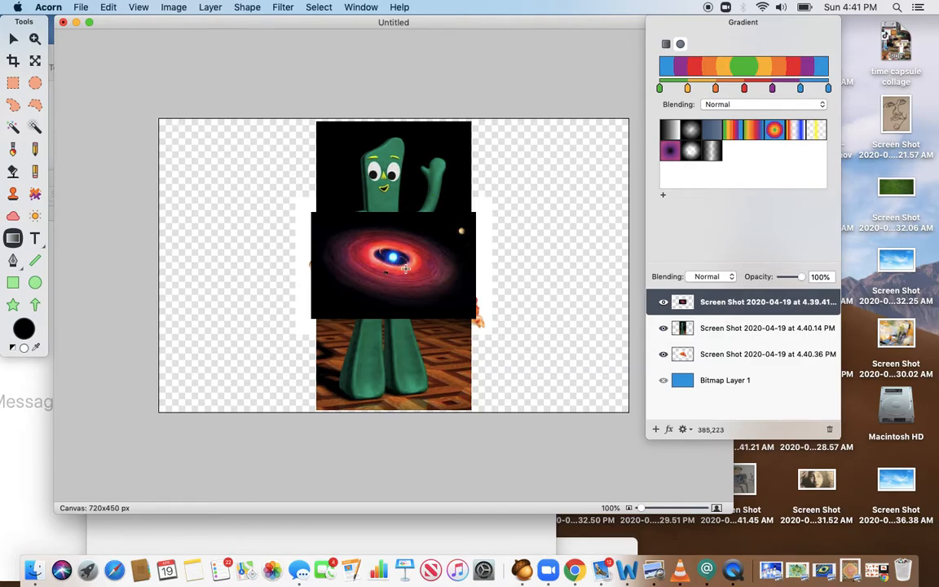
{"action": "mouse_move", "coordinate": [394, 267]}
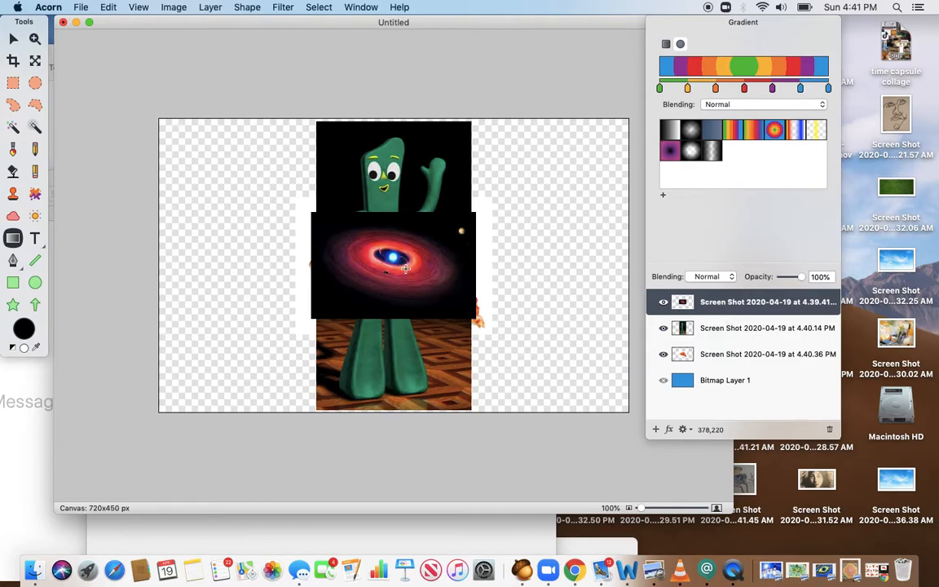
{"action": "mouse_move", "coordinate": [465, 230]}
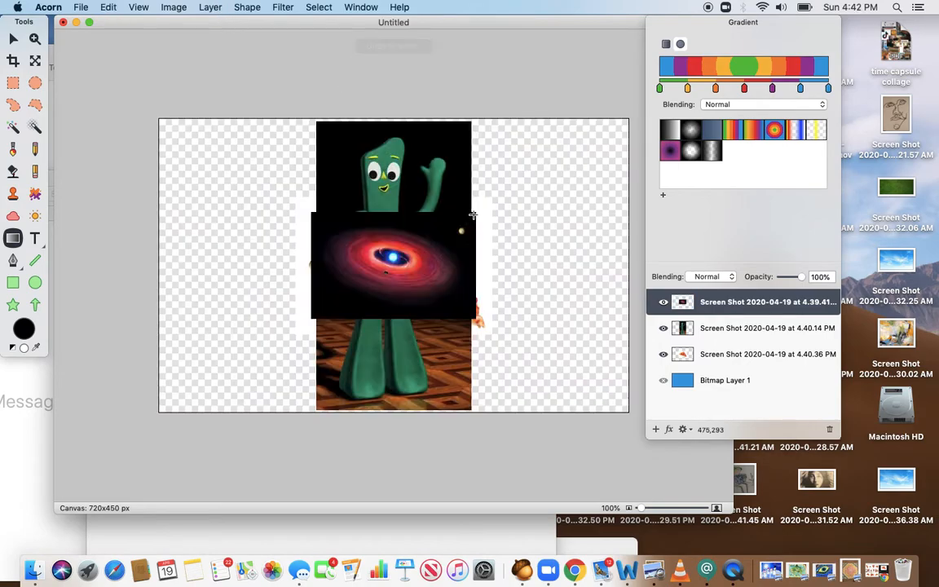
{"action": "left_click", "coordinate": [81, 6]}
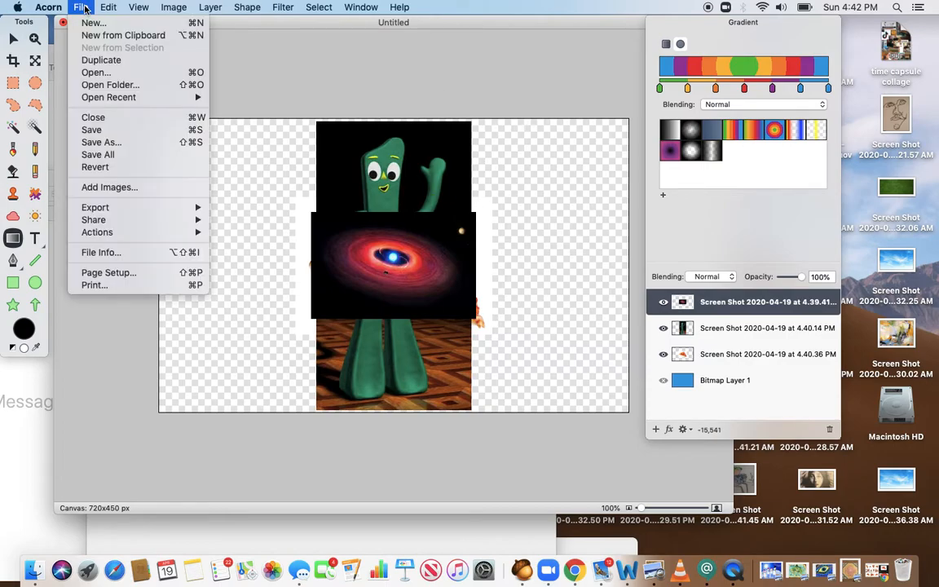
{"action": "left_click", "coordinate": [109, 7]}
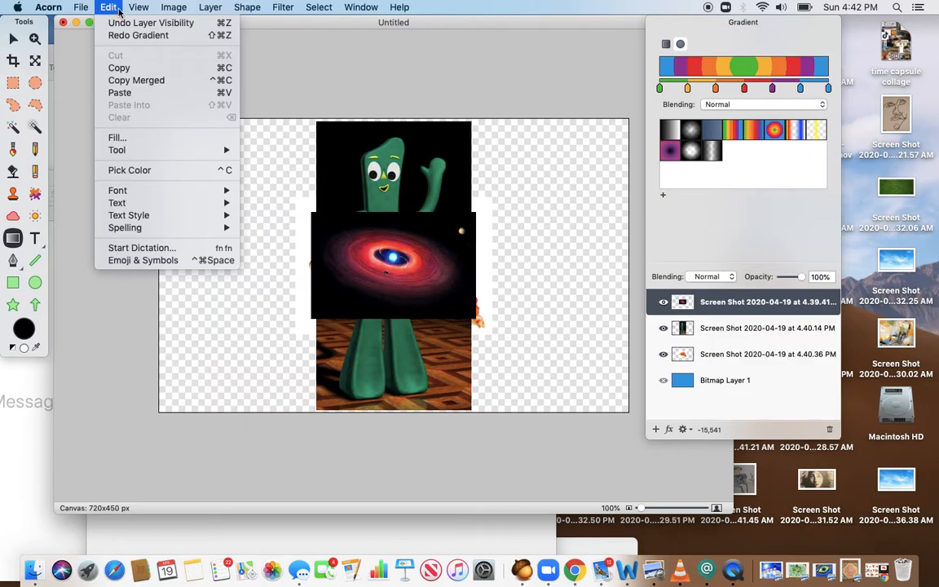
{"action": "left_click", "coordinate": [211, 6]}
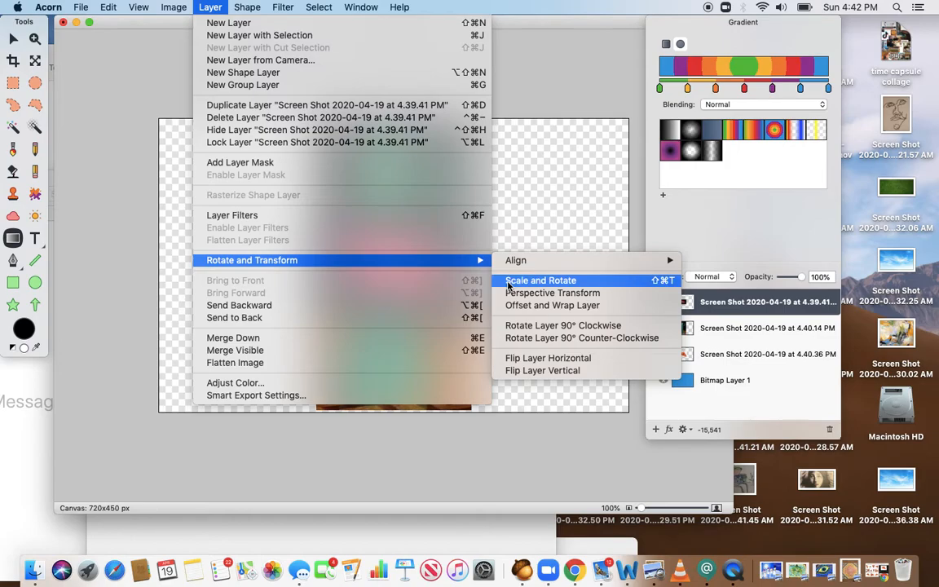
Scale the galaxy layer up to fill the 720×450 canvas and apply the transform.
{"action": "left_click", "coordinate": [540, 280]}
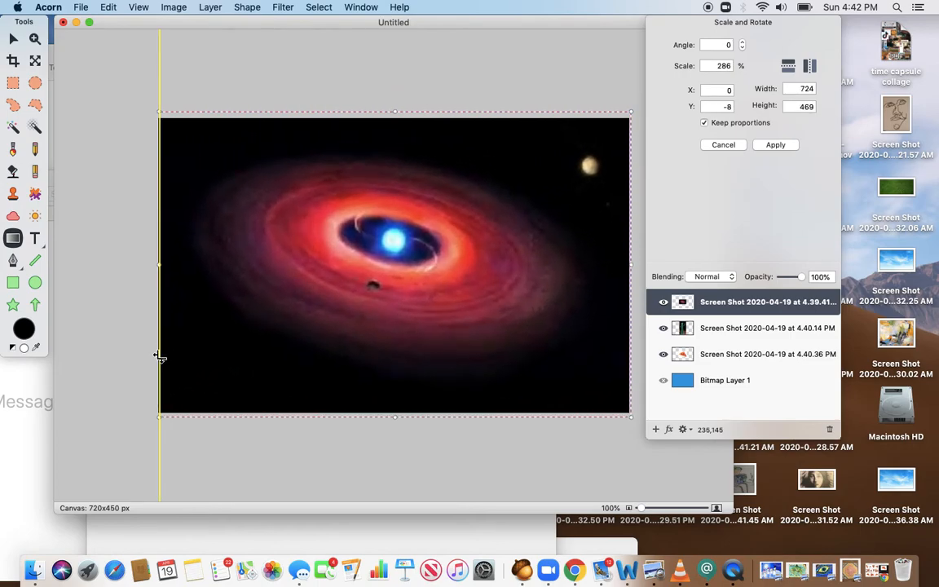
{"action": "mouse_move", "coordinate": [162, 361]}
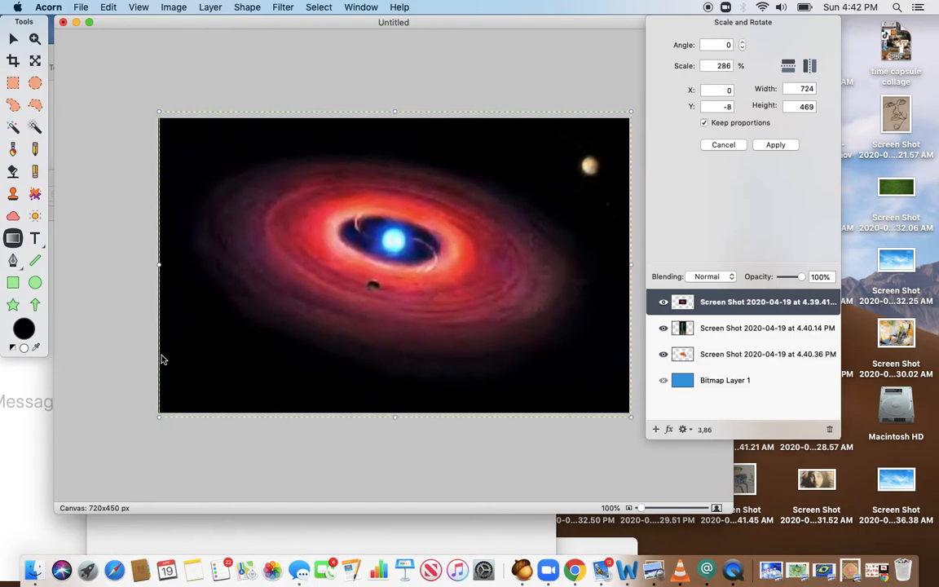
{"action": "mouse_move", "coordinate": [774, 265]}
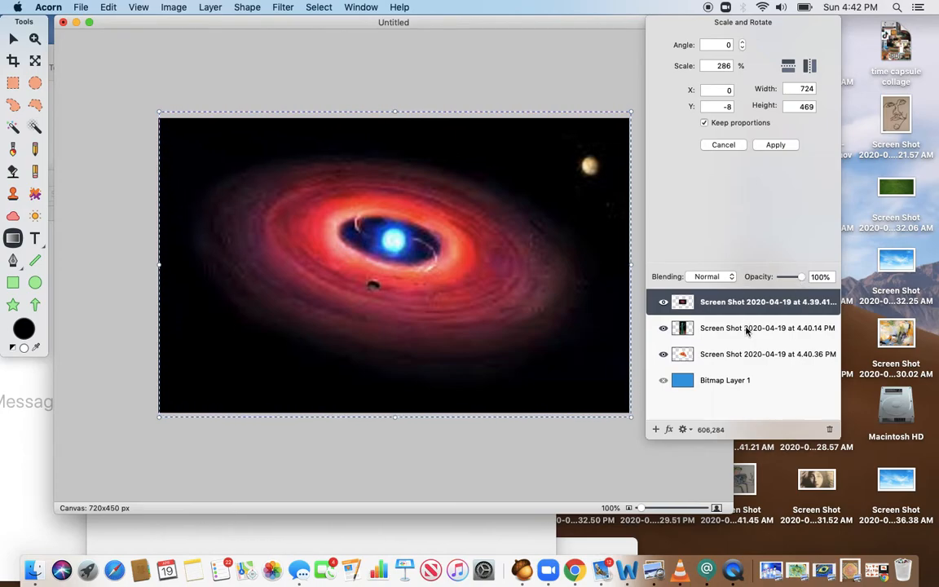
{"action": "left_click", "coordinate": [767, 327]}
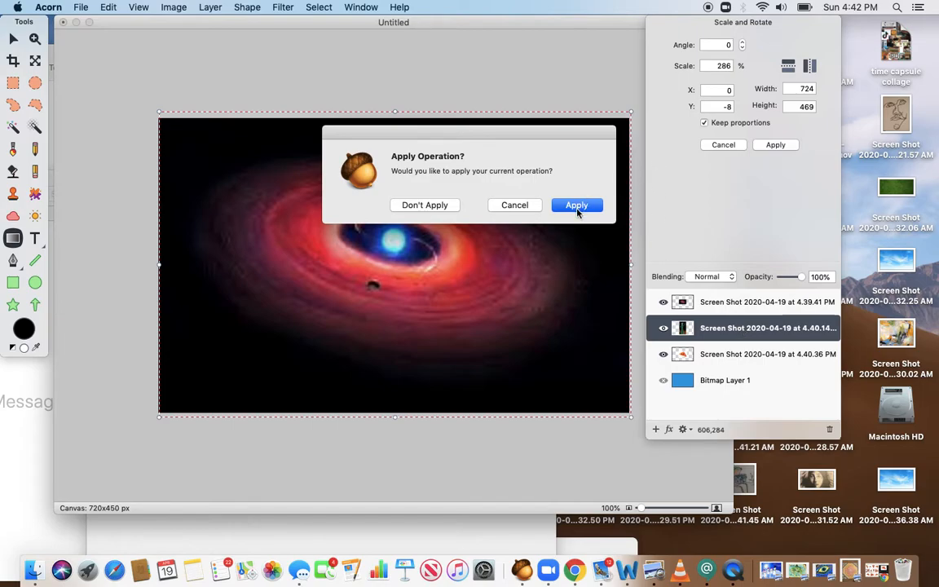
{"action": "left_click", "coordinate": [577, 204]}
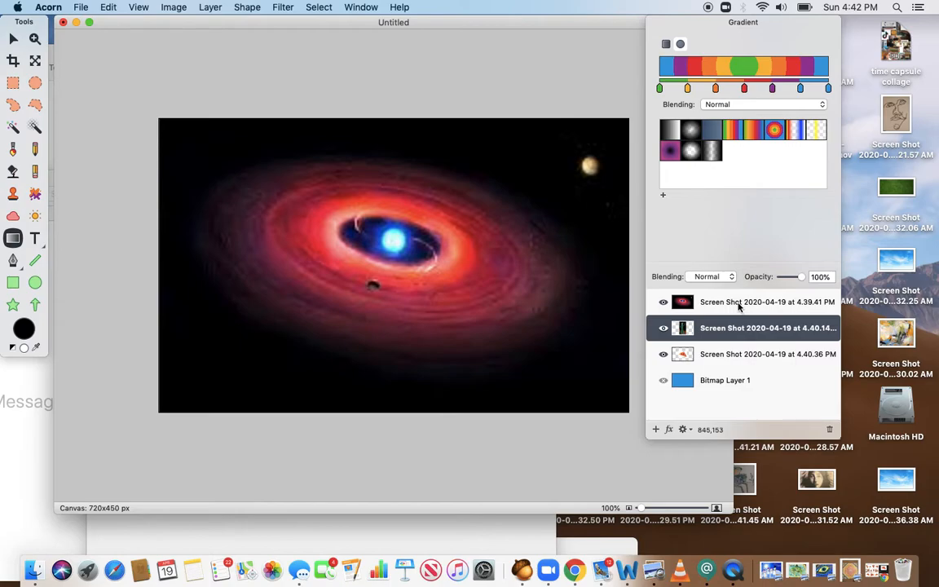
Lower the galaxy layer's opacity below 100% so Gumby shows through.
{"action": "left_click_drag", "start_coordinate": [802, 276], "coordinate": [785, 277]}
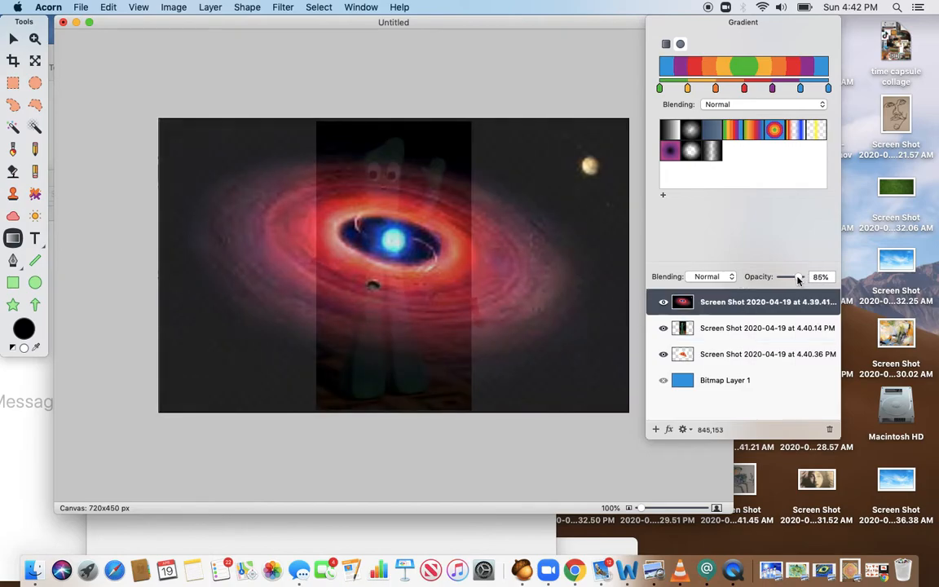
{"action": "left_click_drag", "start_coordinate": [791, 276], "coordinate": [785, 276]}
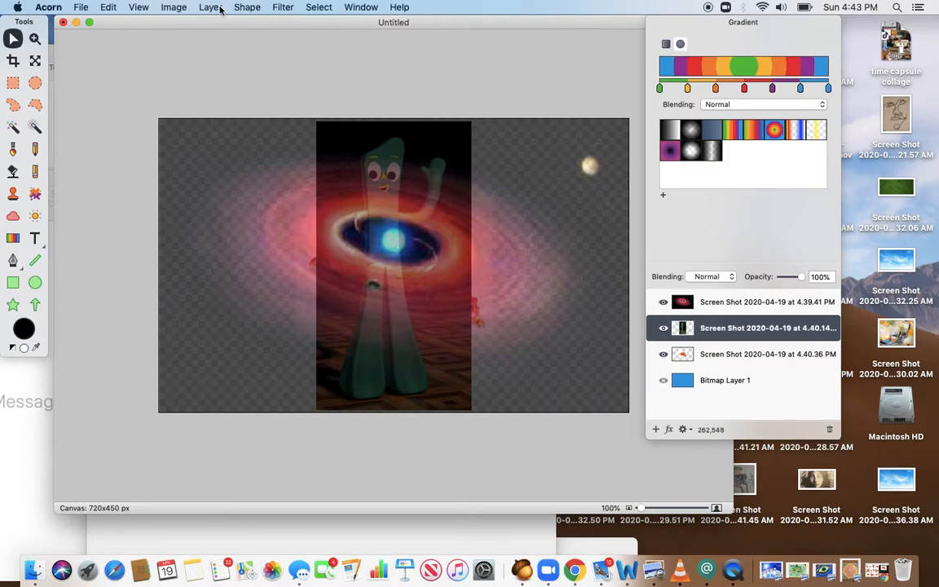
Start Scale and Rotate on the Gumby layer, reposition Gumby and turn it upright.
{"action": "left_click", "coordinate": [209, 6]}
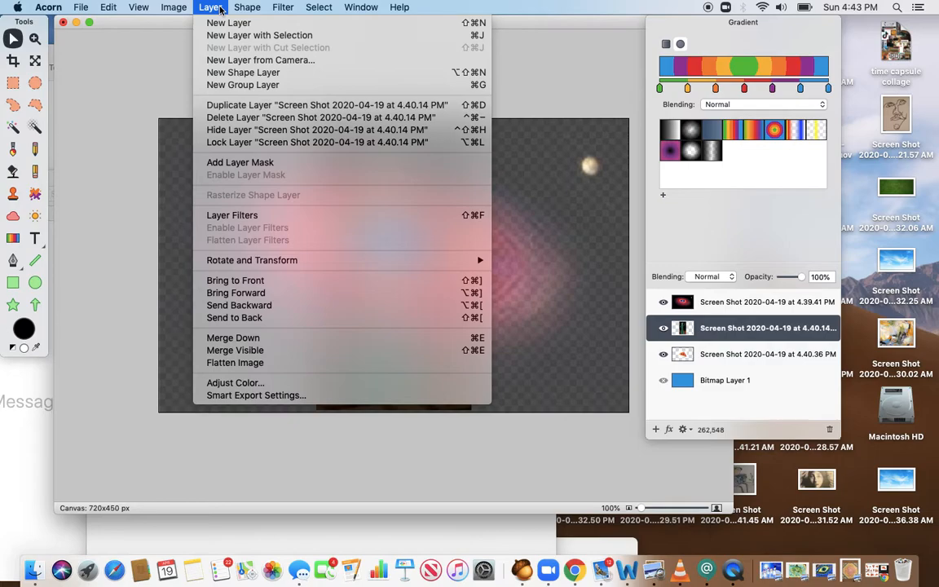
{"action": "mouse_move", "coordinate": [252, 260]}
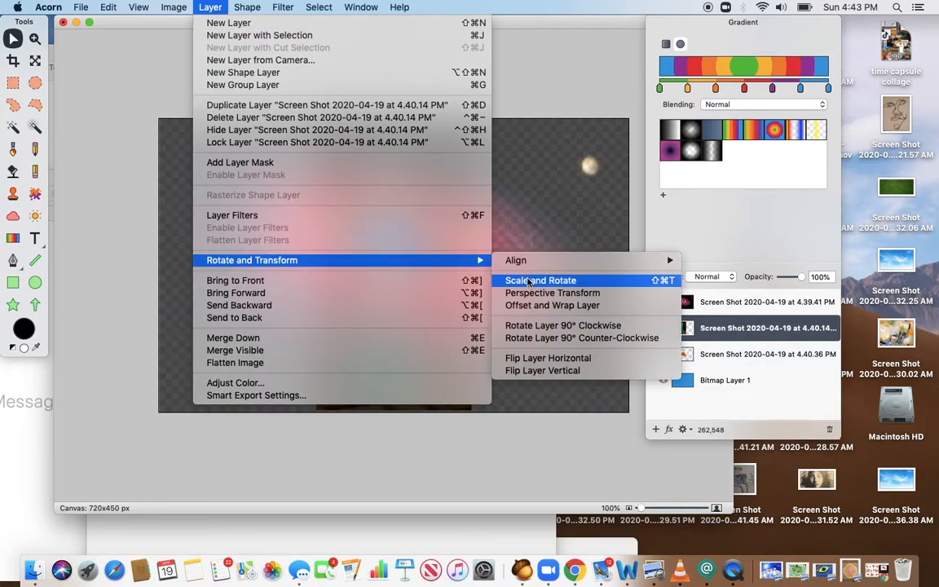
{"action": "left_click", "coordinate": [541, 280]}
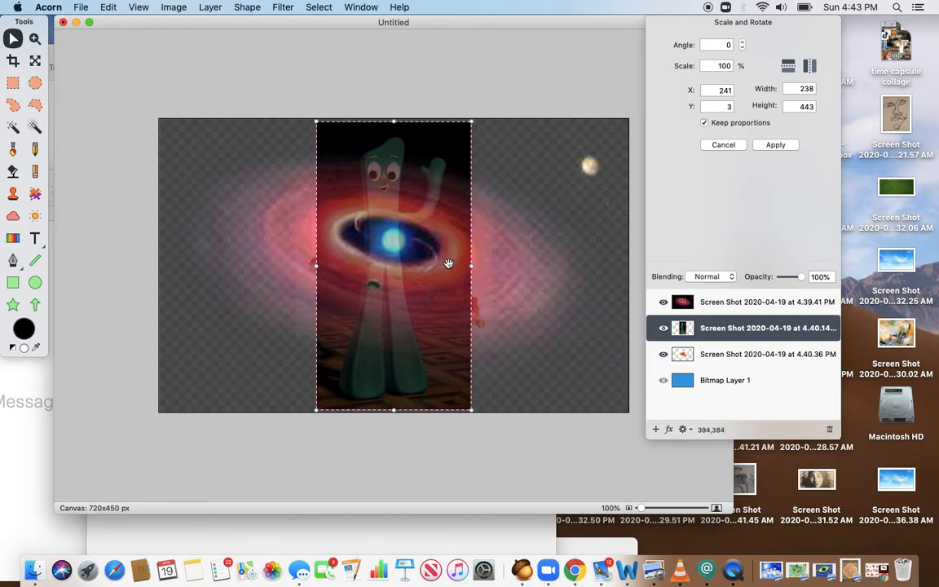
{"action": "mouse_move", "coordinate": [425, 362]}
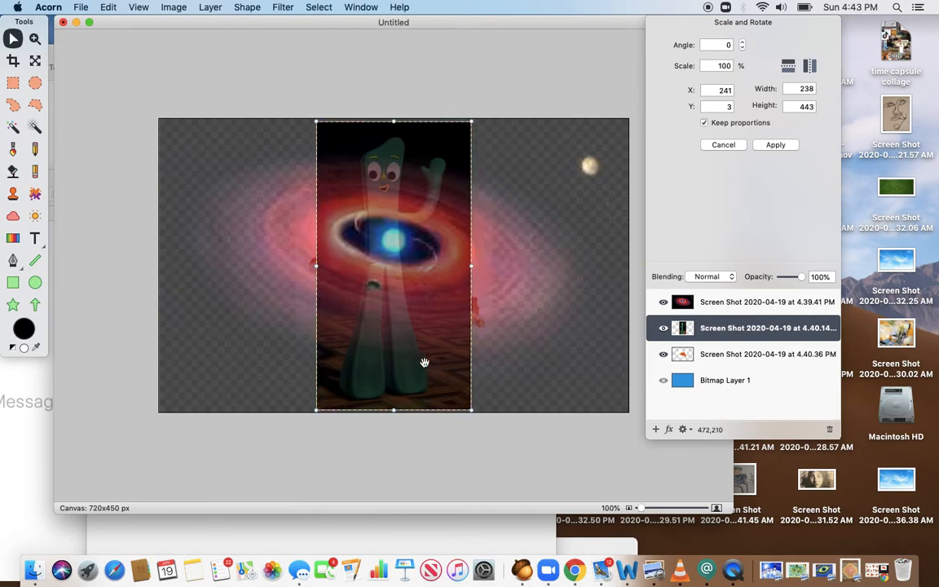
{"action": "left_click_drag", "start_coordinate": [317, 410], "coordinate": [325, 375]}
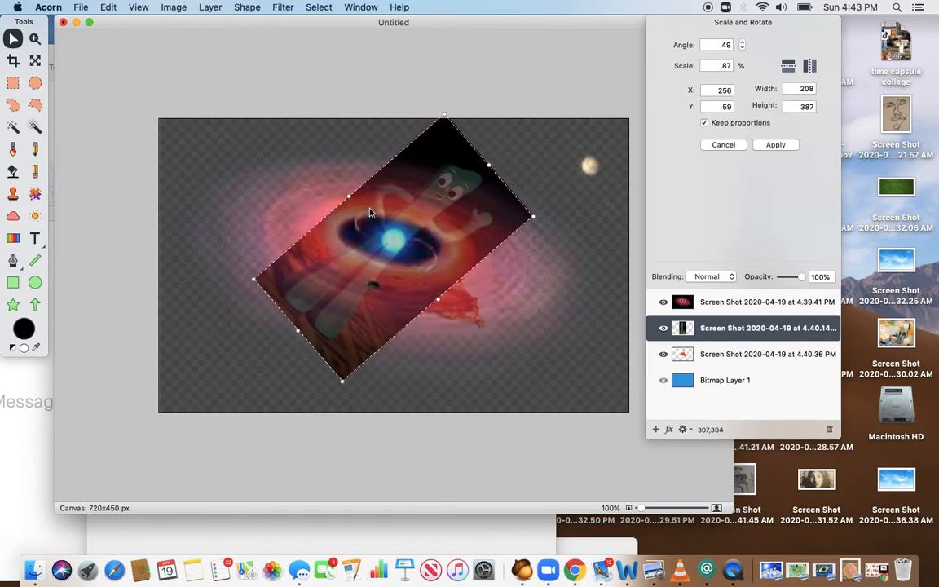
{"action": "left_click_drag", "start_coordinate": [369, 213], "coordinate": [306, 225]}
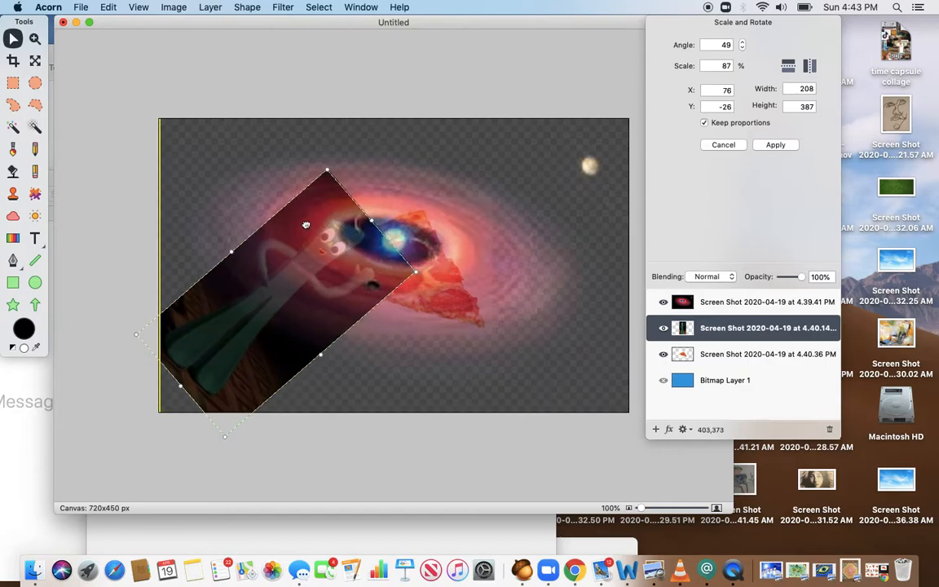
{"action": "left_click_drag", "start_coordinate": [306, 225], "coordinate": [338, 200]}
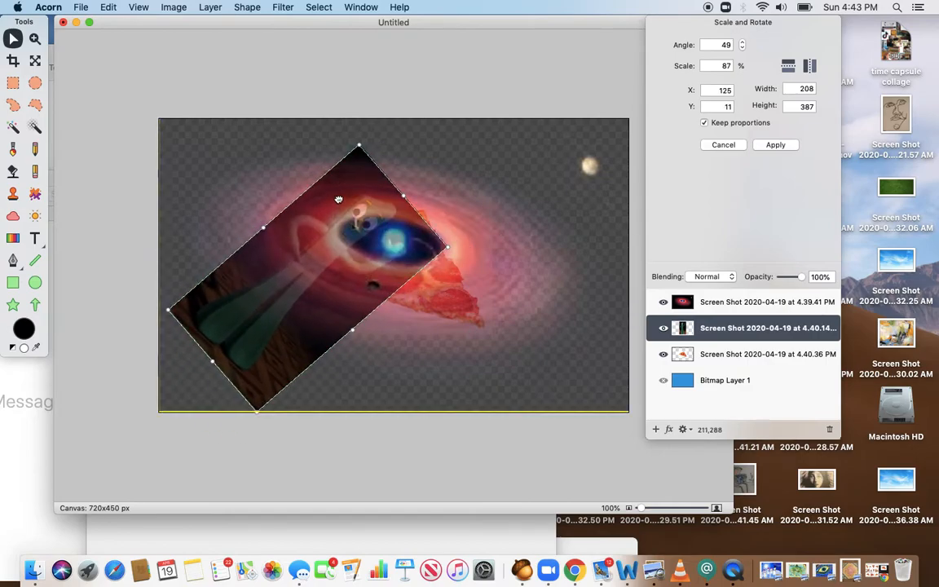
{"action": "left_click_drag", "start_coordinate": [338, 200], "coordinate": [343, 186]}
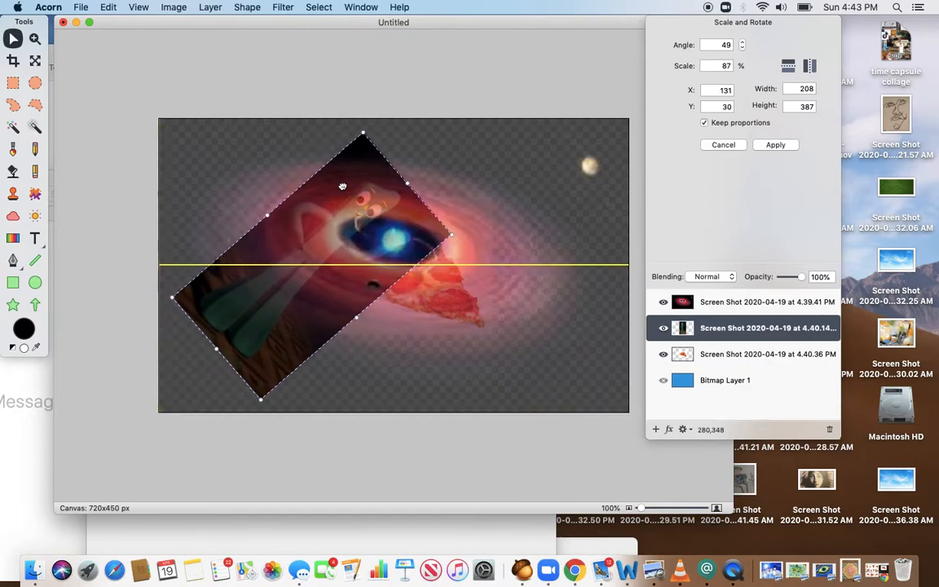
{"action": "left_click_drag", "start_coordinate": [342, 186], "coordinate": [338, 194]}
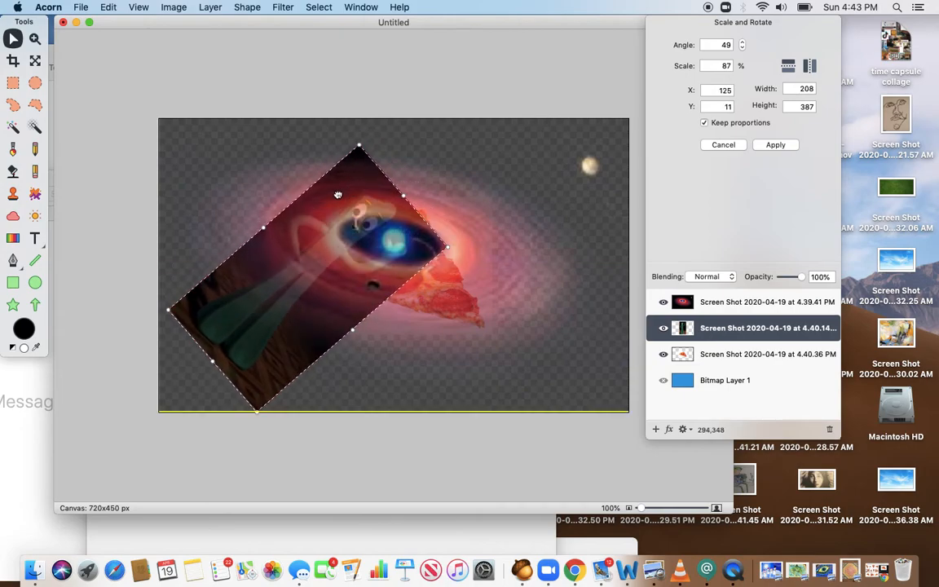
{"action": "left_click_drag", "start_coordinate": [338, 194], "coordinate": [269, 196]}
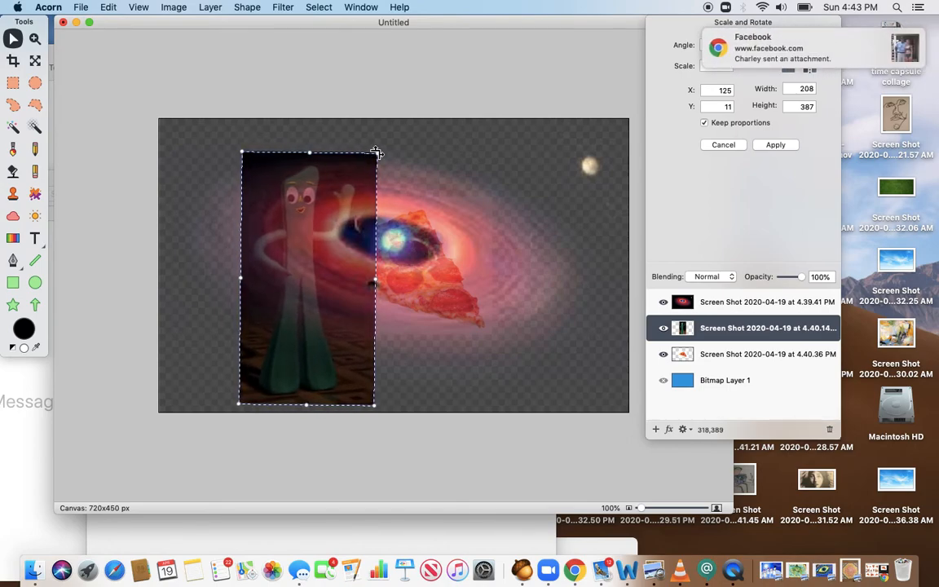
Shrink Gumby to about half size, place it left of the pizza slice, and apply.
{"action": "left_click_drag", "start_coordinate": [377, 153], "coordinate": [329, 246]}
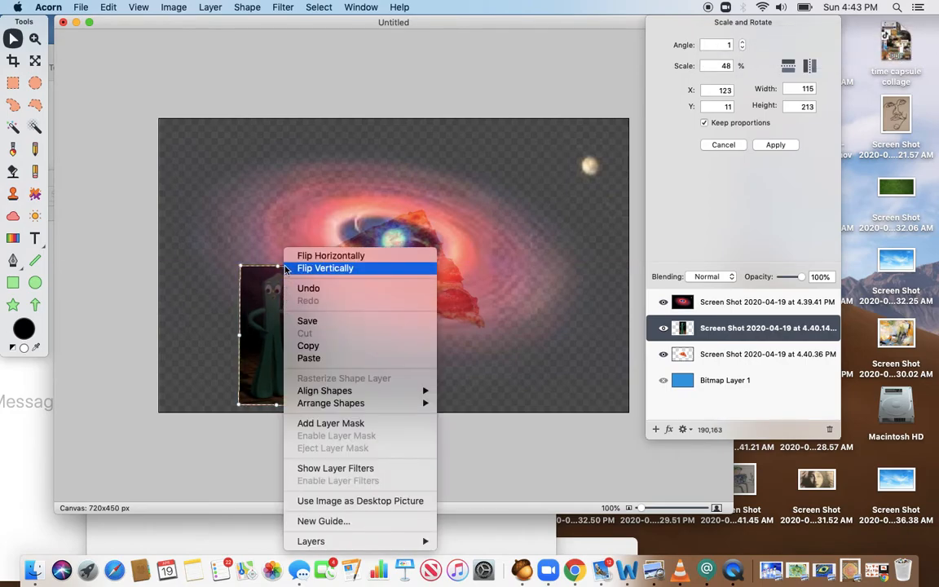
{"action": "left_click", "coordinate": [326, 268]}
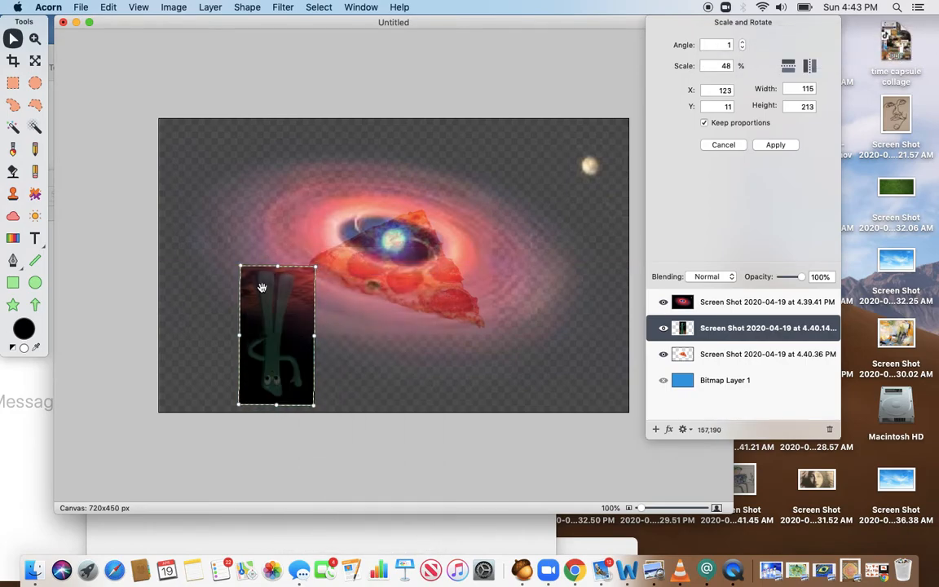
{"action": "left_click_drag", "start_coordinate": [278, 336], "coordinate": [275, 312]}
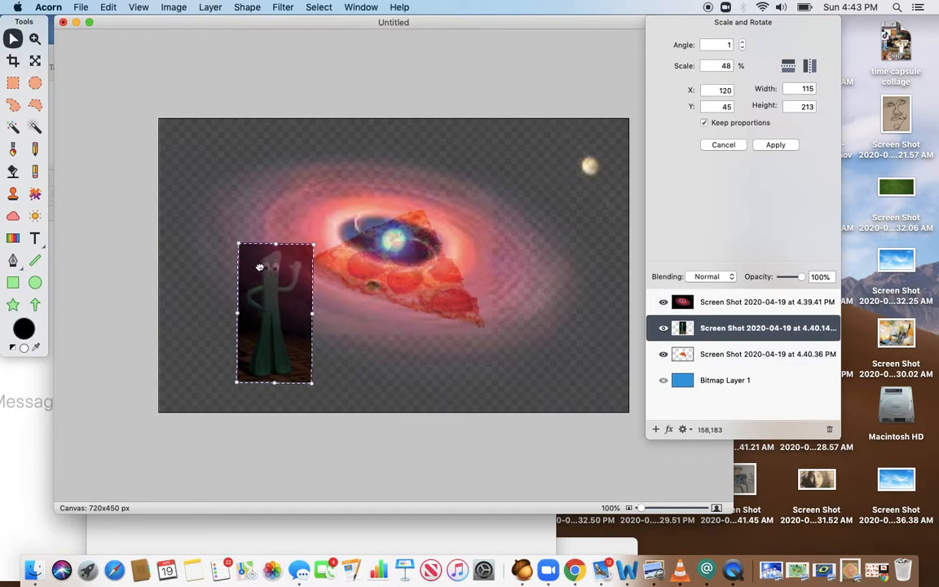
{"action": "left_click_drag", "start_coordinate": [275, 313], "coordinate": [406, 213]}
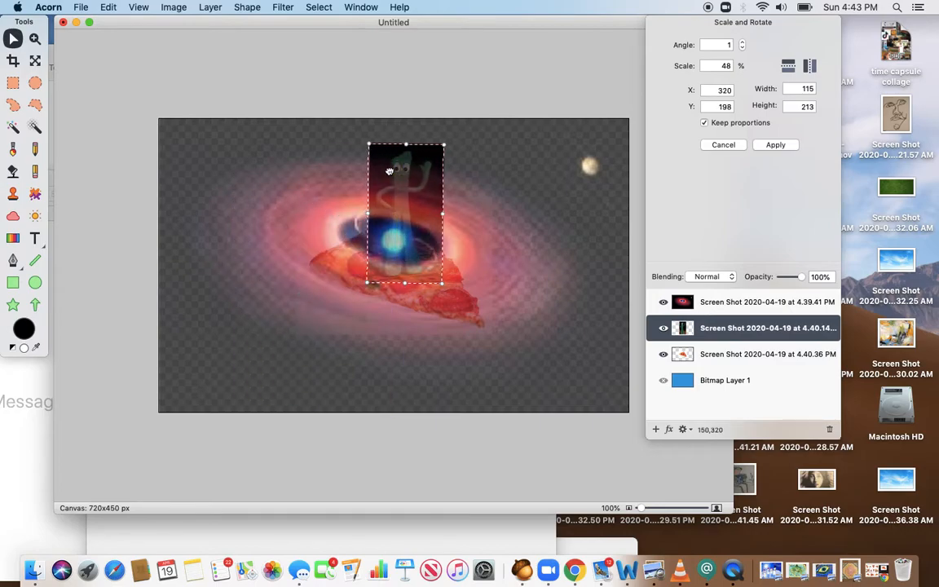
{"action": "left_click_drag", "start_coordinate": [406, 212], "coordinate": [267, 224]}
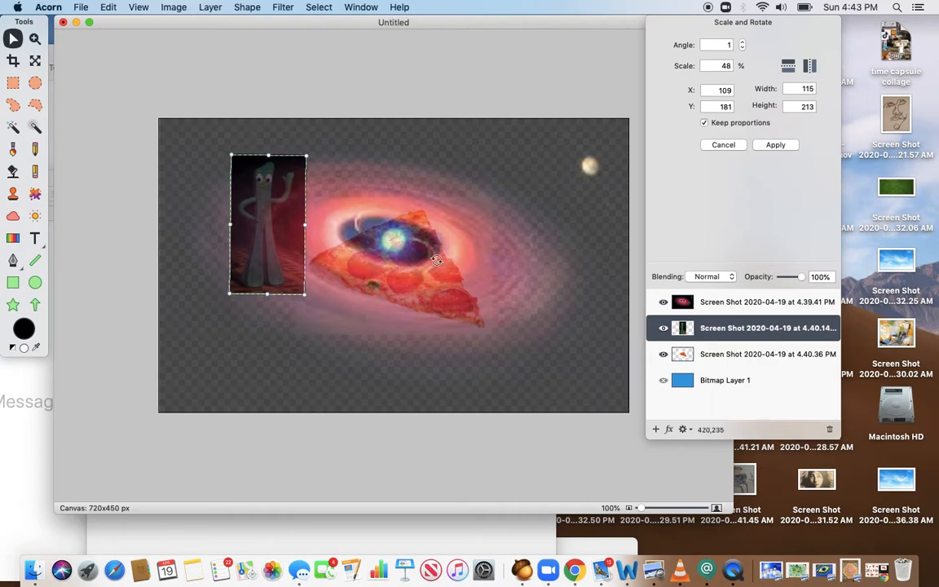
{"action": "left_click", "coordinate": [767, 354]}
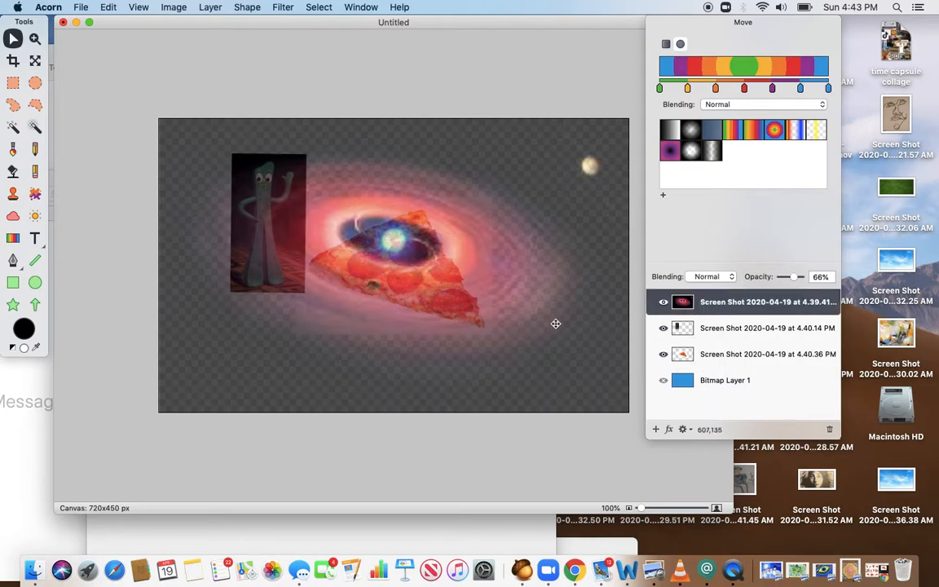
{"action": "left_click", "coordinate": [766, 354]}
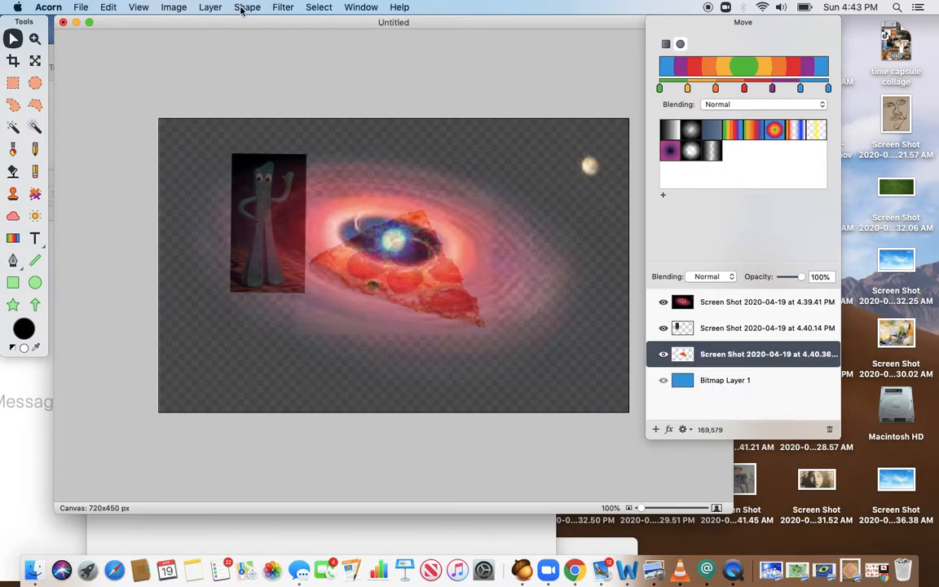
Move the pizza slice down and left beneath Gumby's feet and apply the transform.
{"action": "left_click", "coordinate": [210, 6]}
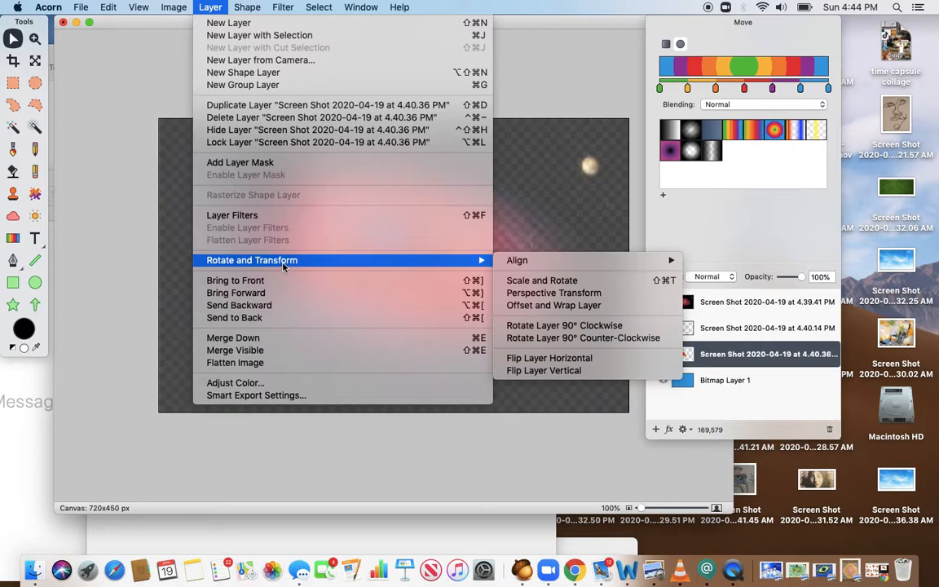
{"action": "mouse_move", "coordinate": [541, 281]}
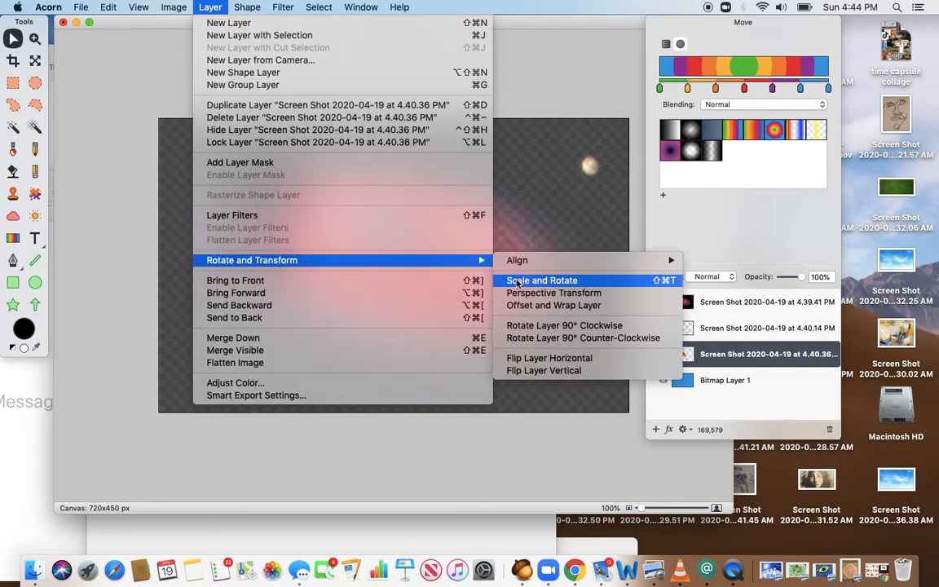
{"action": "left_click", "coordinate": [542, 281]}
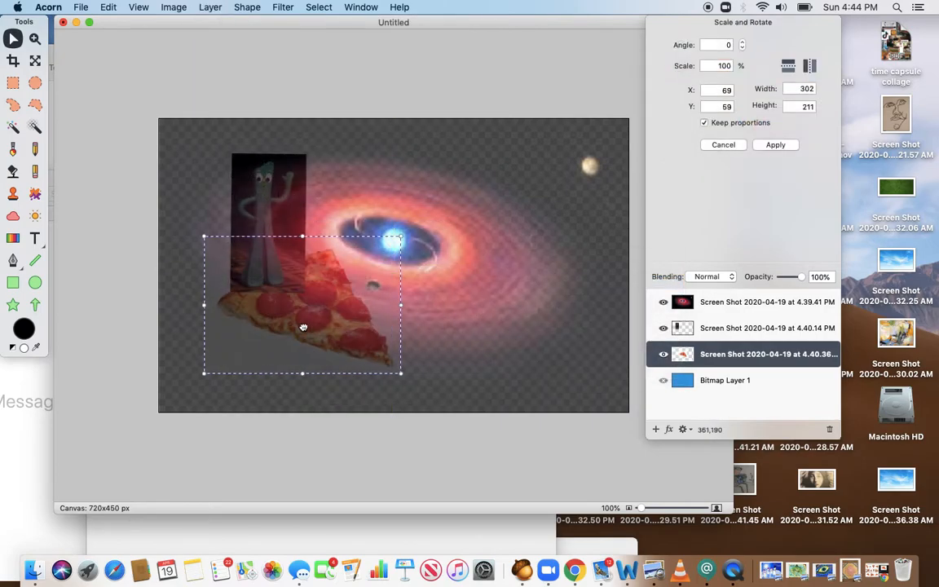
{"action": "left_click_drag", "start_coordinate": [303, 327], "coordinate": [249, 314]}
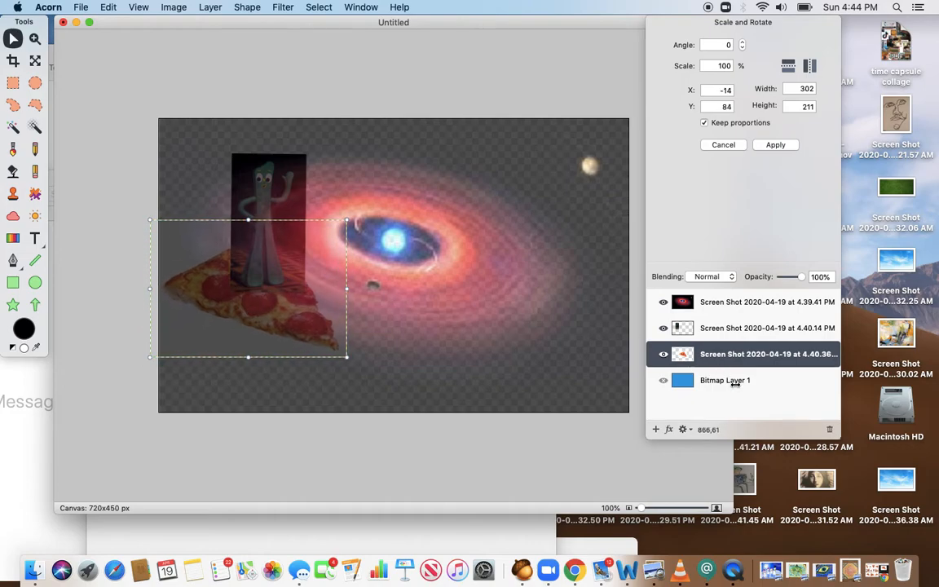
{"action": "left_click", "coordinate": [767, 328]}
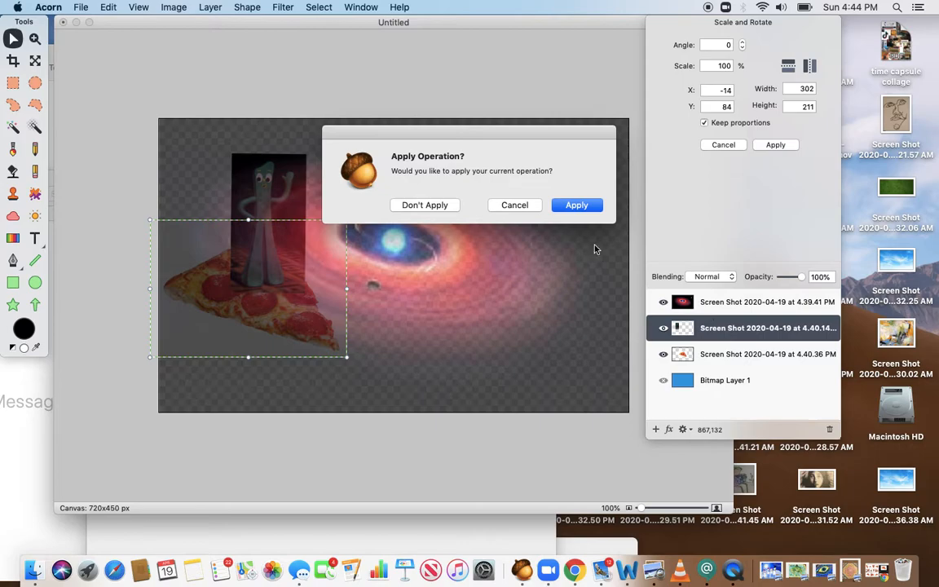
{"action": "left_click", "coordinate": [577, 205]}
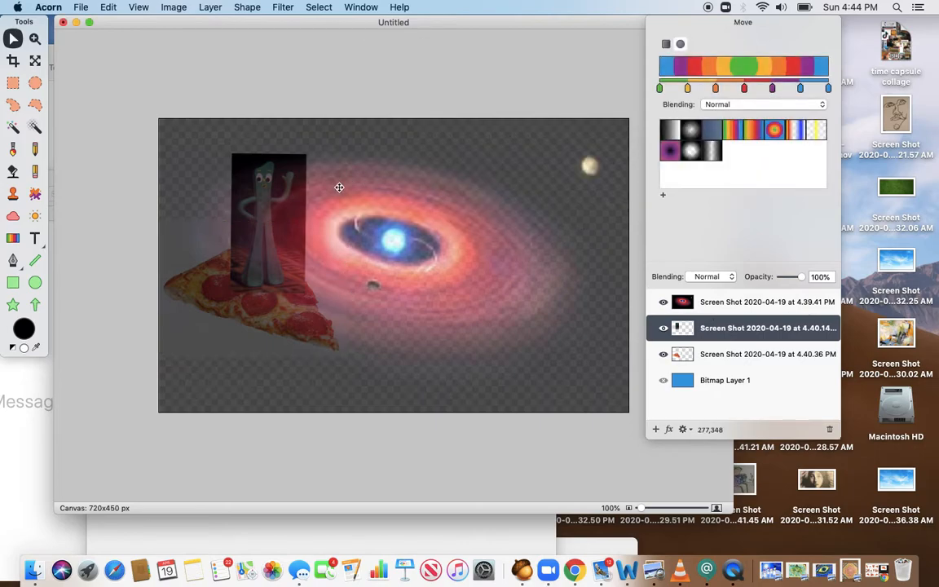
{"action": "mouse_move", "coordinate": [267, 169]}
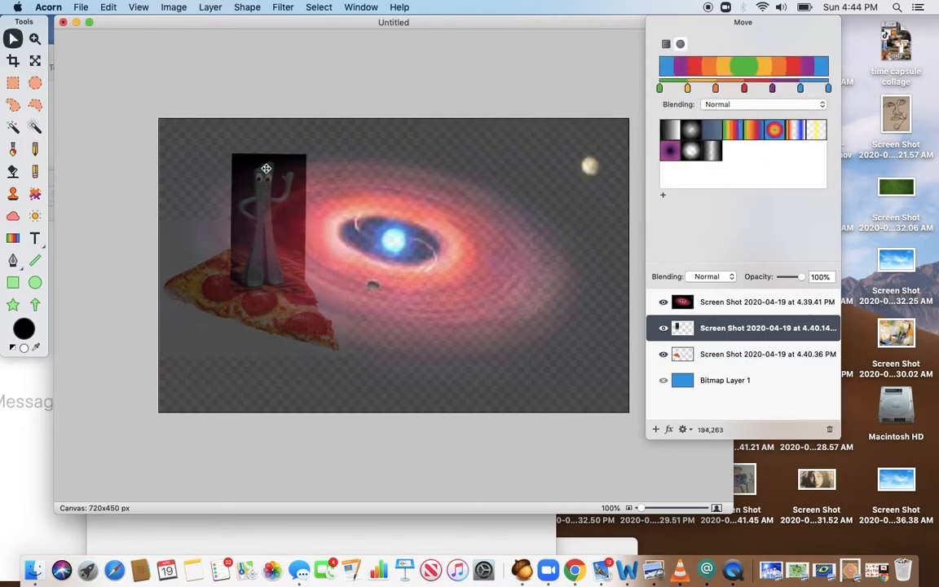
{"action": "left_click_drag", "start_coordinate": [267, 169], "coordinate": [265, 257]}
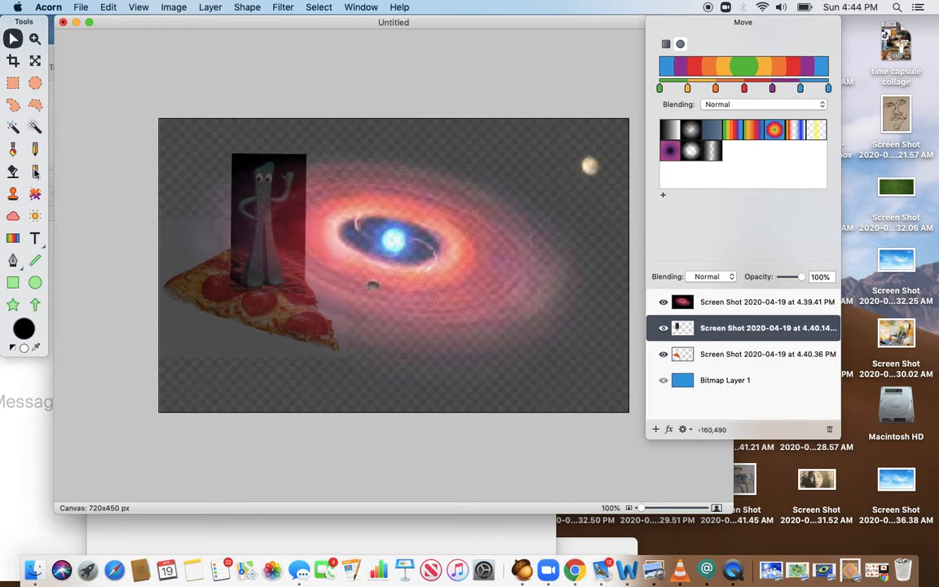
With a smaller Eraser brush, erase the dark backdrop around Gumby's head, sides and legs.
{"action": "left_click", "coordinate": [35, 171]}
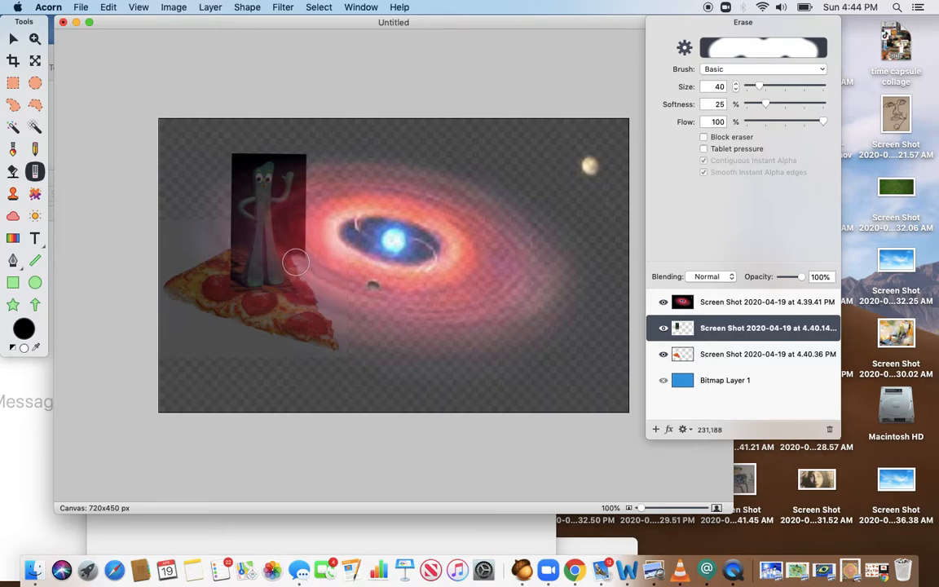
{"action": "left_click_drag", "start_coordinate": [296, 261], "coordinate": [288, 212]}
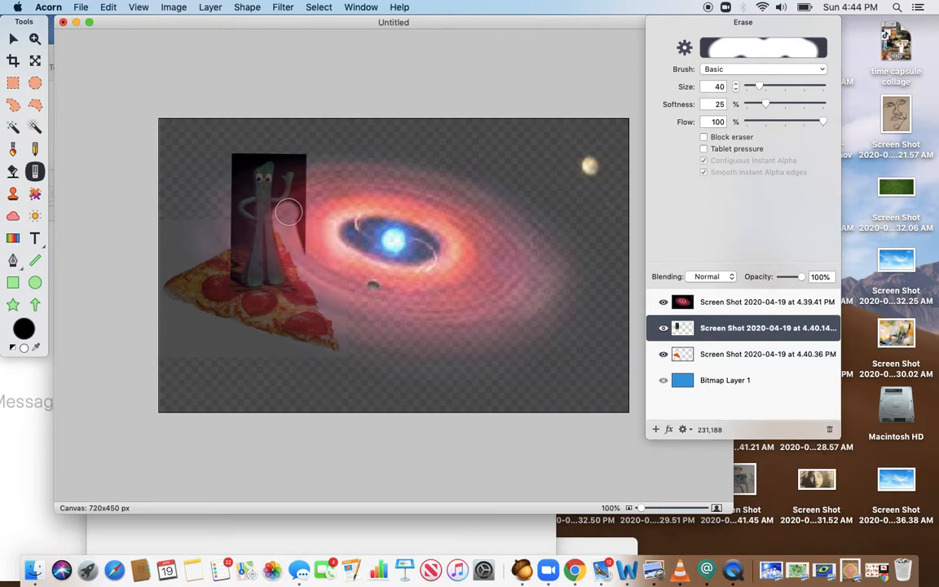
{"action": "left_click_drag", "start_coordinate": [288, 212], "coordinate": [304, 159]}
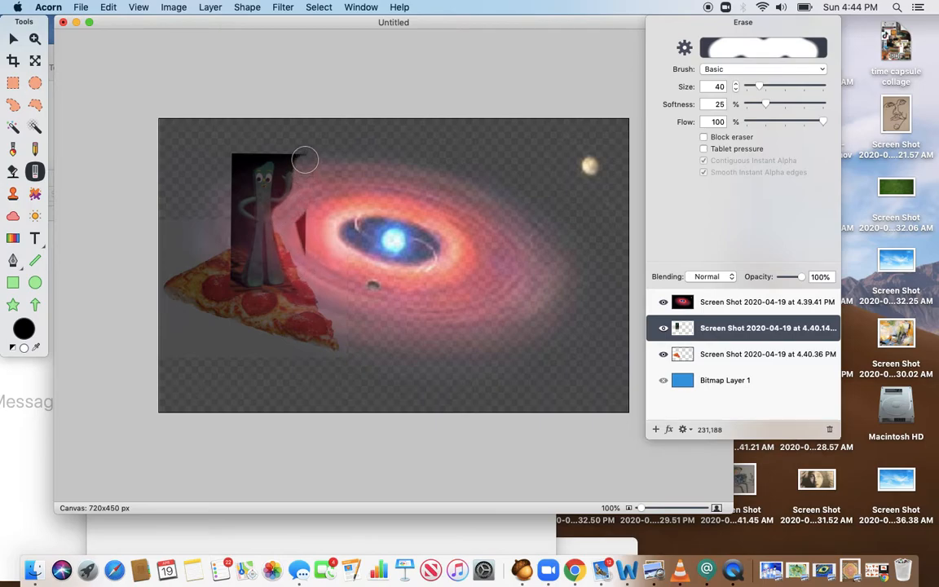
{"action": "left_click_drag", "start_coordinate": [304, 159], "coordinate": [240, 159]}
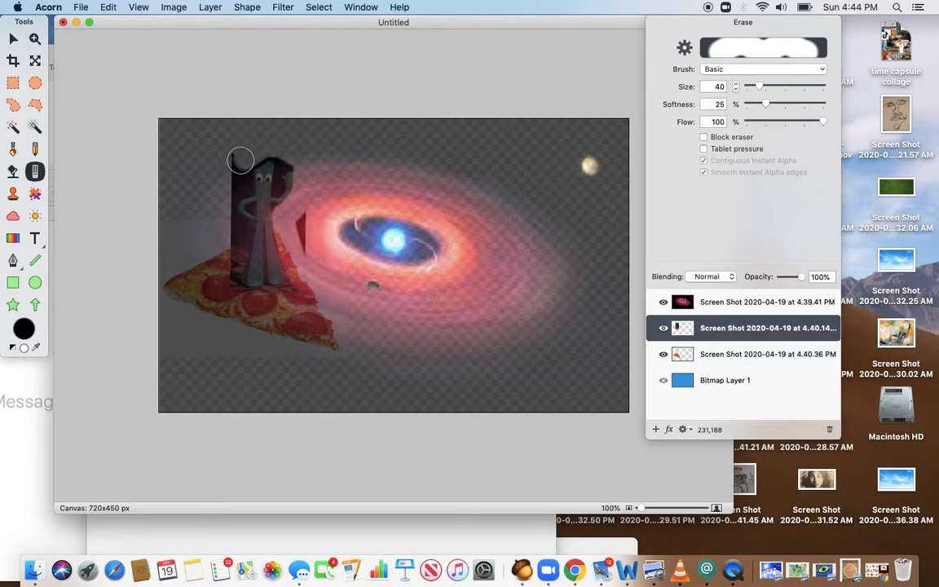
{"action": "left_click_drag", "start_coordinate": [240, 160], "coordinate": [224, 201]}
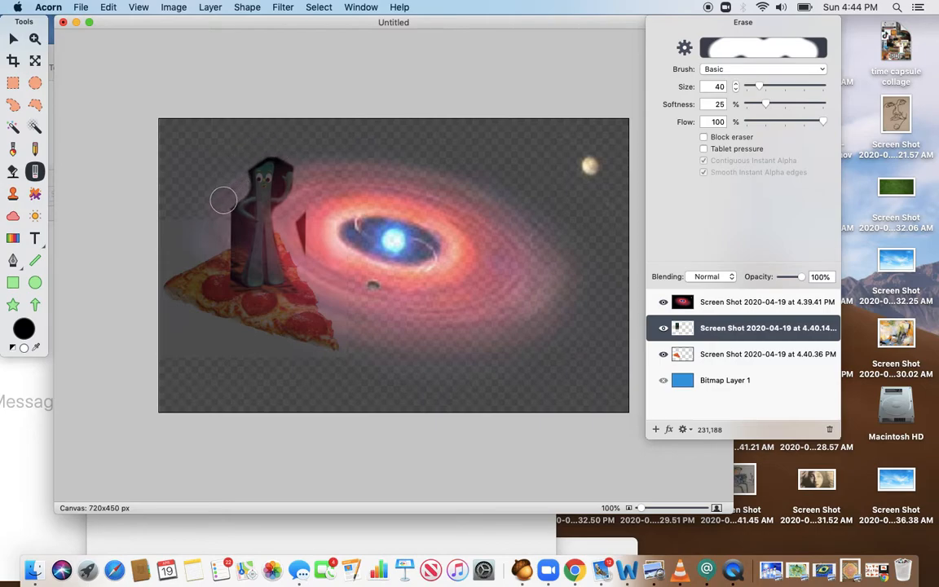
{"action": "left_click_drag", "start_coordinate": [223, 200], "coordinate": [239, 241]}
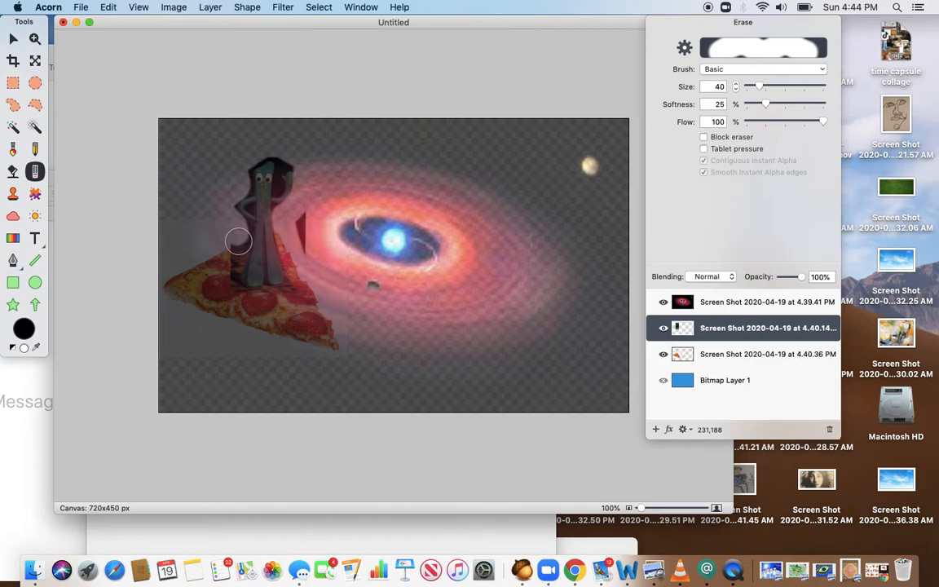
{"action": "left_click_drag", "start_coordinate": [239, 240], "coordinate": [235, 294]}
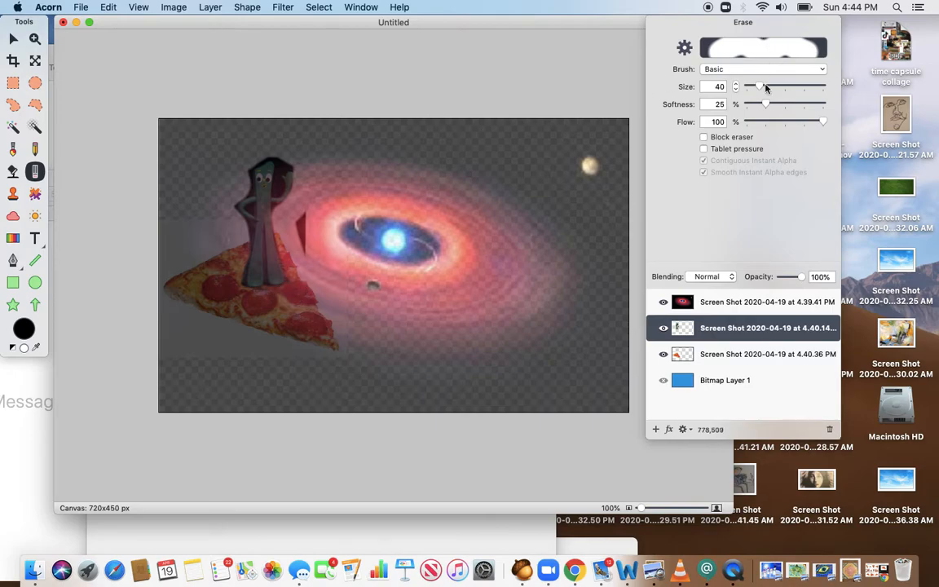
{"action": "left_click_drag", "start_coordinate": [763, 87], "coordinate": [749, 87]}
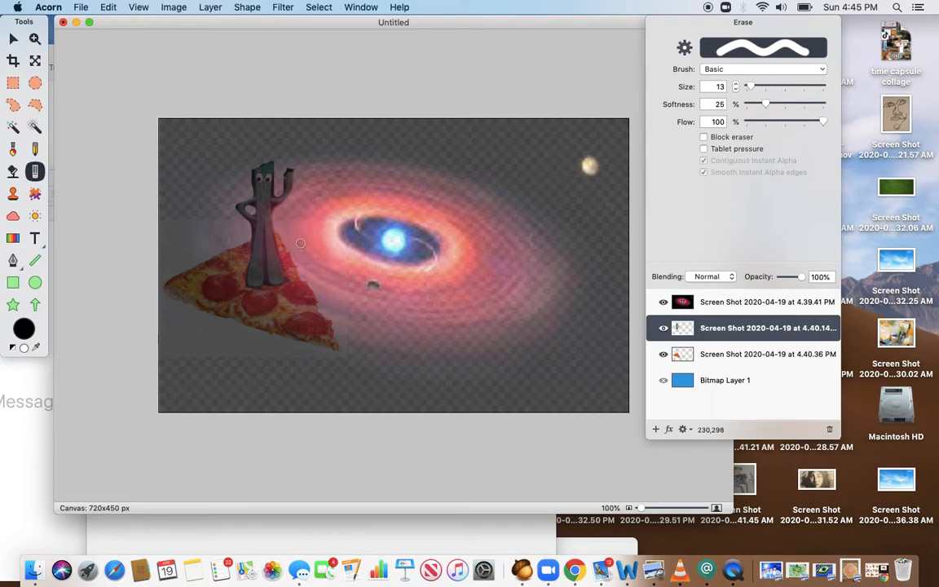
{"action": "mouse_move", "coordinate": [240, 226]}
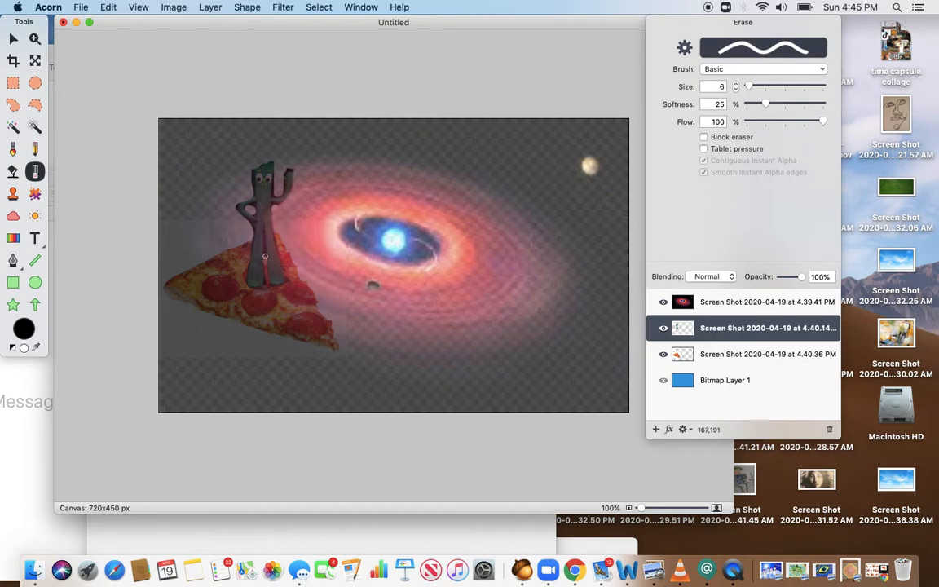
{"action": "left_click_drag", "start_coordinate": [265, 256], "coordinate": [265, 289]}
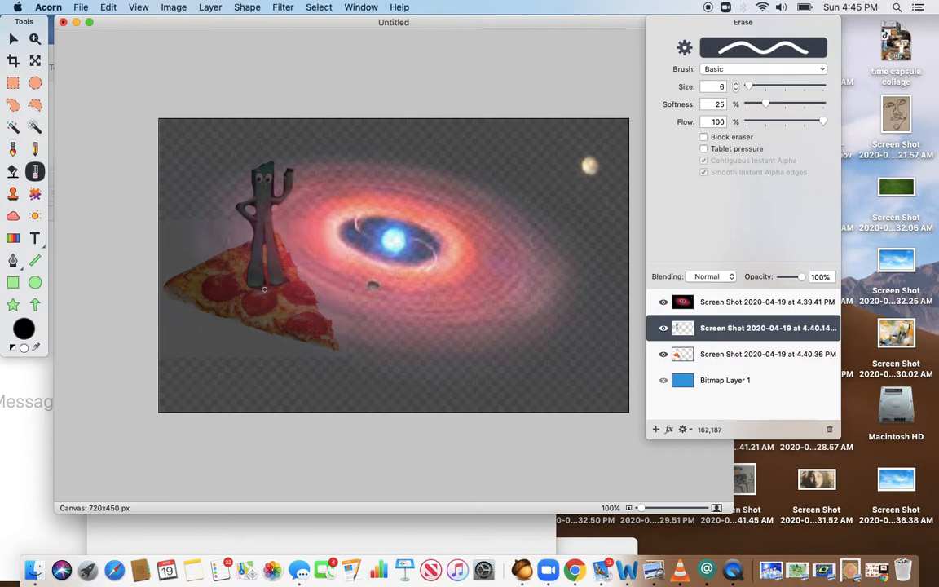
{"action": "mouse_move", "coordinate": [738, 309]}
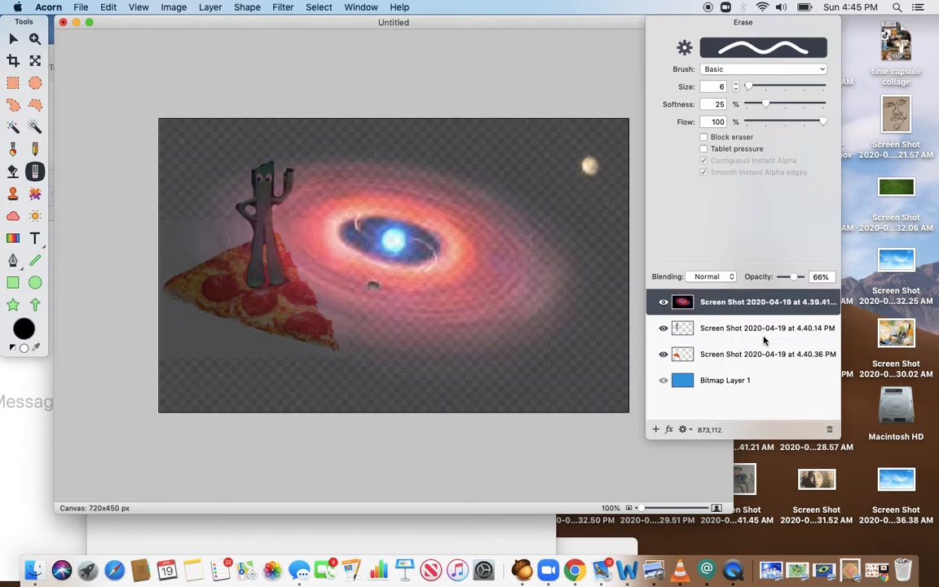
Move the galaxy layer beneath Gumby and the pizza and raise its opacity to about 100%.
{"action": "left_click_drag", "start_coordinate": [782, 277], "coordinate": [797, 276]}
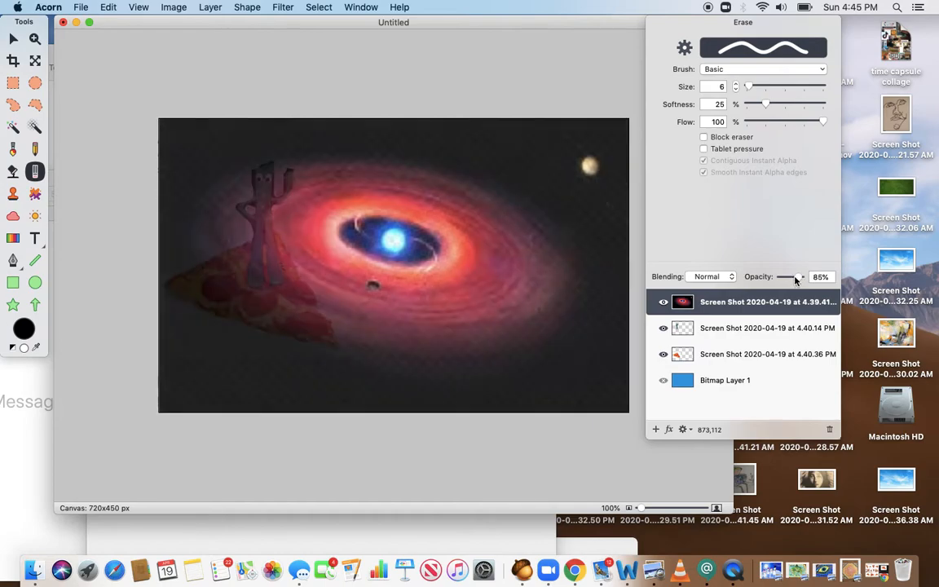
{"action": "left_click_drag", "start_coordinate": [795, 276], "coordinate": [789, 276]}
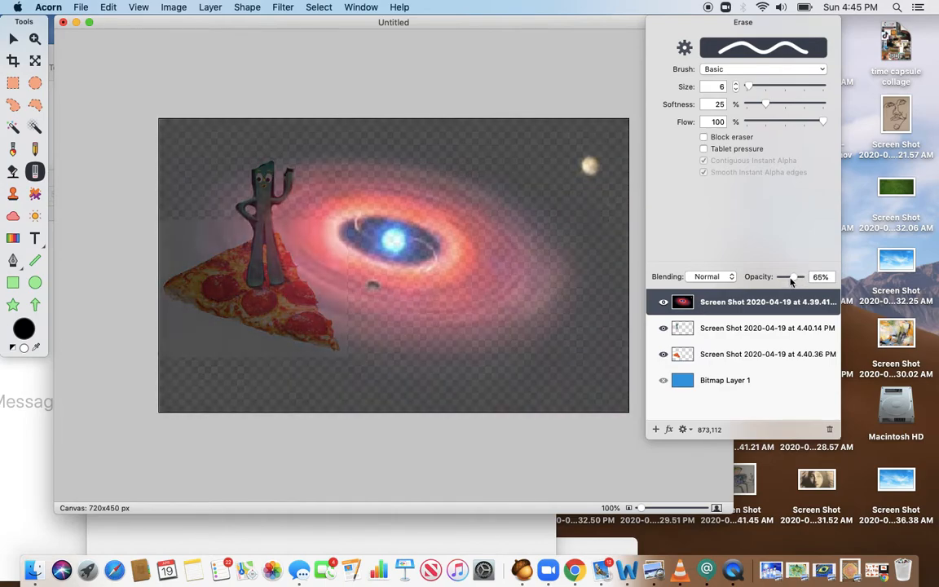
{"action": "left_click_drag", "start_coordinate": [784, 277], "coordinate": [796, 277]}
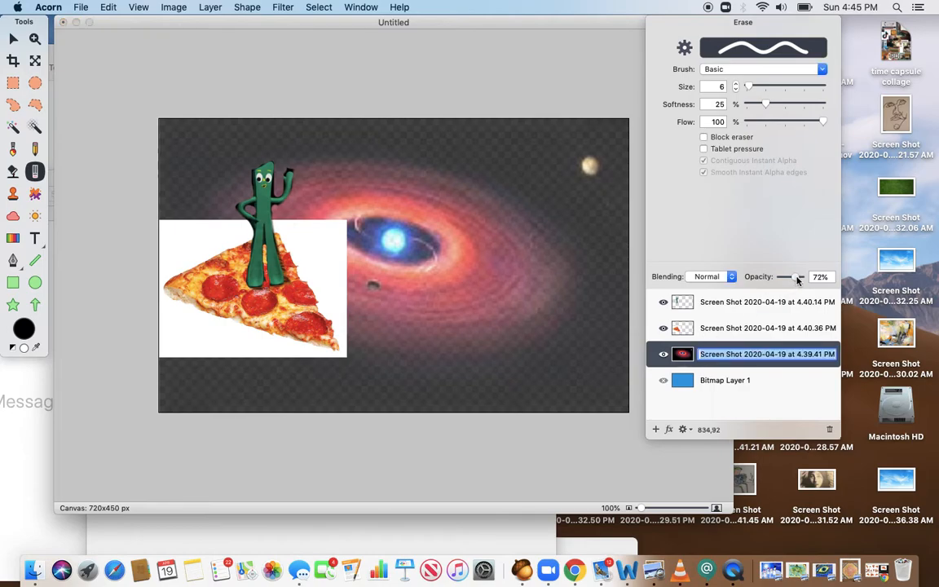
{"action": "left_click_drag", "start_coordinate": [785, 276], "coordinate": [803, 277]}
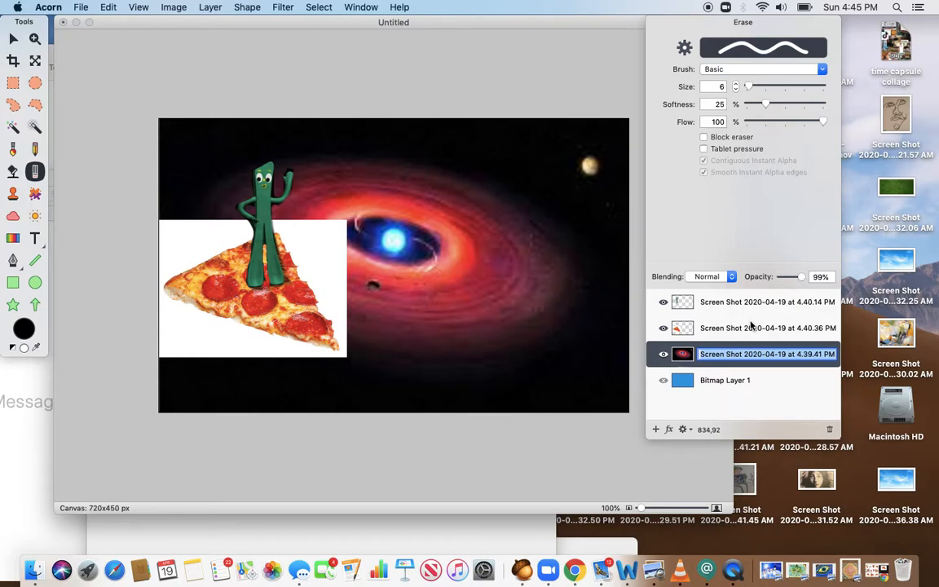
{"action": "left_click", "coordinate": [768, 328]}
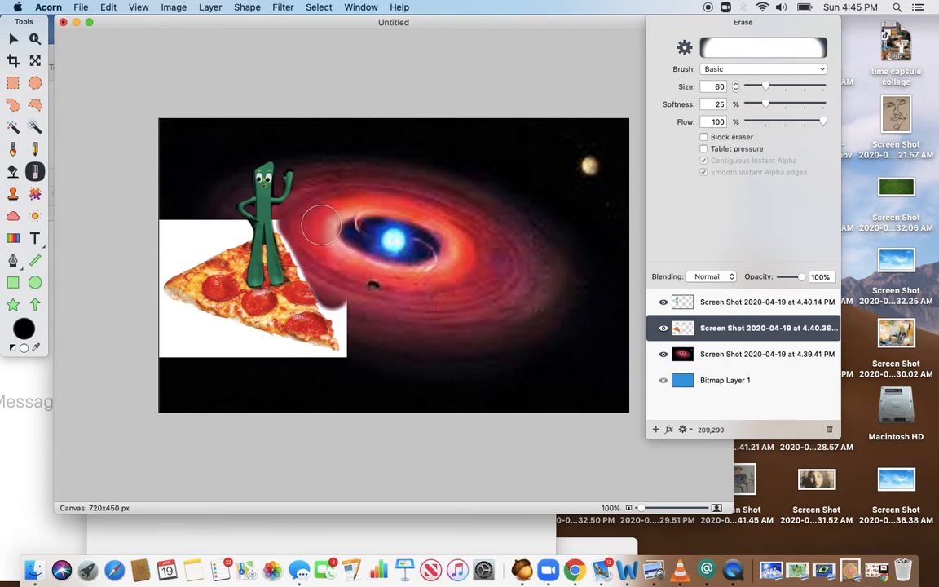
Erase the white rectangle around the pizza slice with a size-60 eraser.
{"action": "left_click_drag", "start_coordinate": [320, 224], "coordinate": [343, 311]}
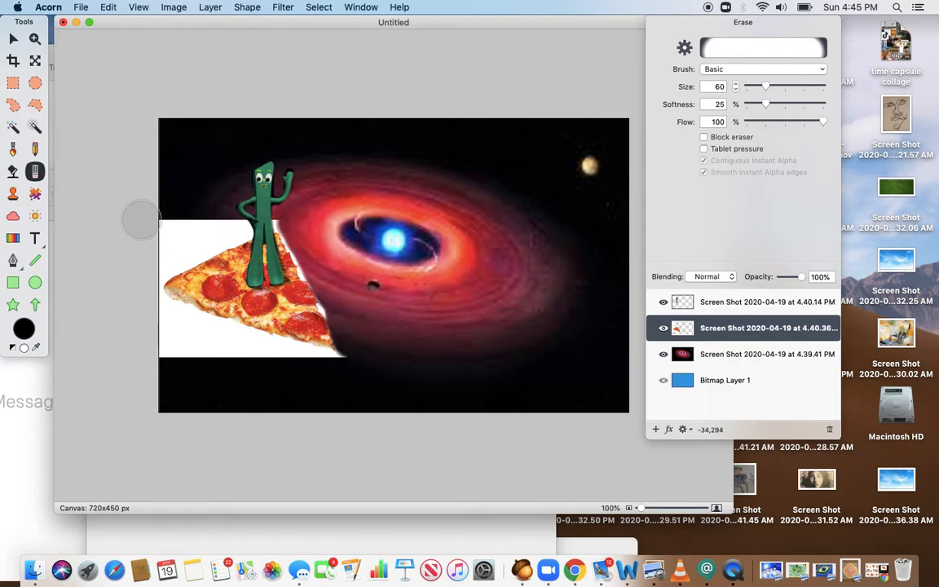
{"action": "left_click_drag", "start_coordinate": [138, 221], "coordinate": [224, 220]}
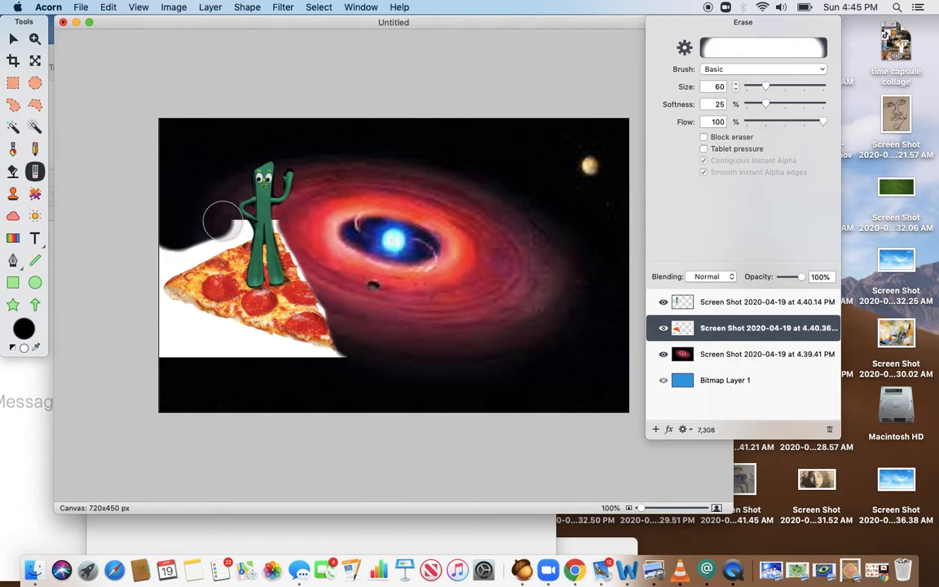
{"action": "left_click_drag", "start_coordinate": [224, 224], "coordinate": [168, 263]}
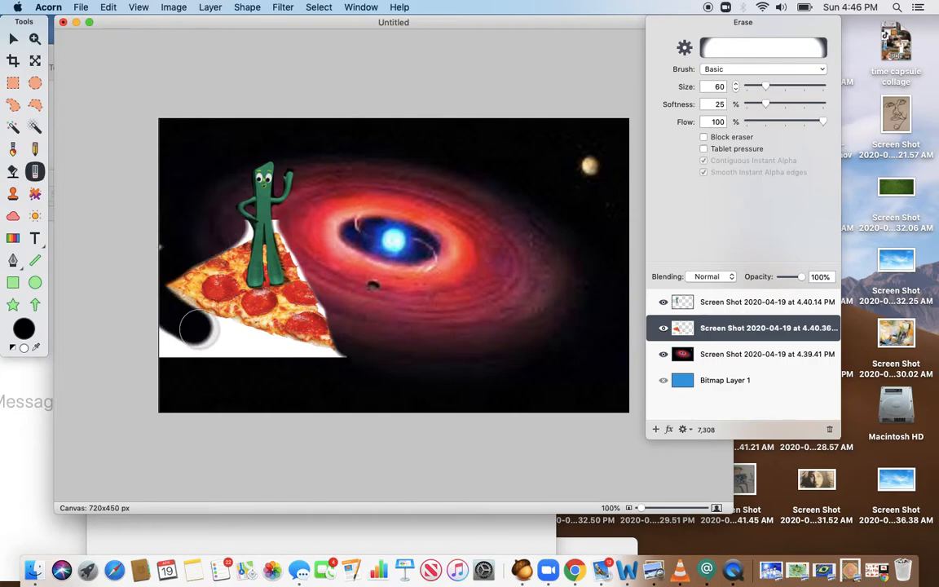
{"action": "left_click_drag", "start_coordinate": [196, 326], "coordinate": [353, 363]}
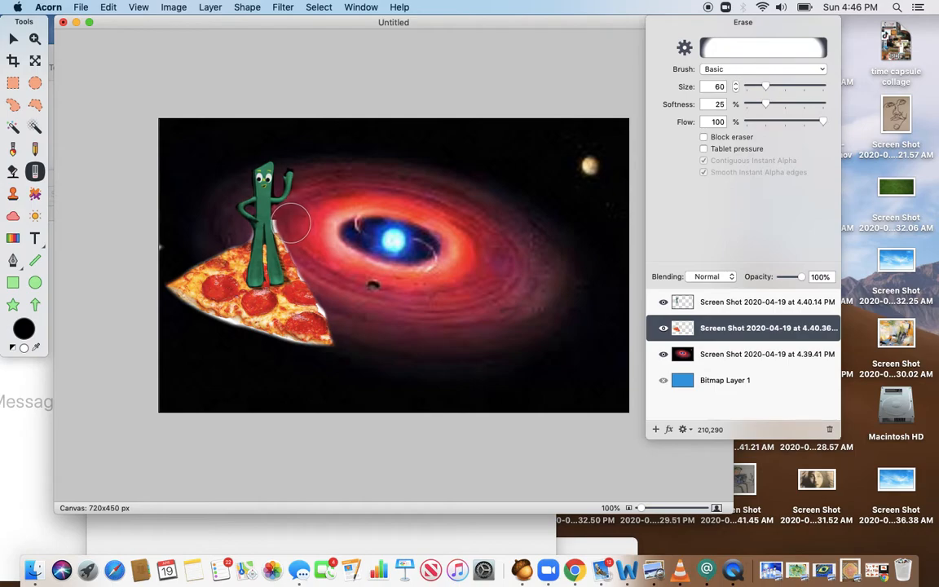
{"action": "mouse_move", "coordinate": [304, 243]}
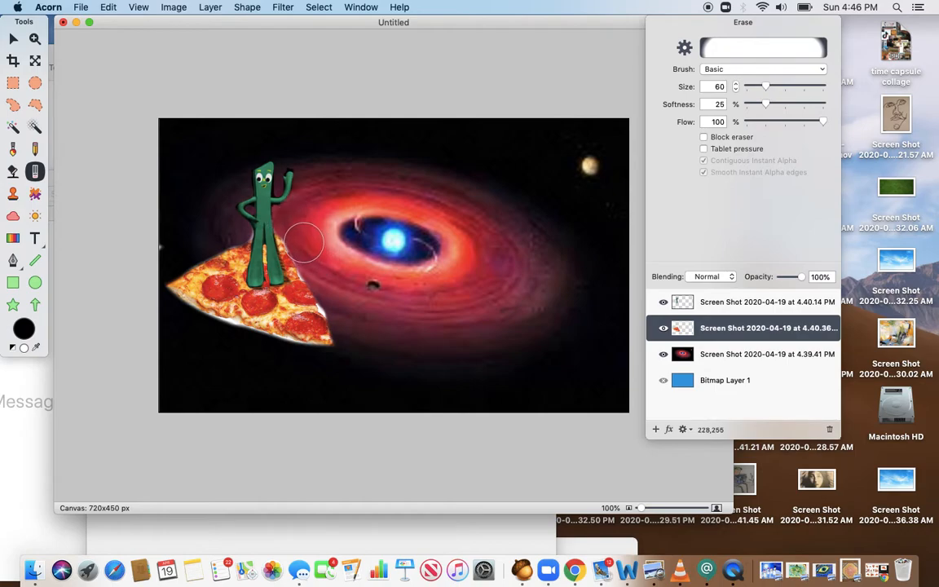
{"action": "mouse_move", "coordinate": [349, 315]}
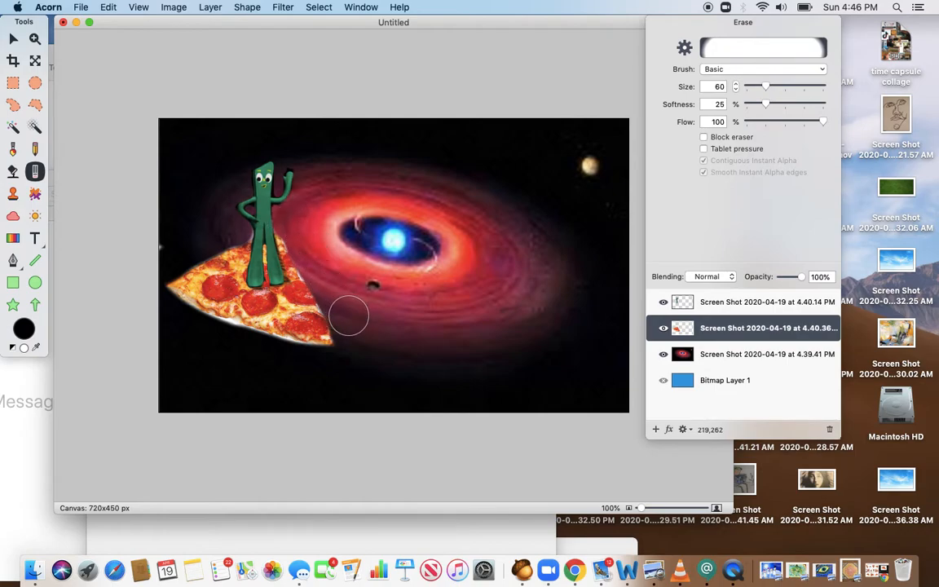
{"action": "mouse_move", "coordinate": [176, 326]}
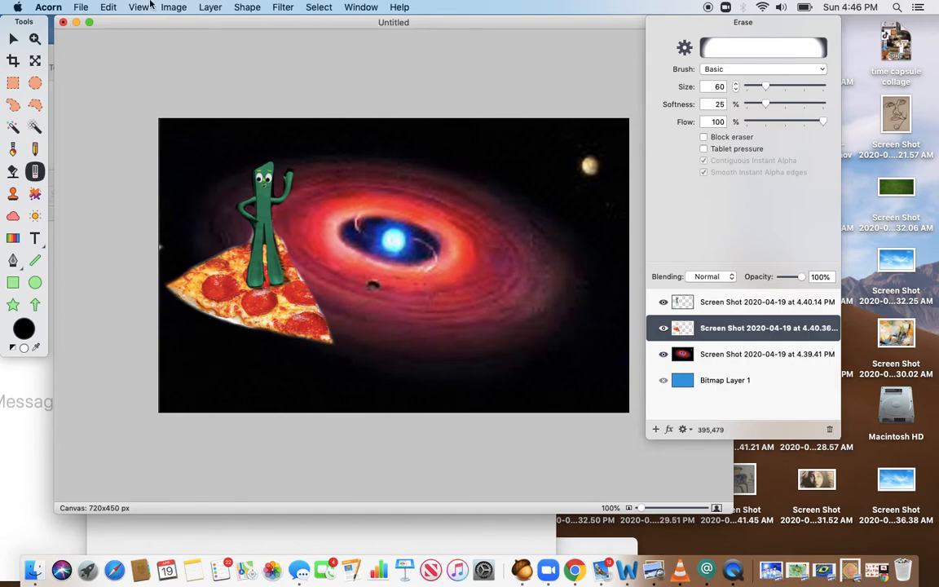
Save the collage as 'gumbyspace' in Acorn format in Documents.
{"action": "left_click", "coordinate": [81, 6]}
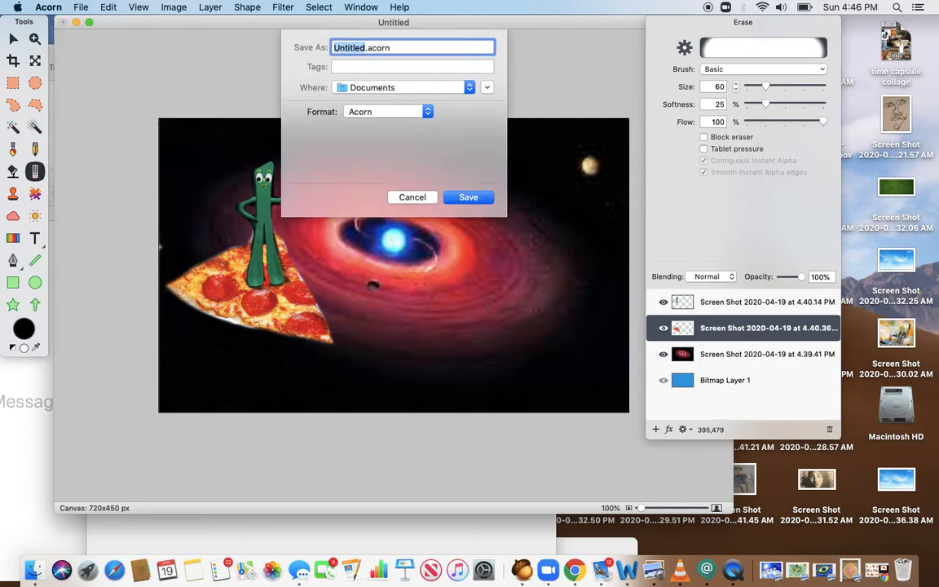
{"action": "type", "text": "g.acorn"}
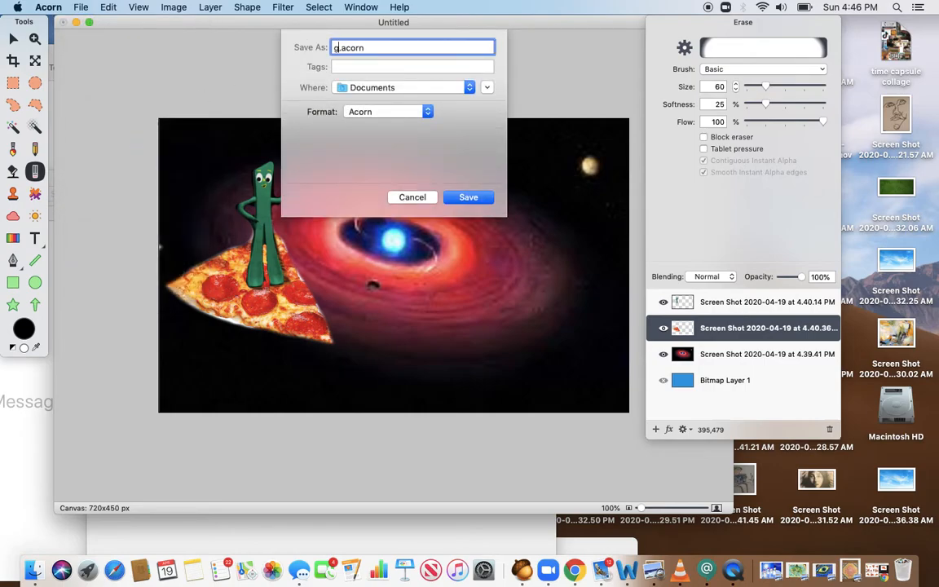
{"action": "type", "text": "umby"}
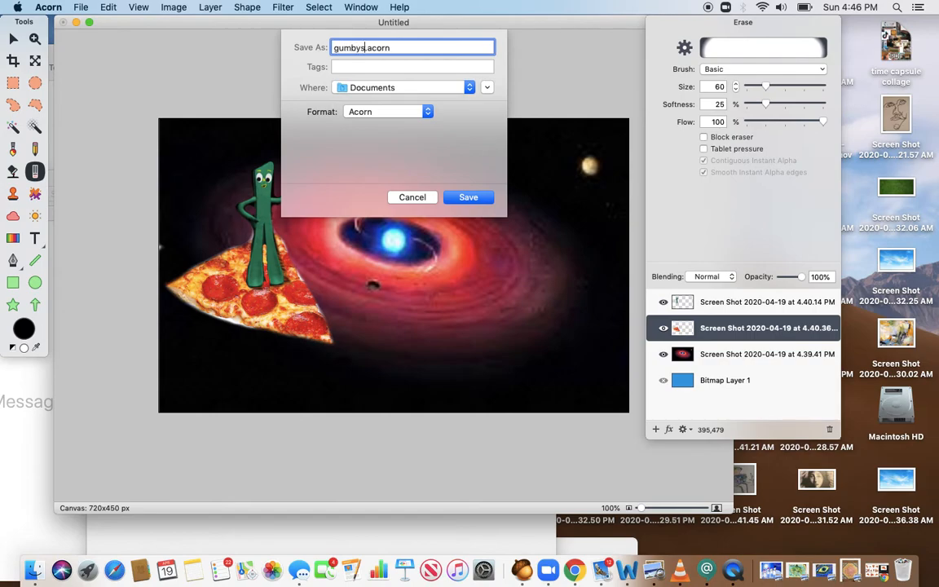
{"action": "type", "text": "space"}
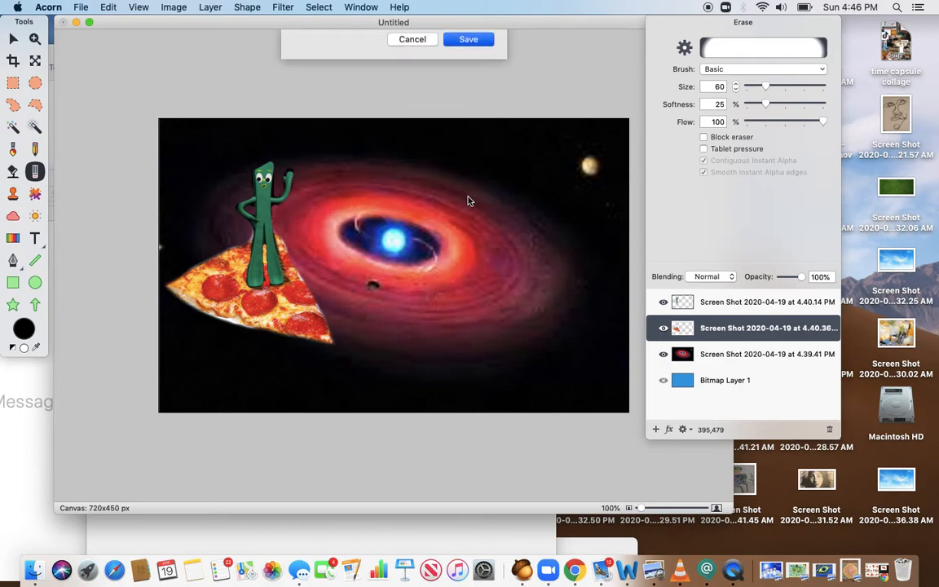
{"action": "left_click", "coordinate": [468, 40]}
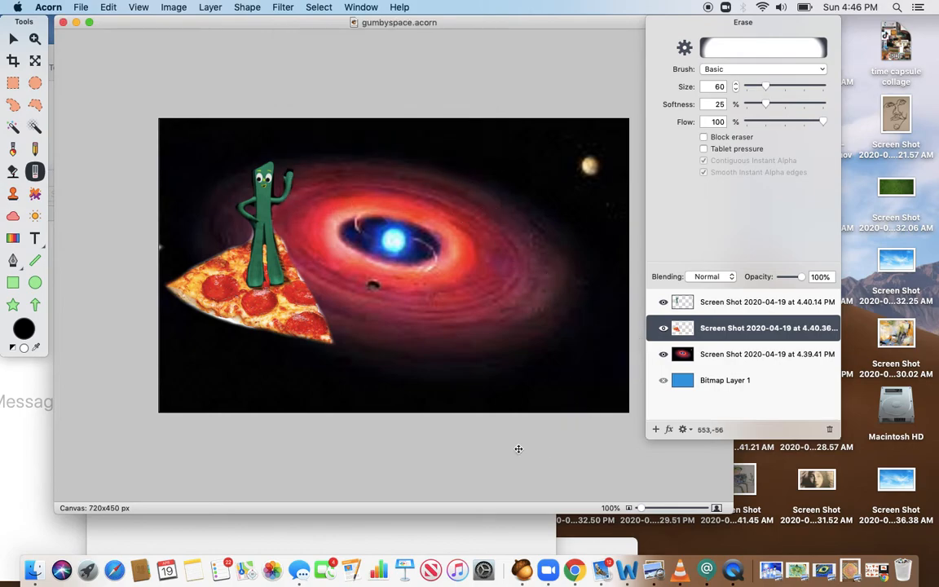
{"action": "left_click_drag", "start_coordinate": [147, 102], "coordinate": [289, 298]}
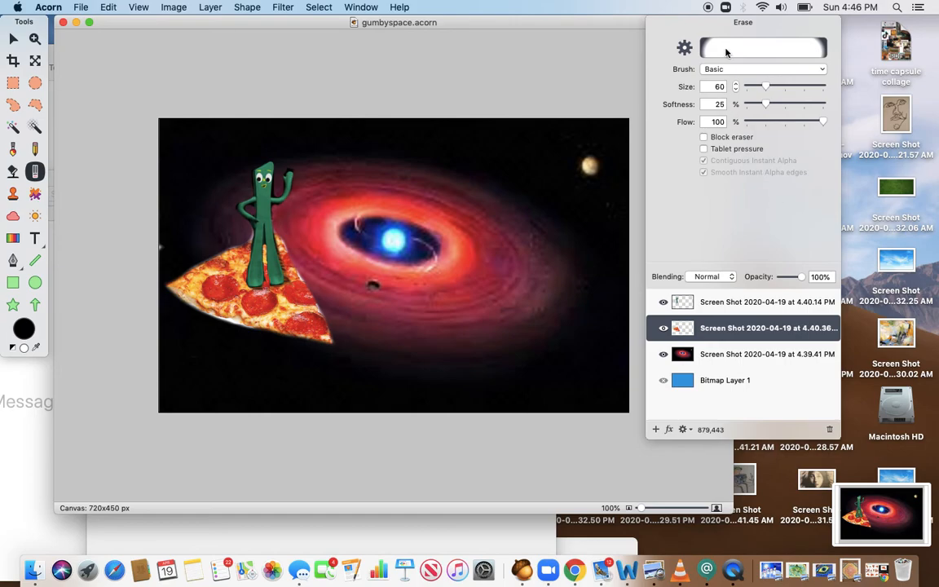
{"action": "mouse_move", "coordinate": [707, 9]}
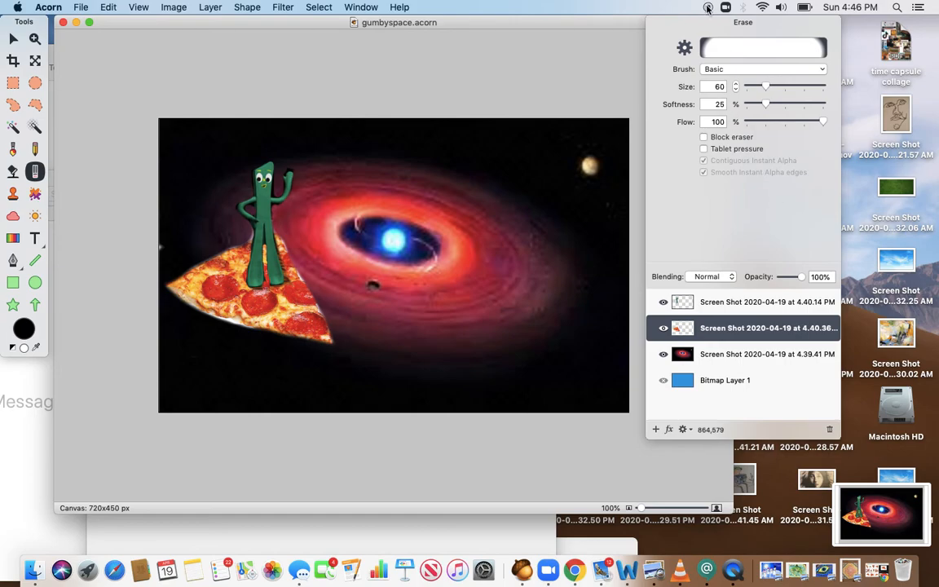